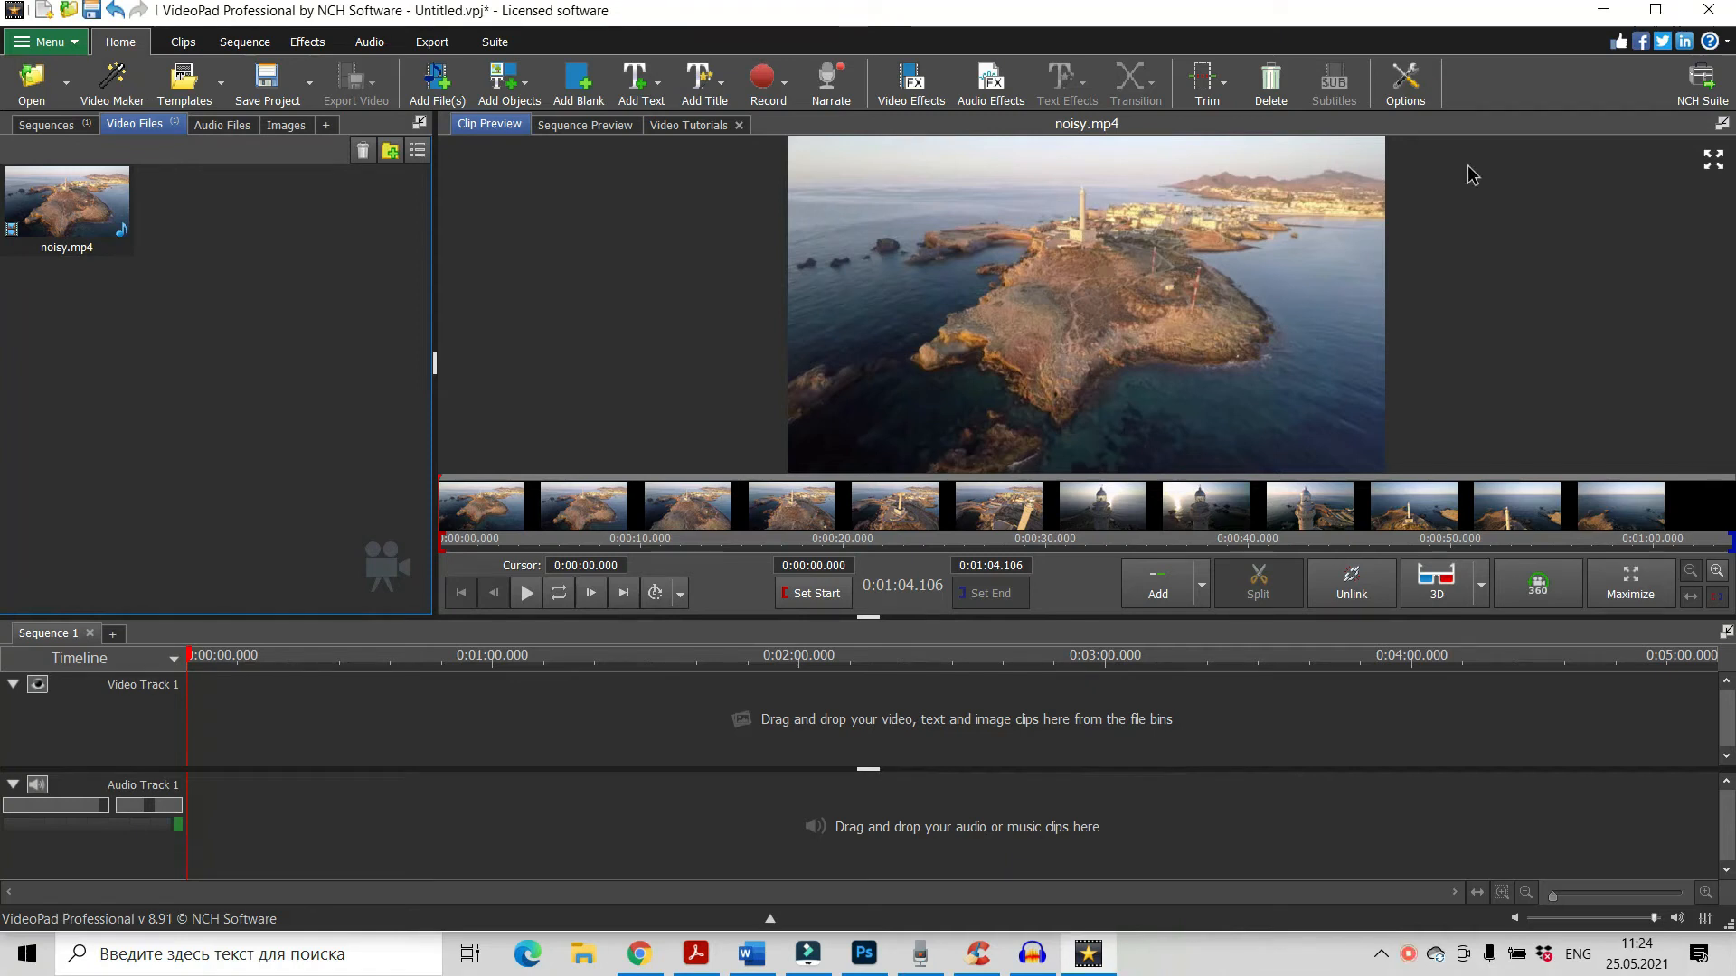
mouse_move(575, 174)
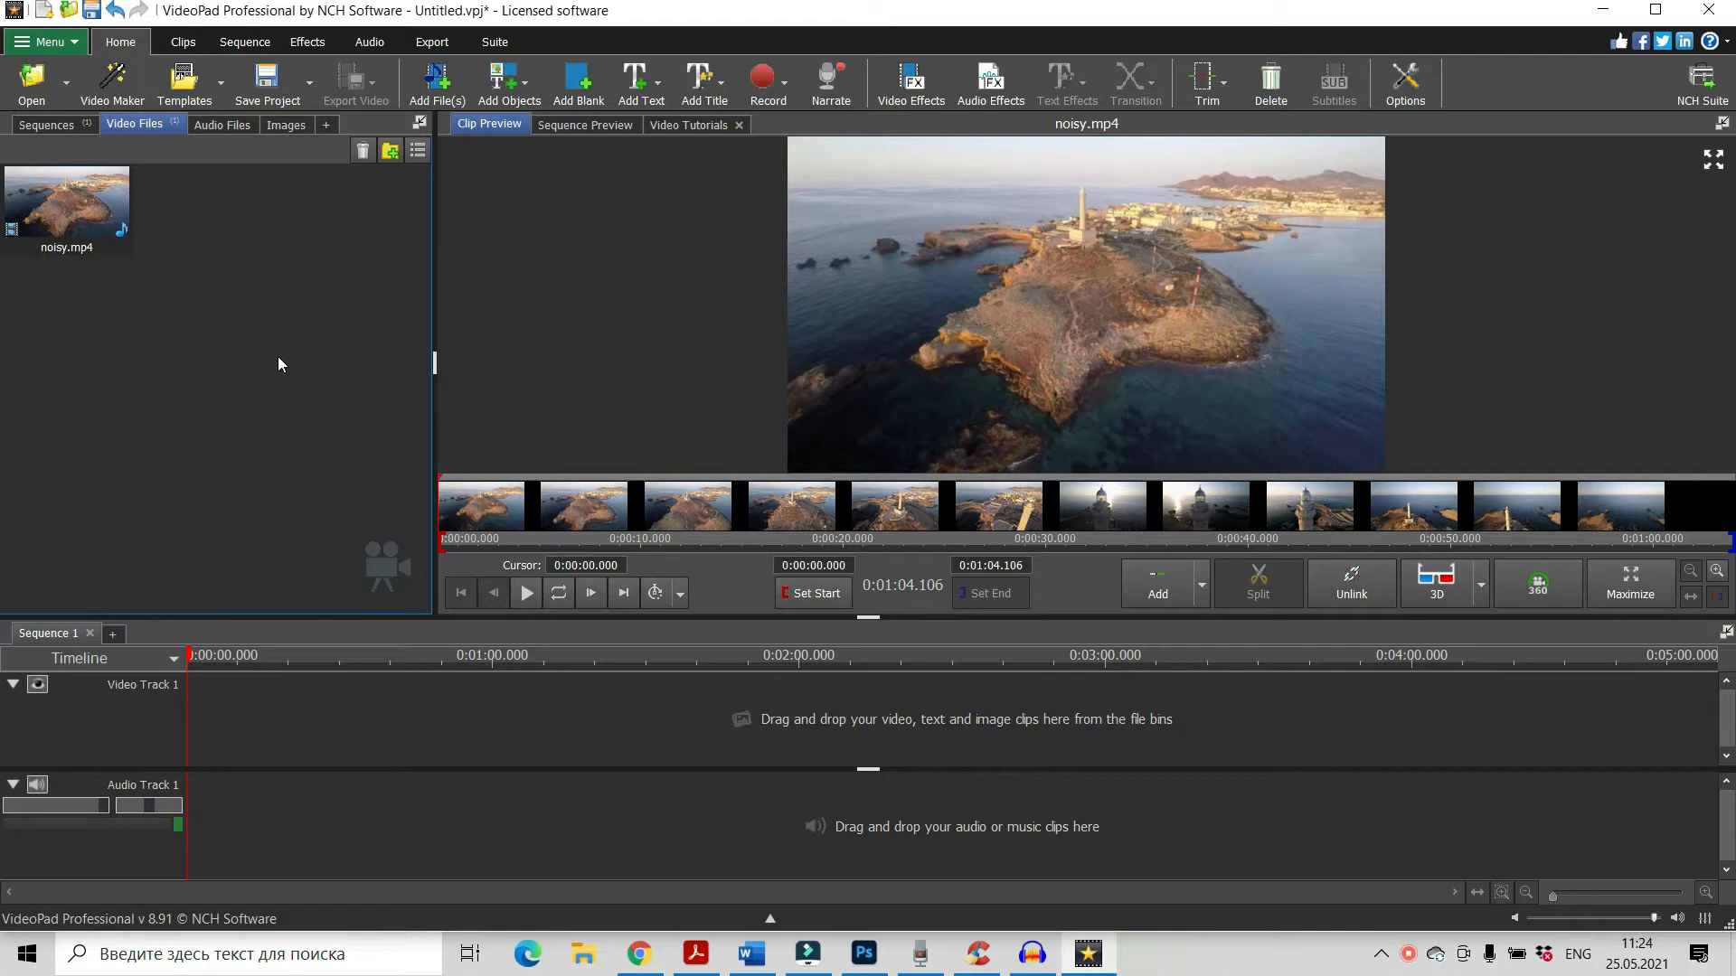
mouse_move(295, 398)
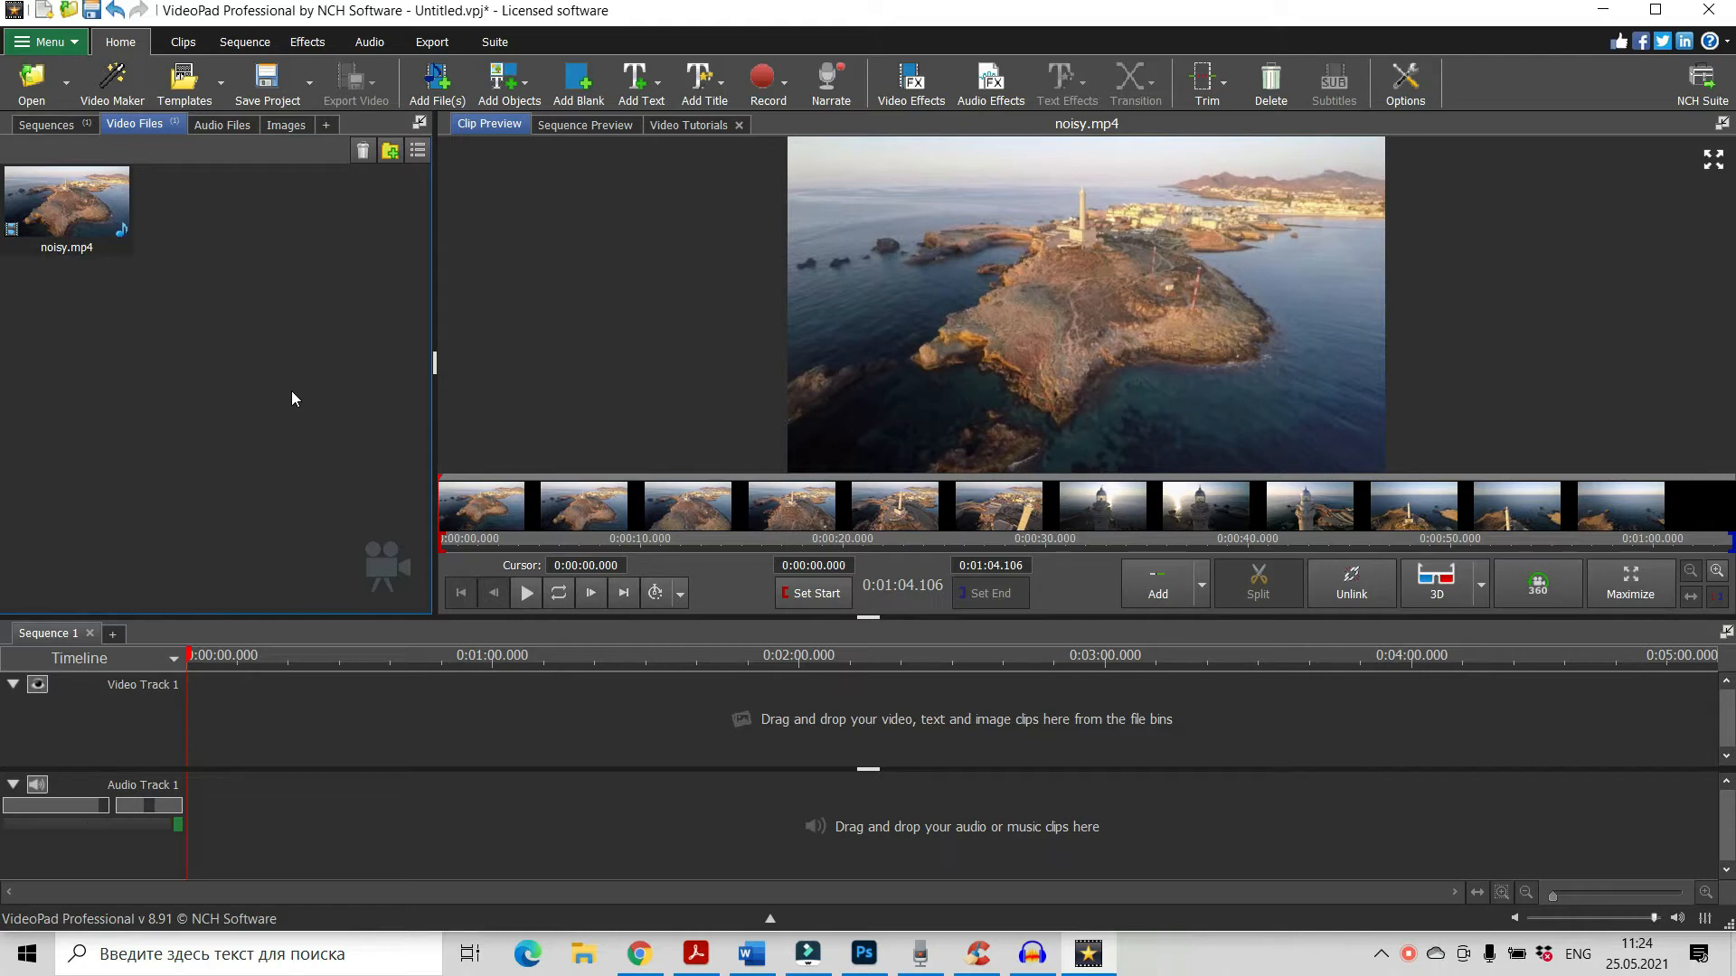
mouse_move(261, 501)
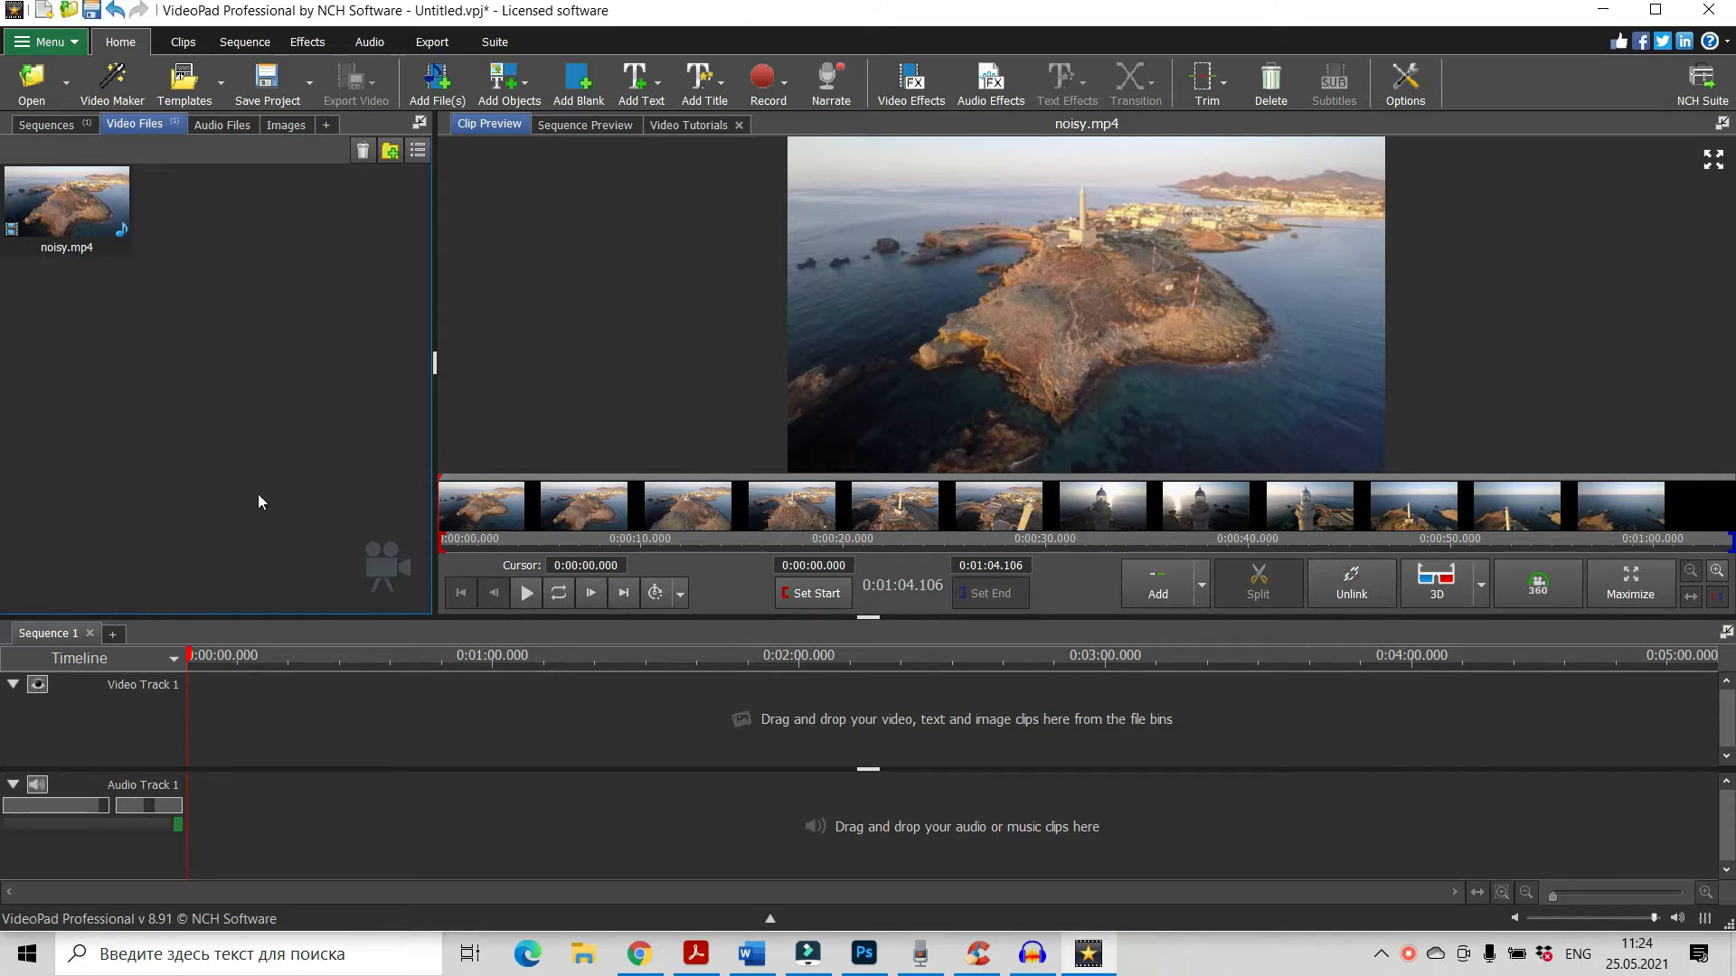
Preview the noisy.mp4 clip, then add it to Sequence 1 with video and audio tracks filled
left_click(67, 204)
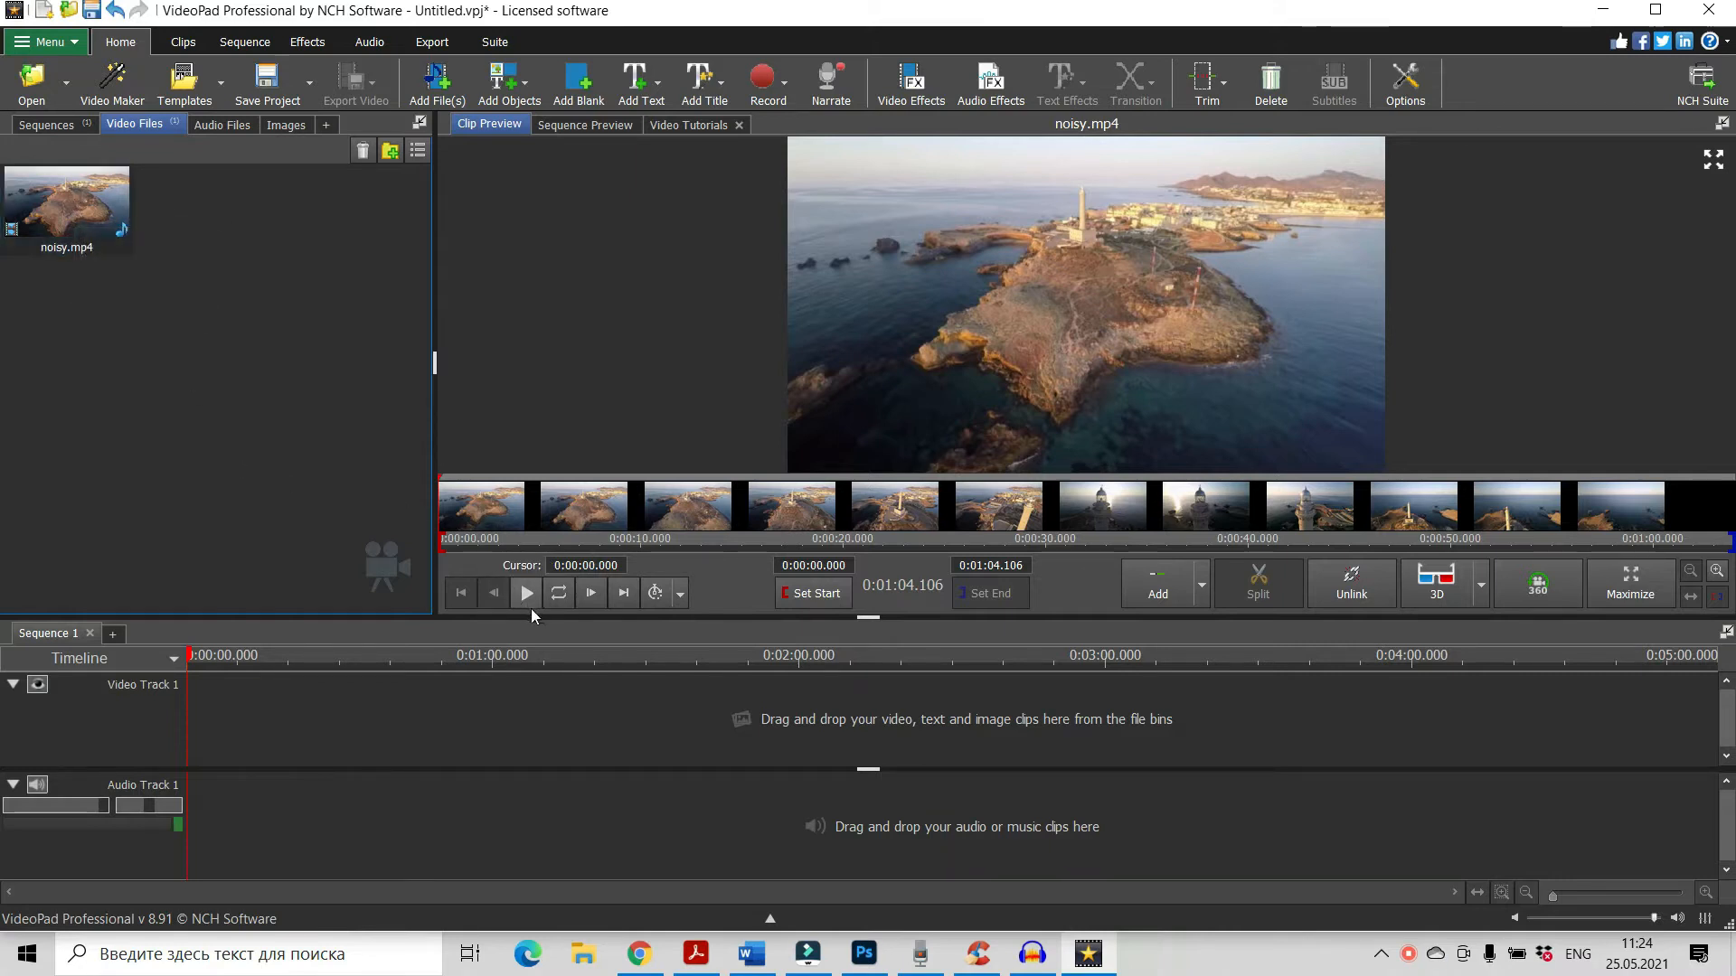
left_click(527, 593)
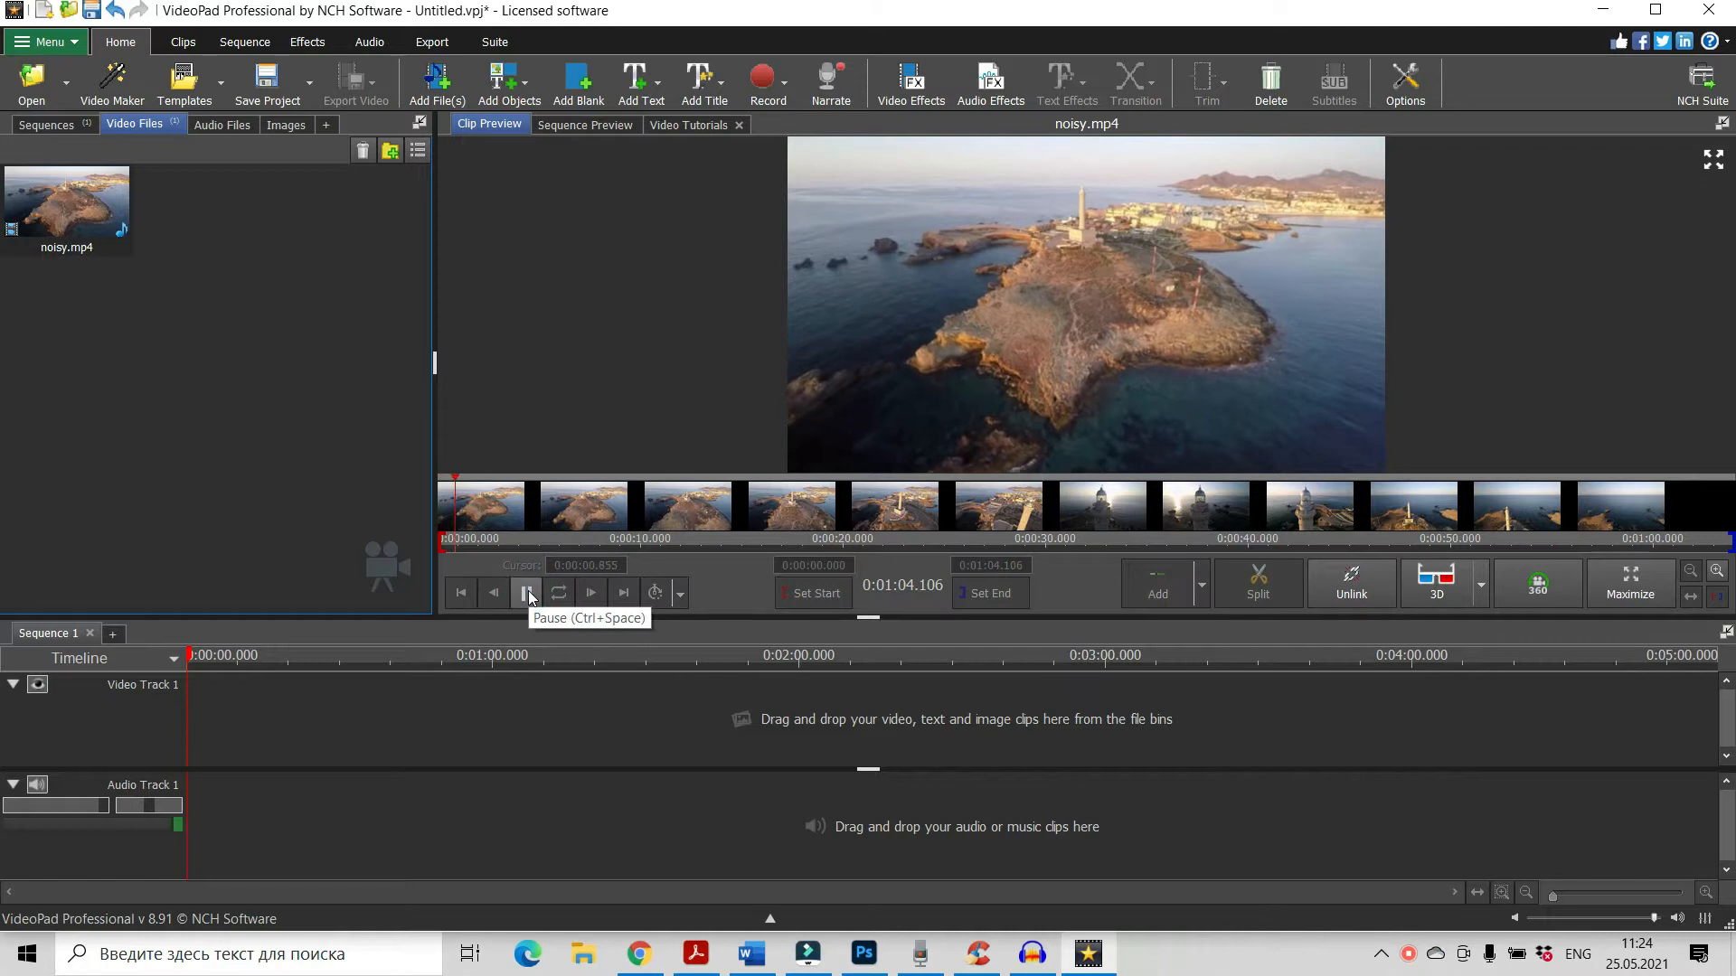
left_click(526, 593)
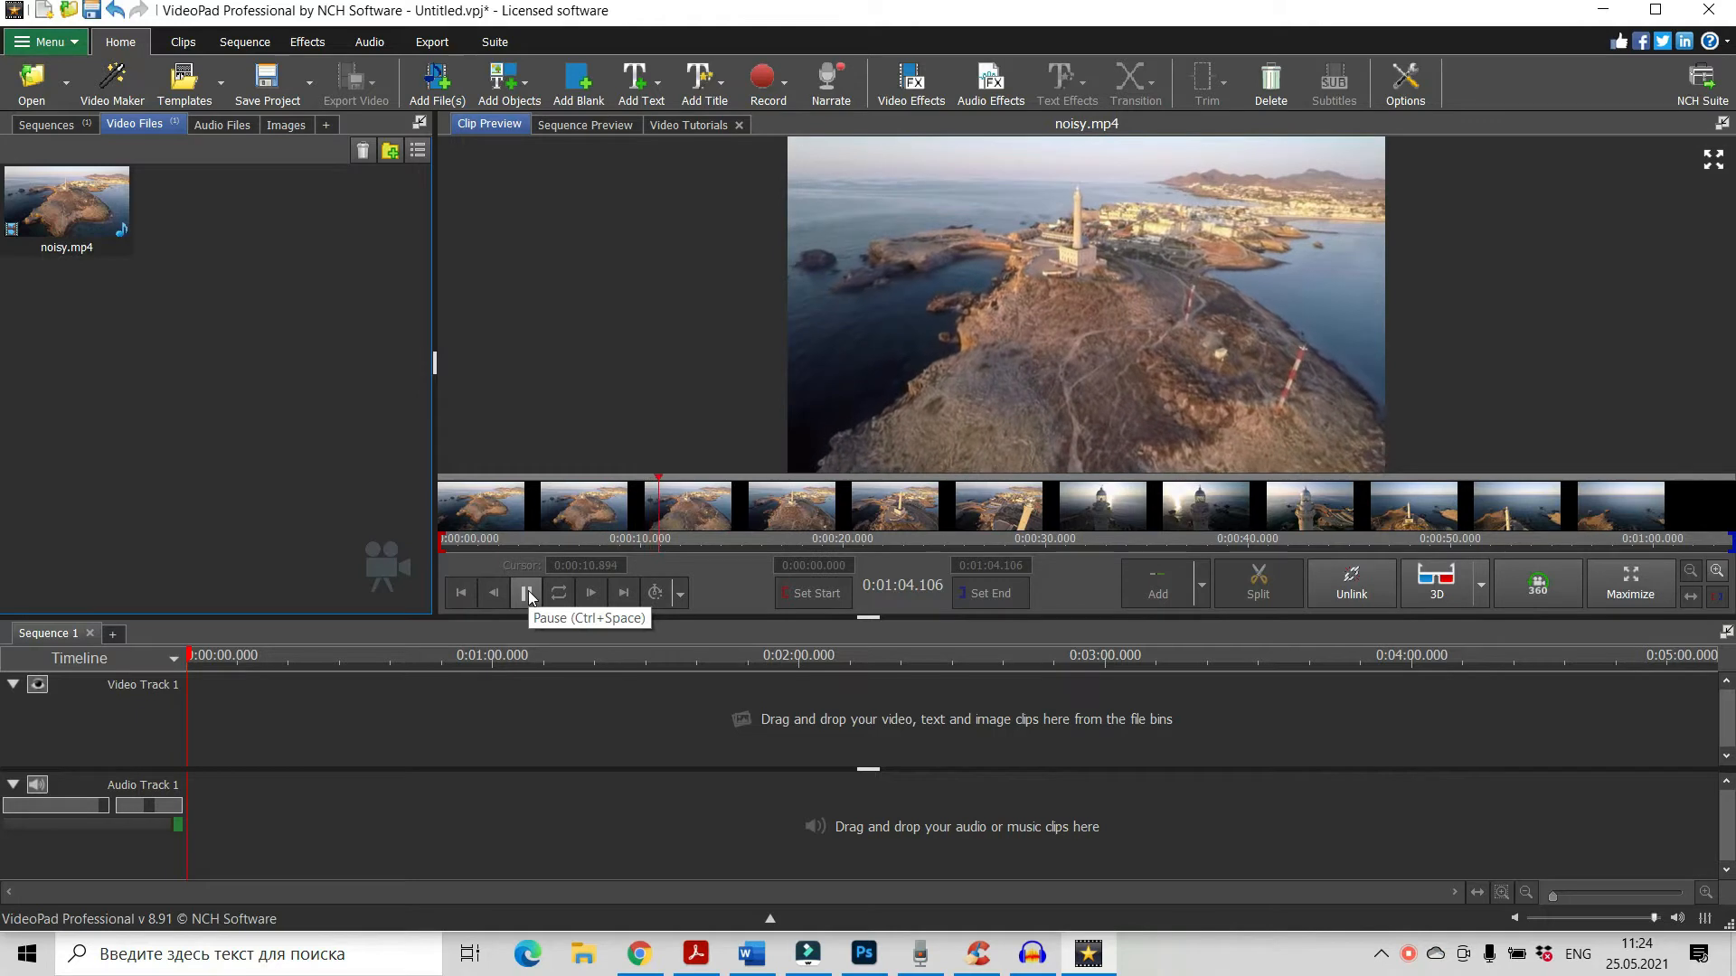
left_click(526, 593)
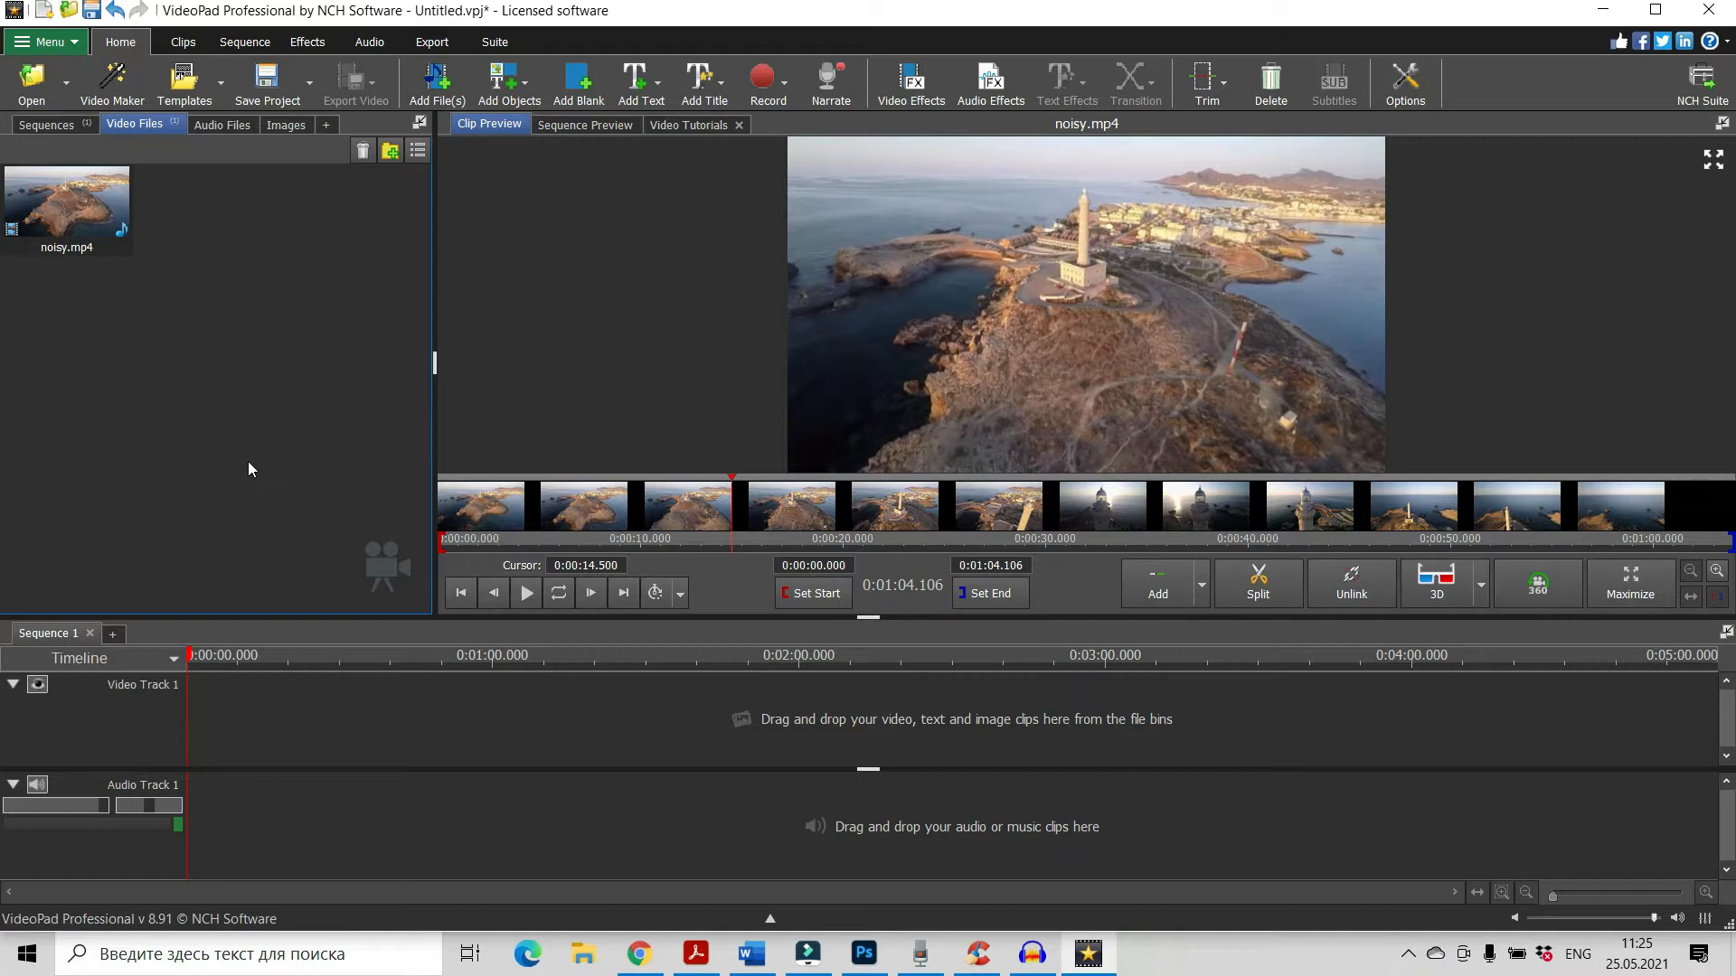
left_click(67, 210)
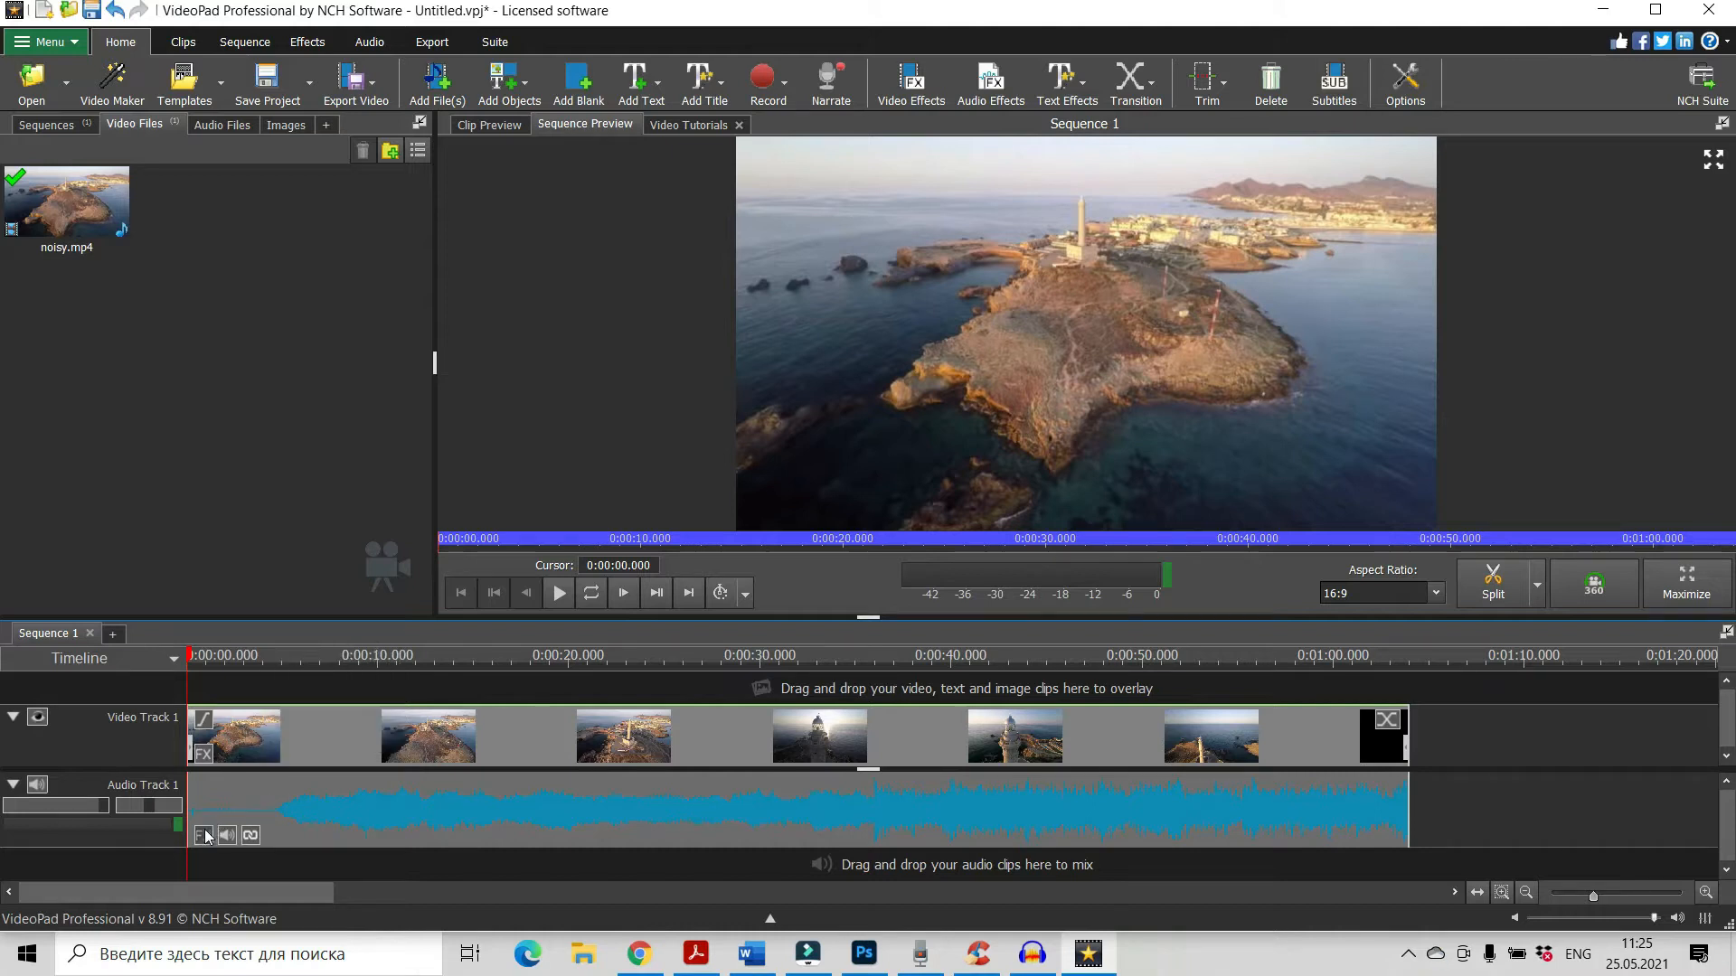
mouse_move(203, 835)
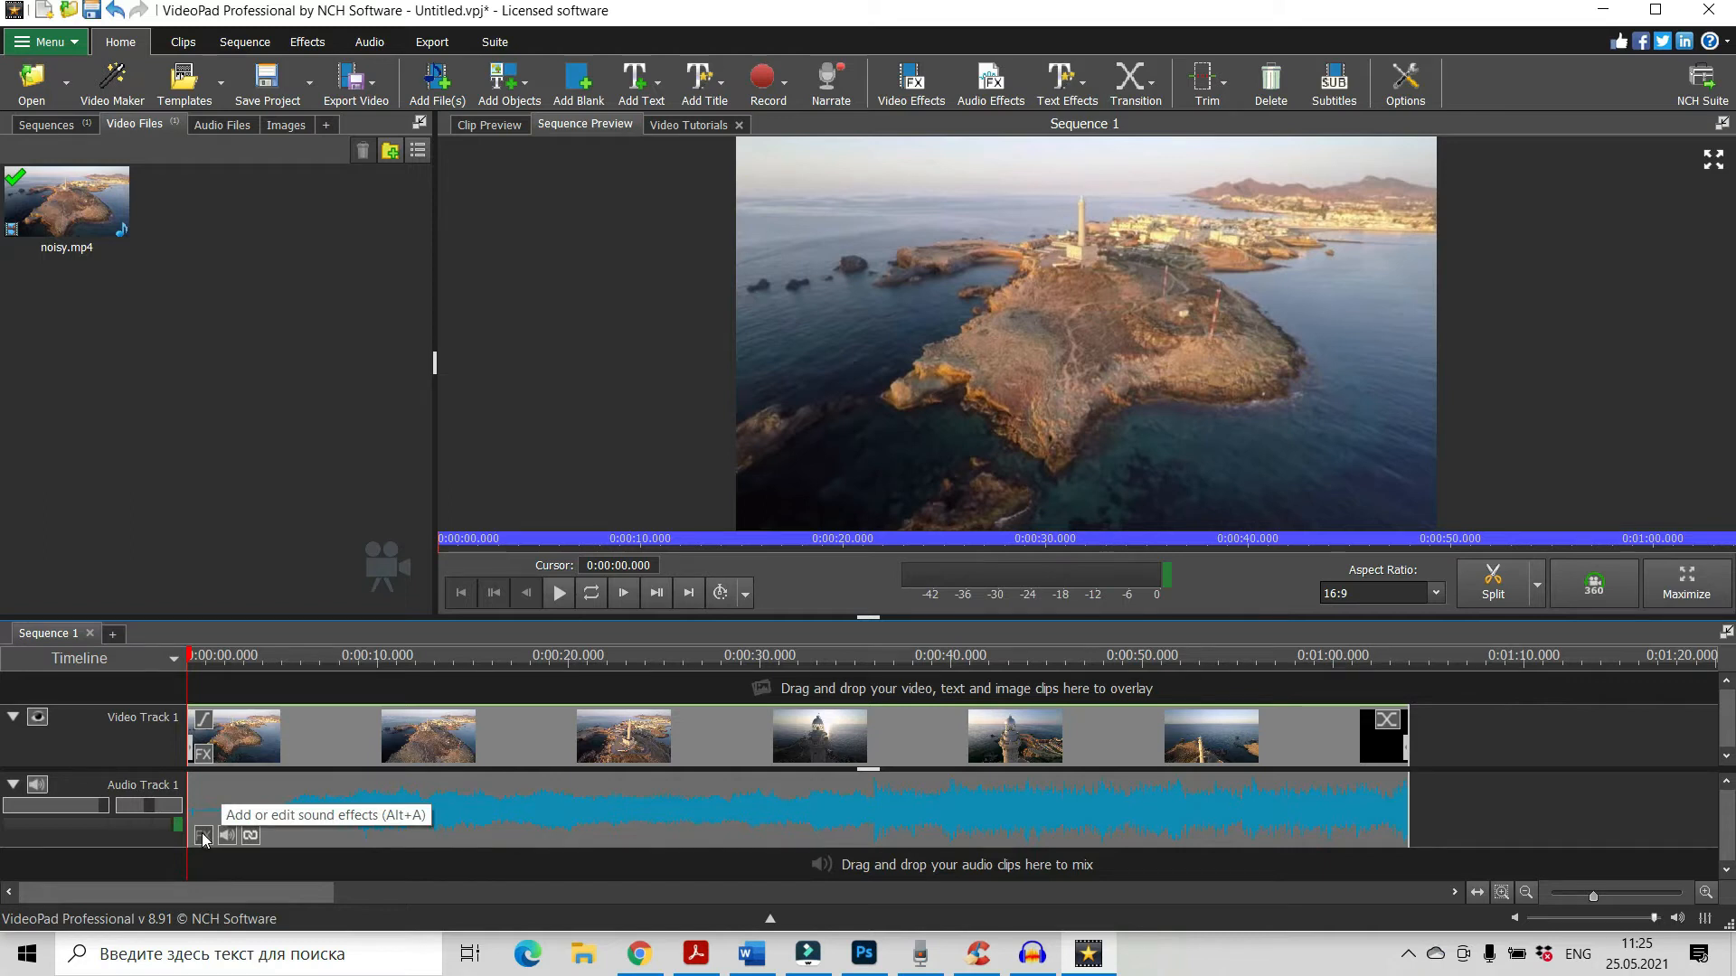
Add a Noise Removal effect to the audio clip and try gate levels between -36 and -8 dB, settling on -32 dB
left_click(204, 835)
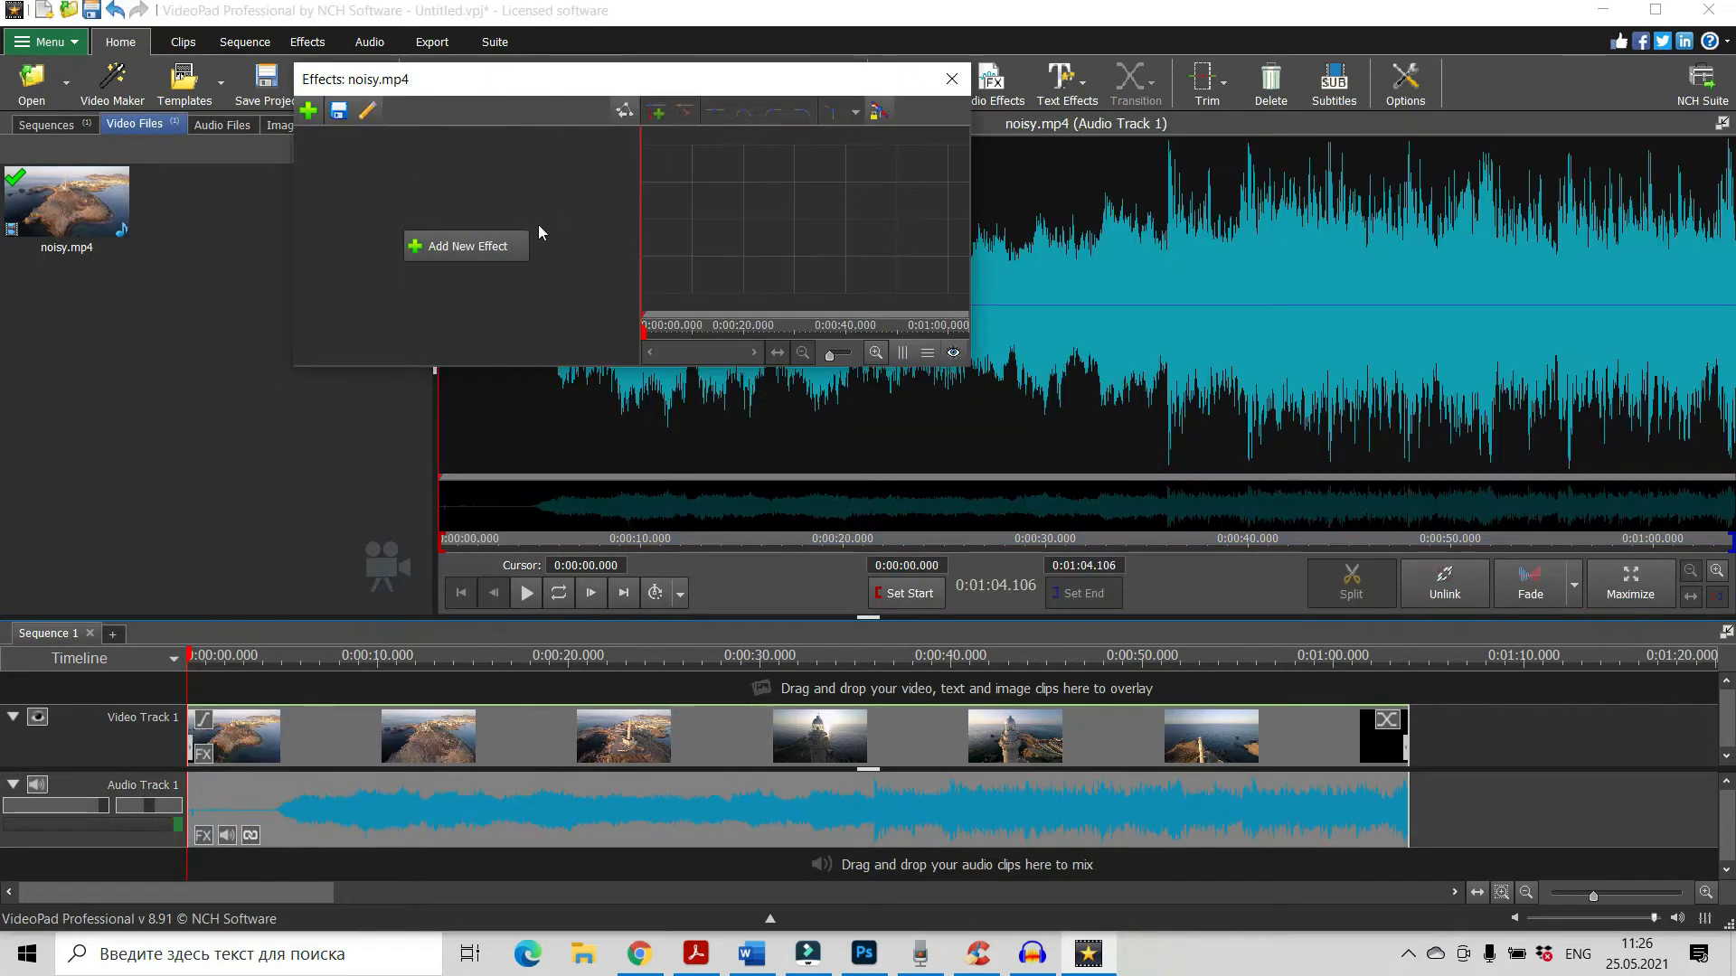
mouse_move(470, 255)
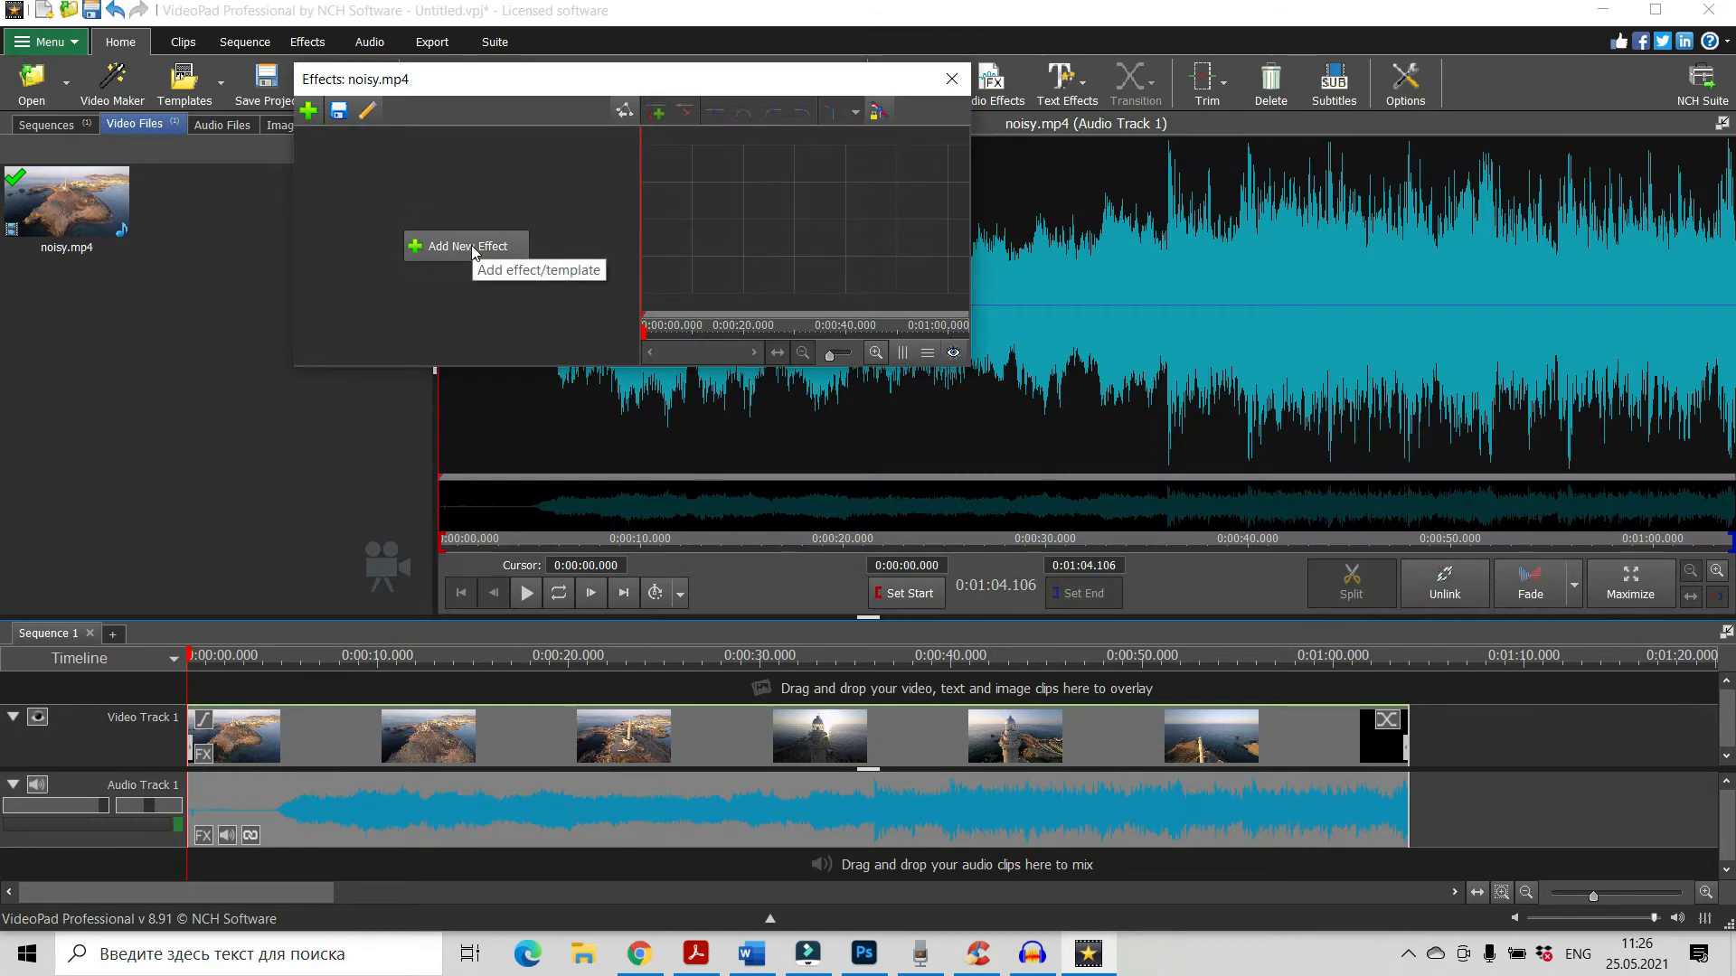
left_click(464, 246)
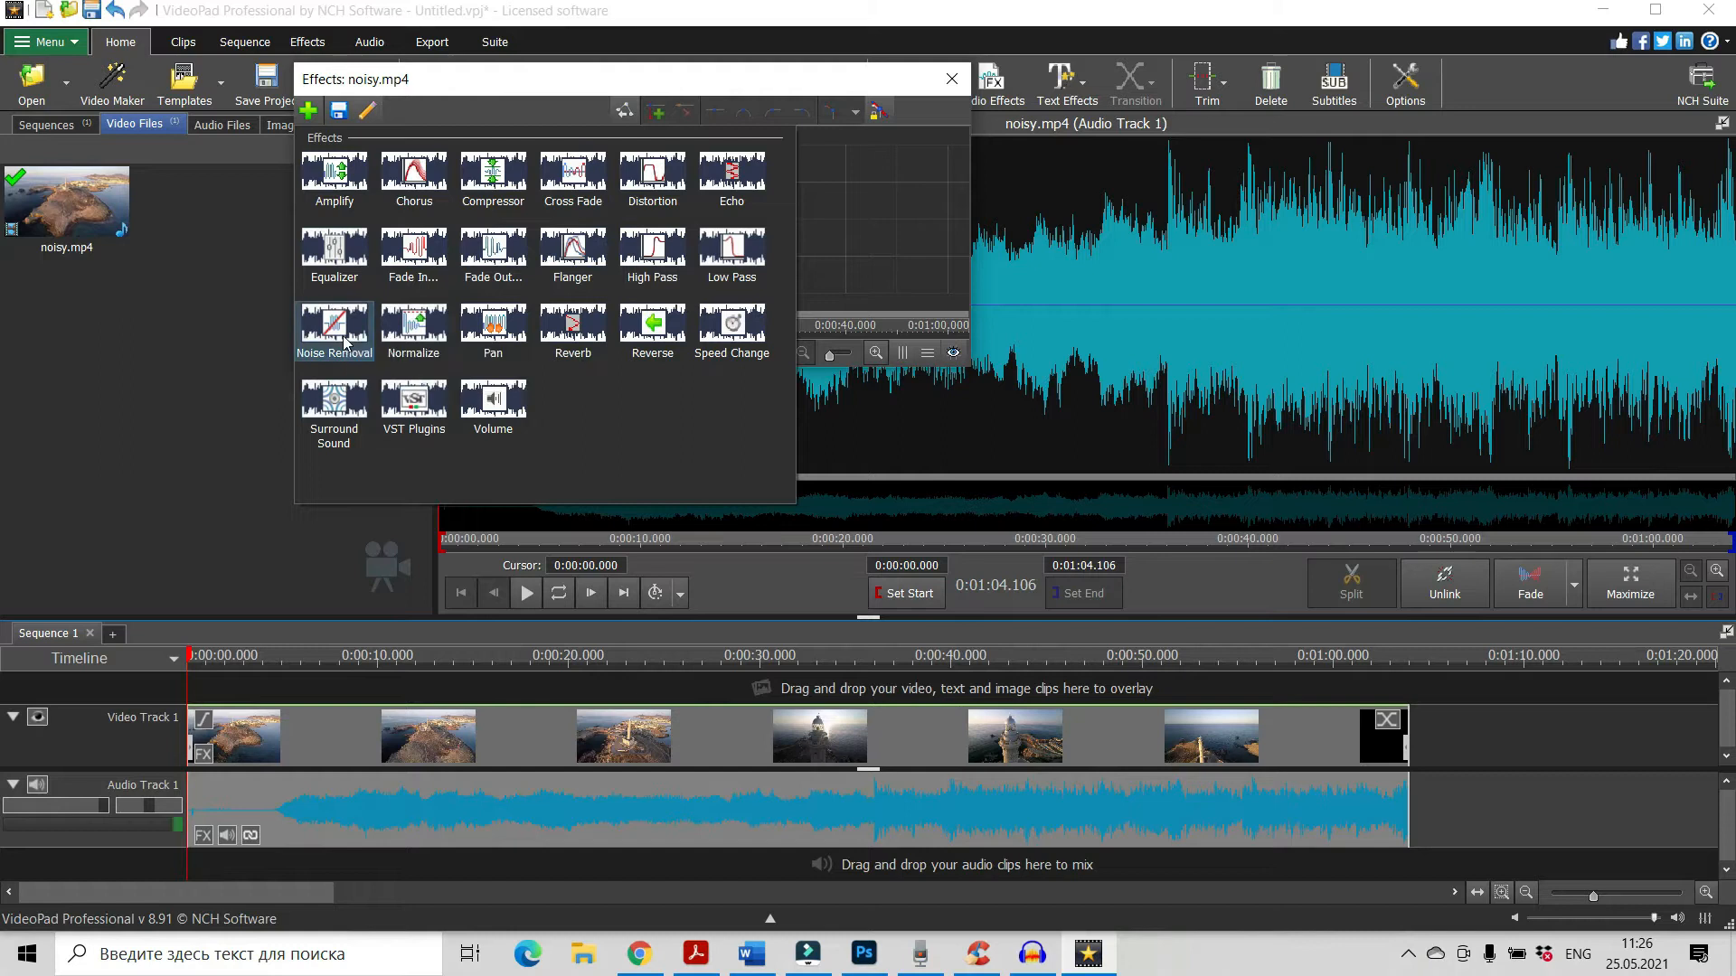
left_click(333, 325)
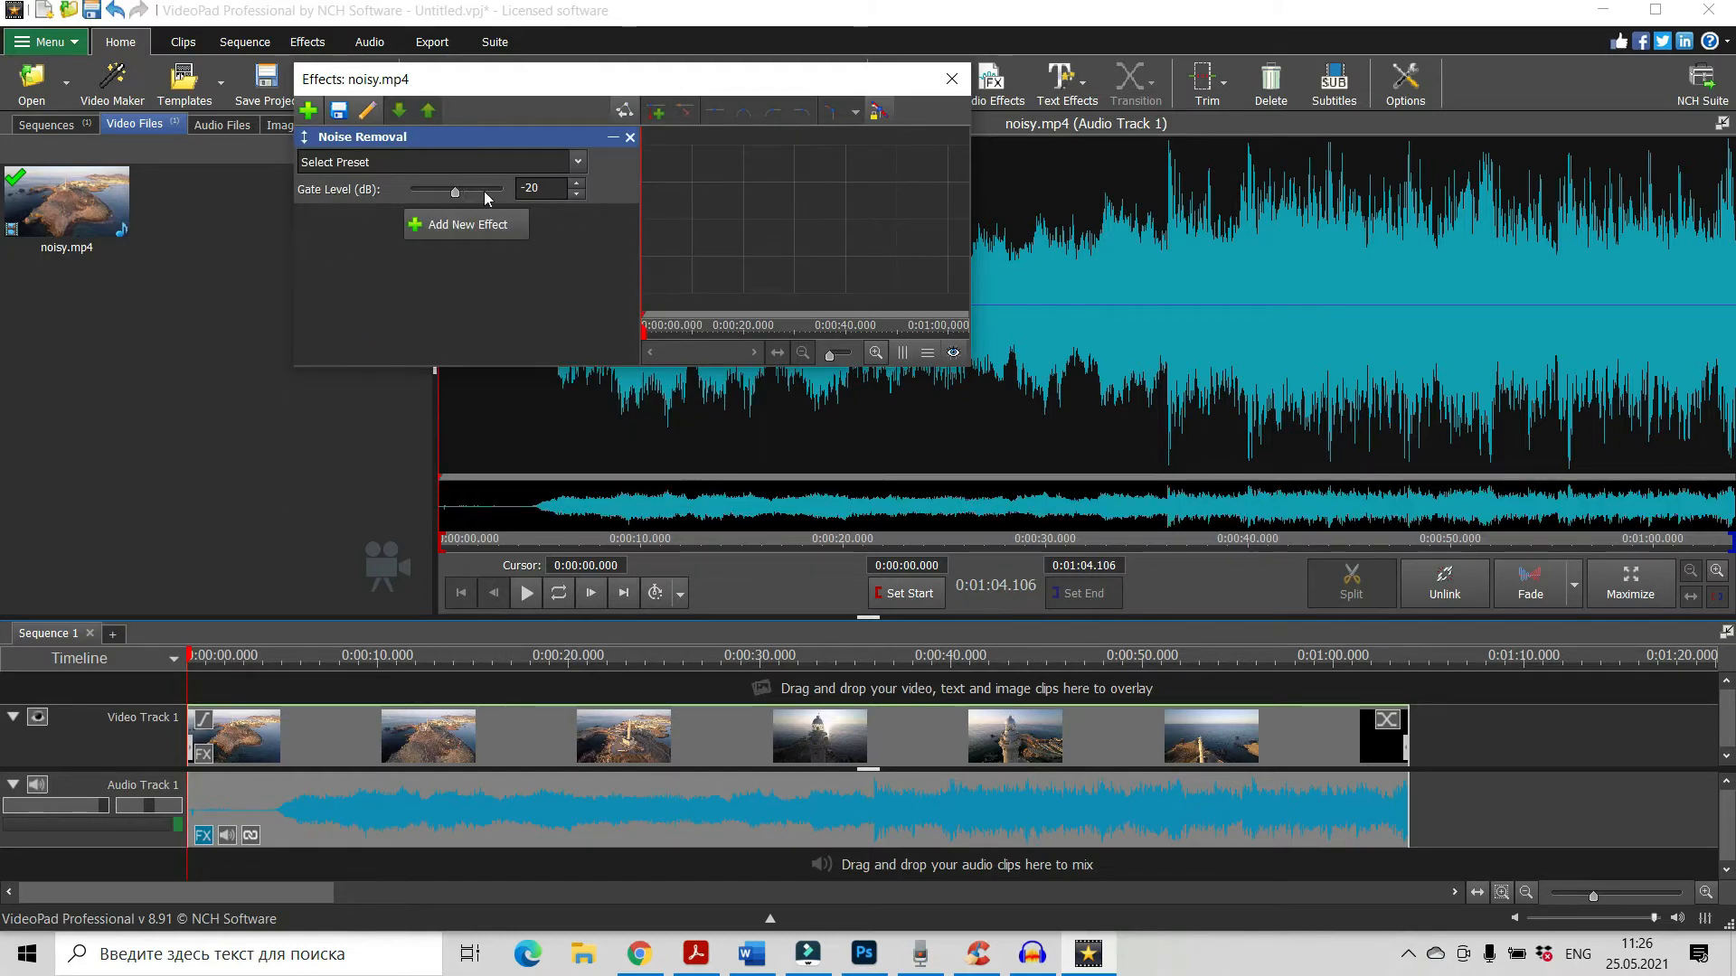
left_click_drag(452, 190, 418, 190)
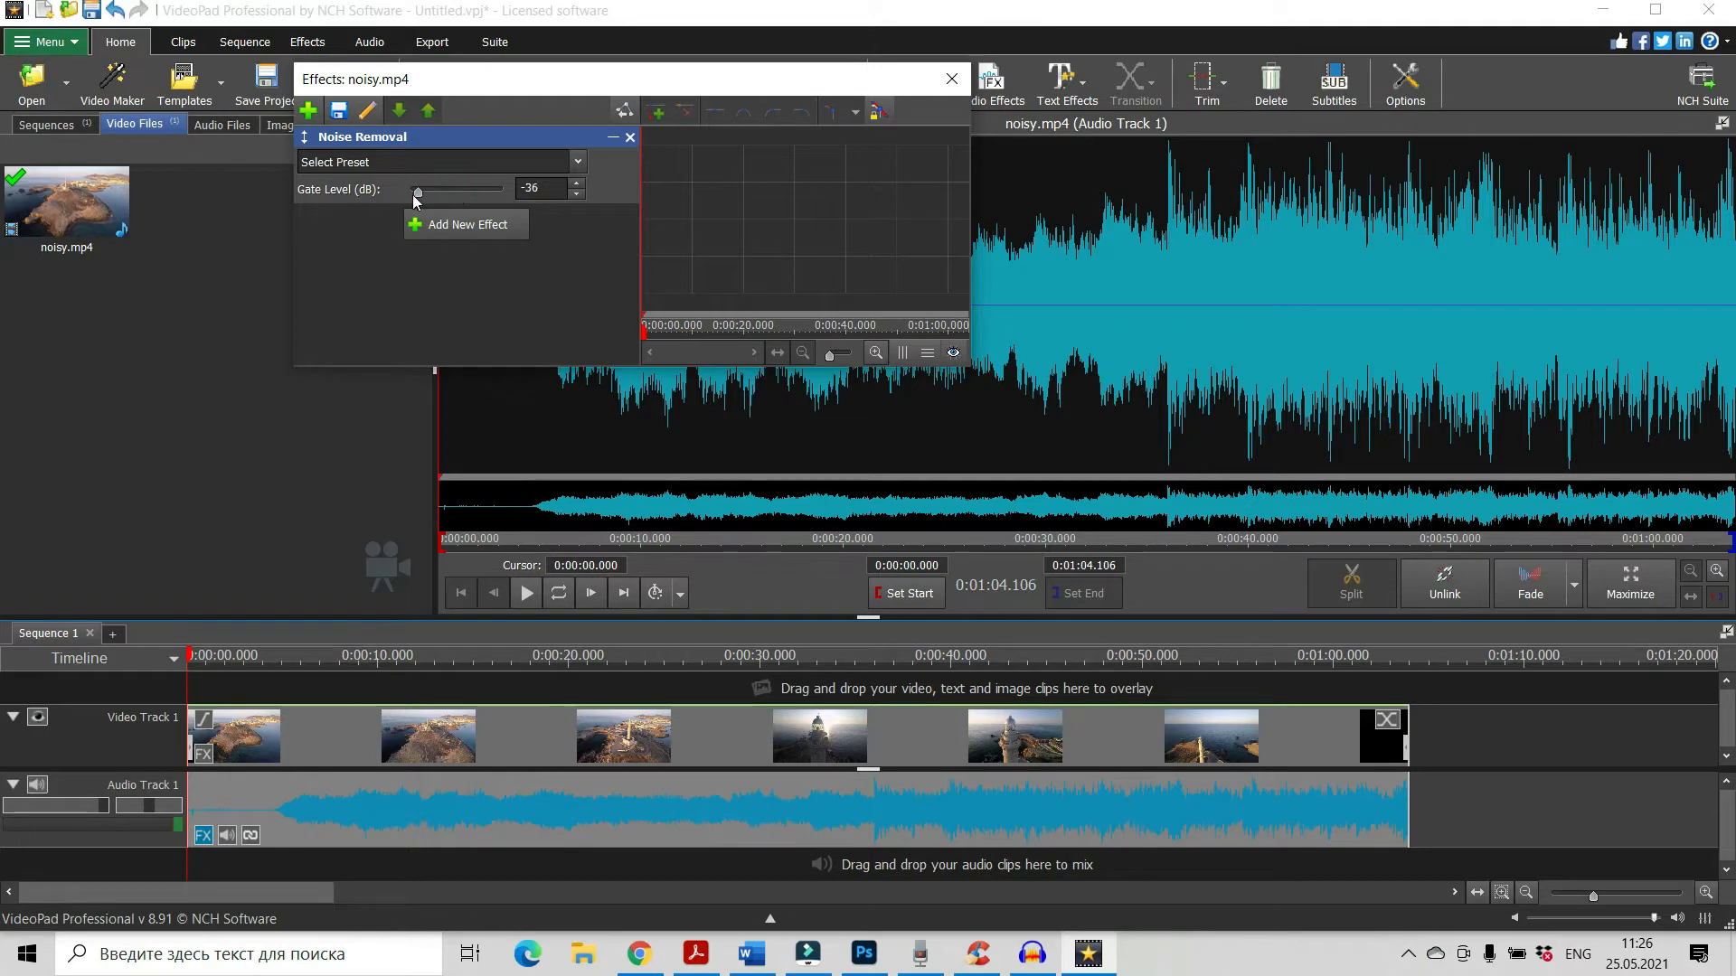
left_click_drag(417, 193, 468, 194)
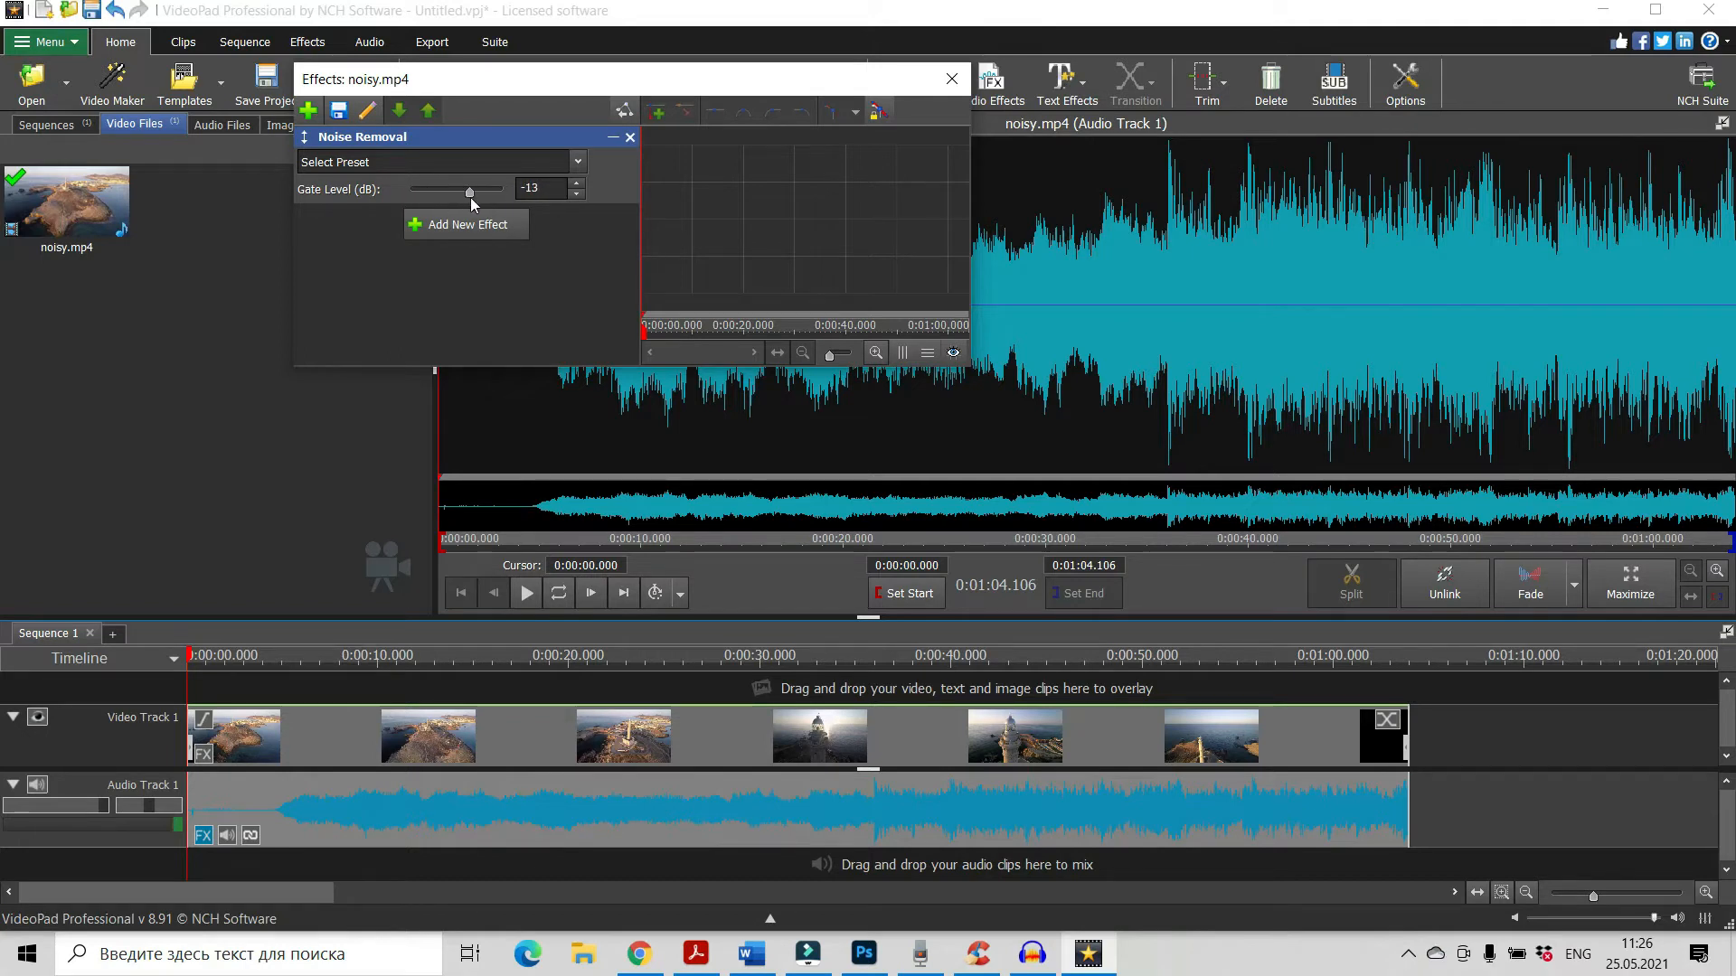
left_click_drag(468, 190, 433, 190)
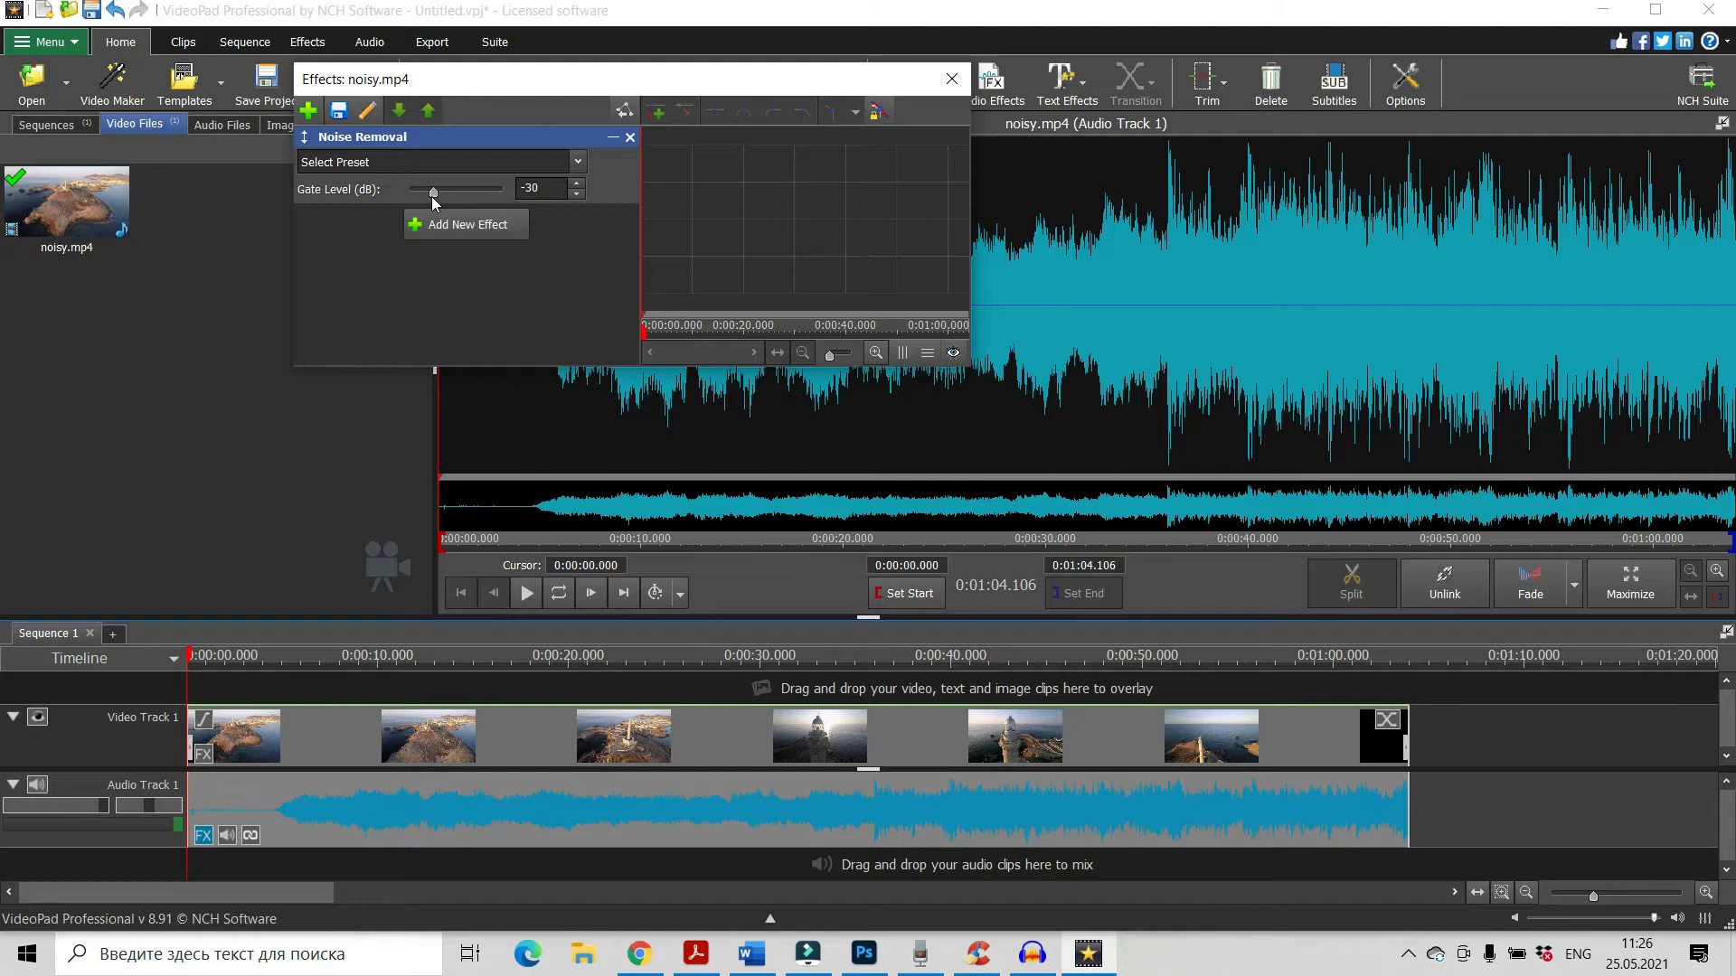
left_click_drag(432, 190, 479, 190)
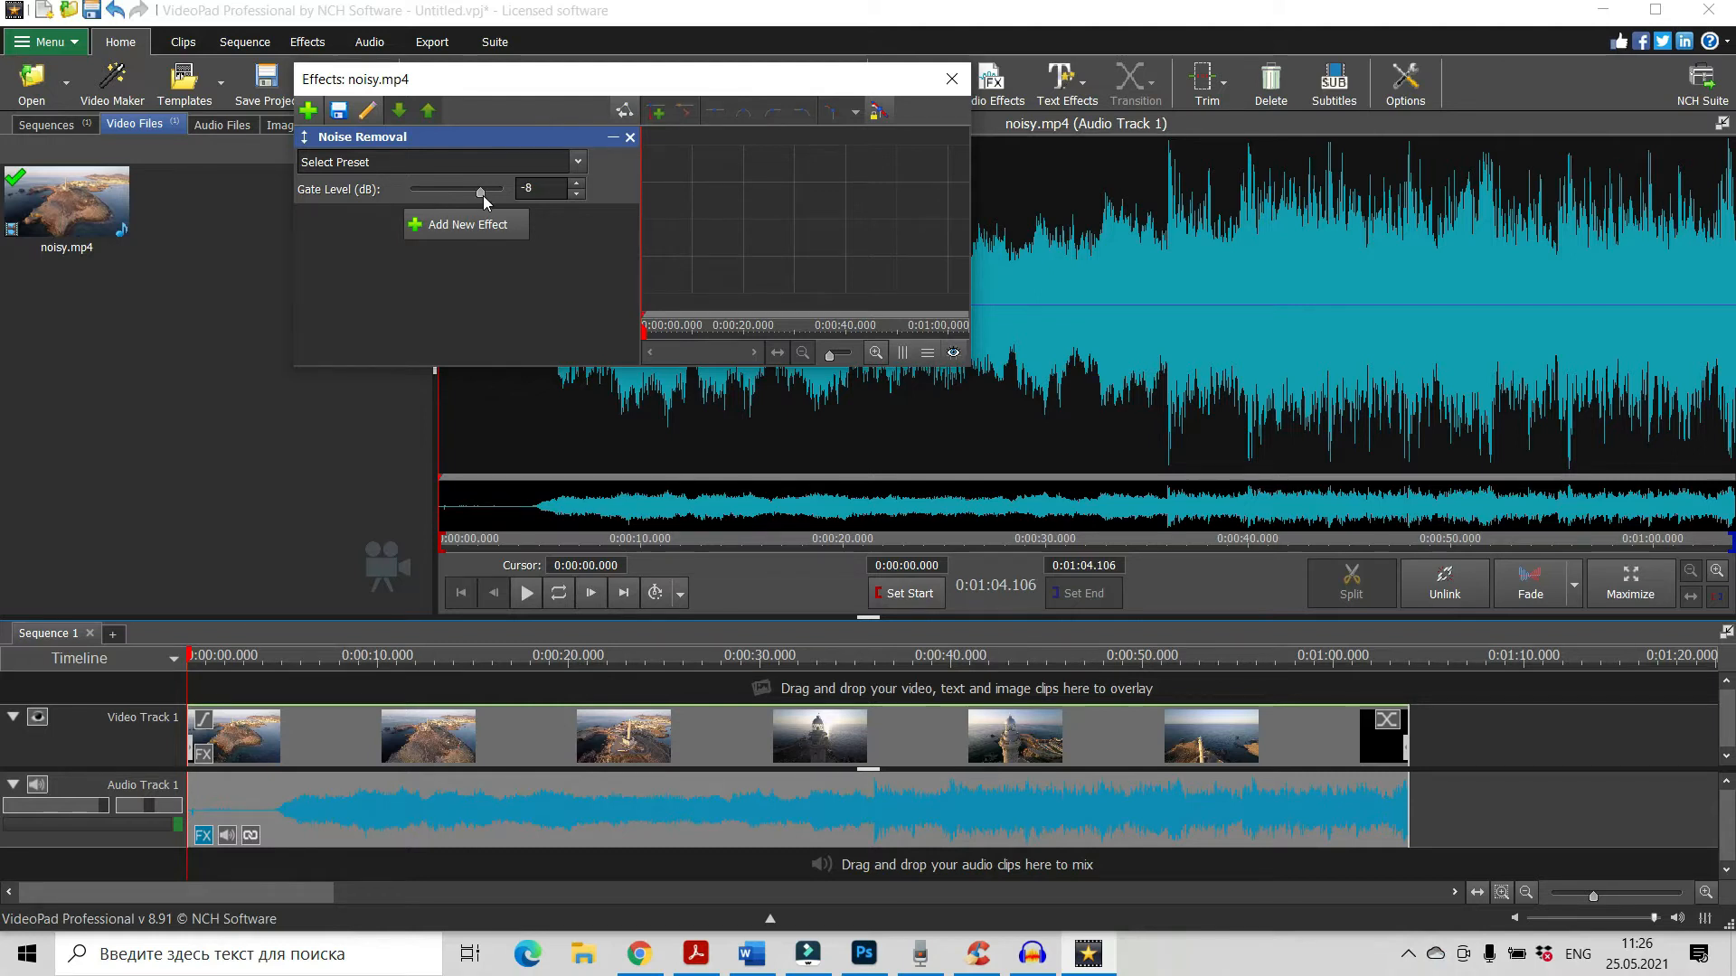
left_click_drag(479, 190, 428, 189)
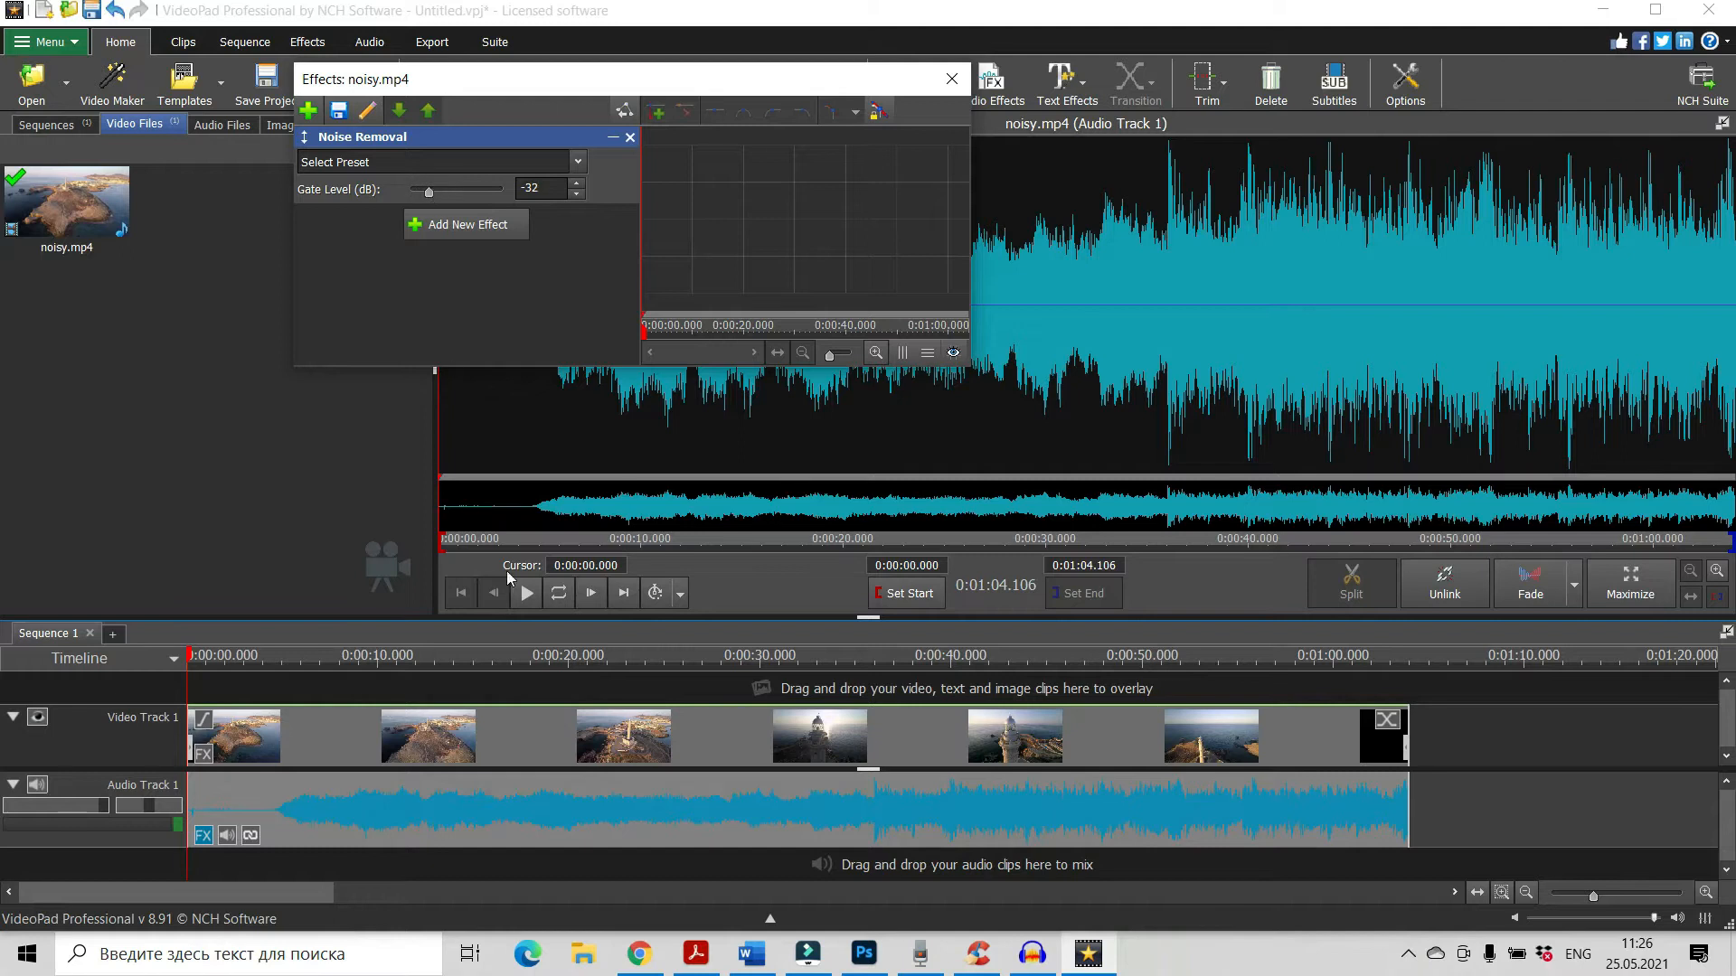
mouse_move(528, 595)
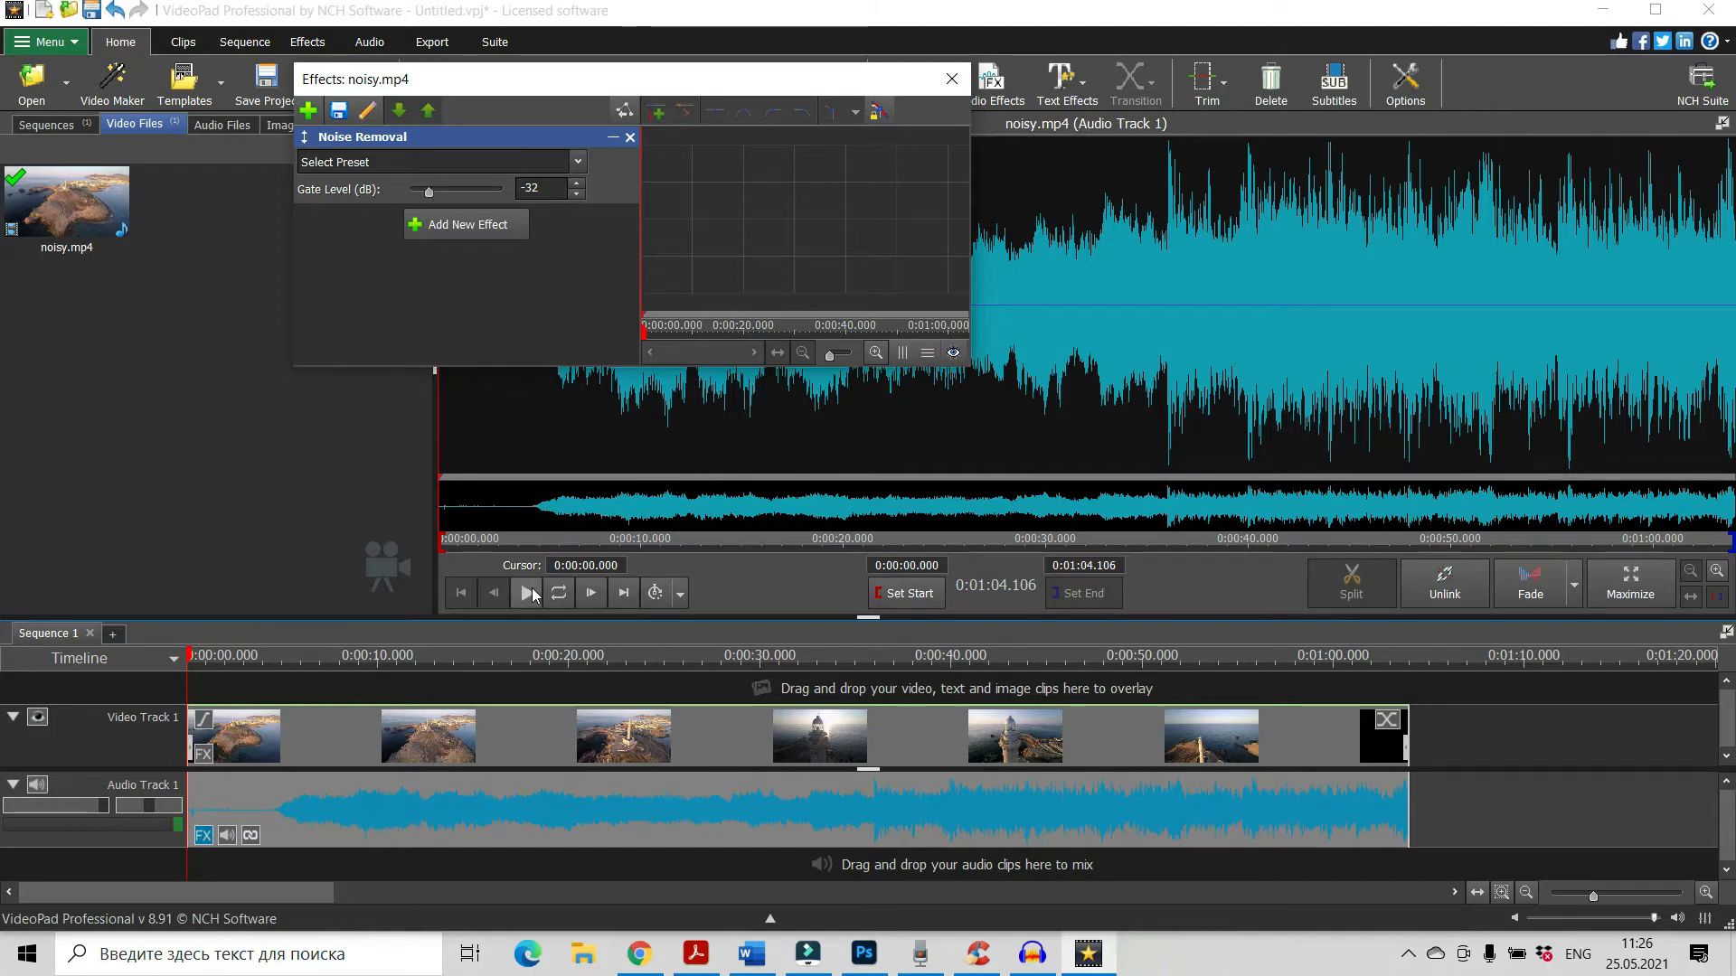
Preview the result, raise the gate level to -2 dB, and preview again
left_click(526, 594)
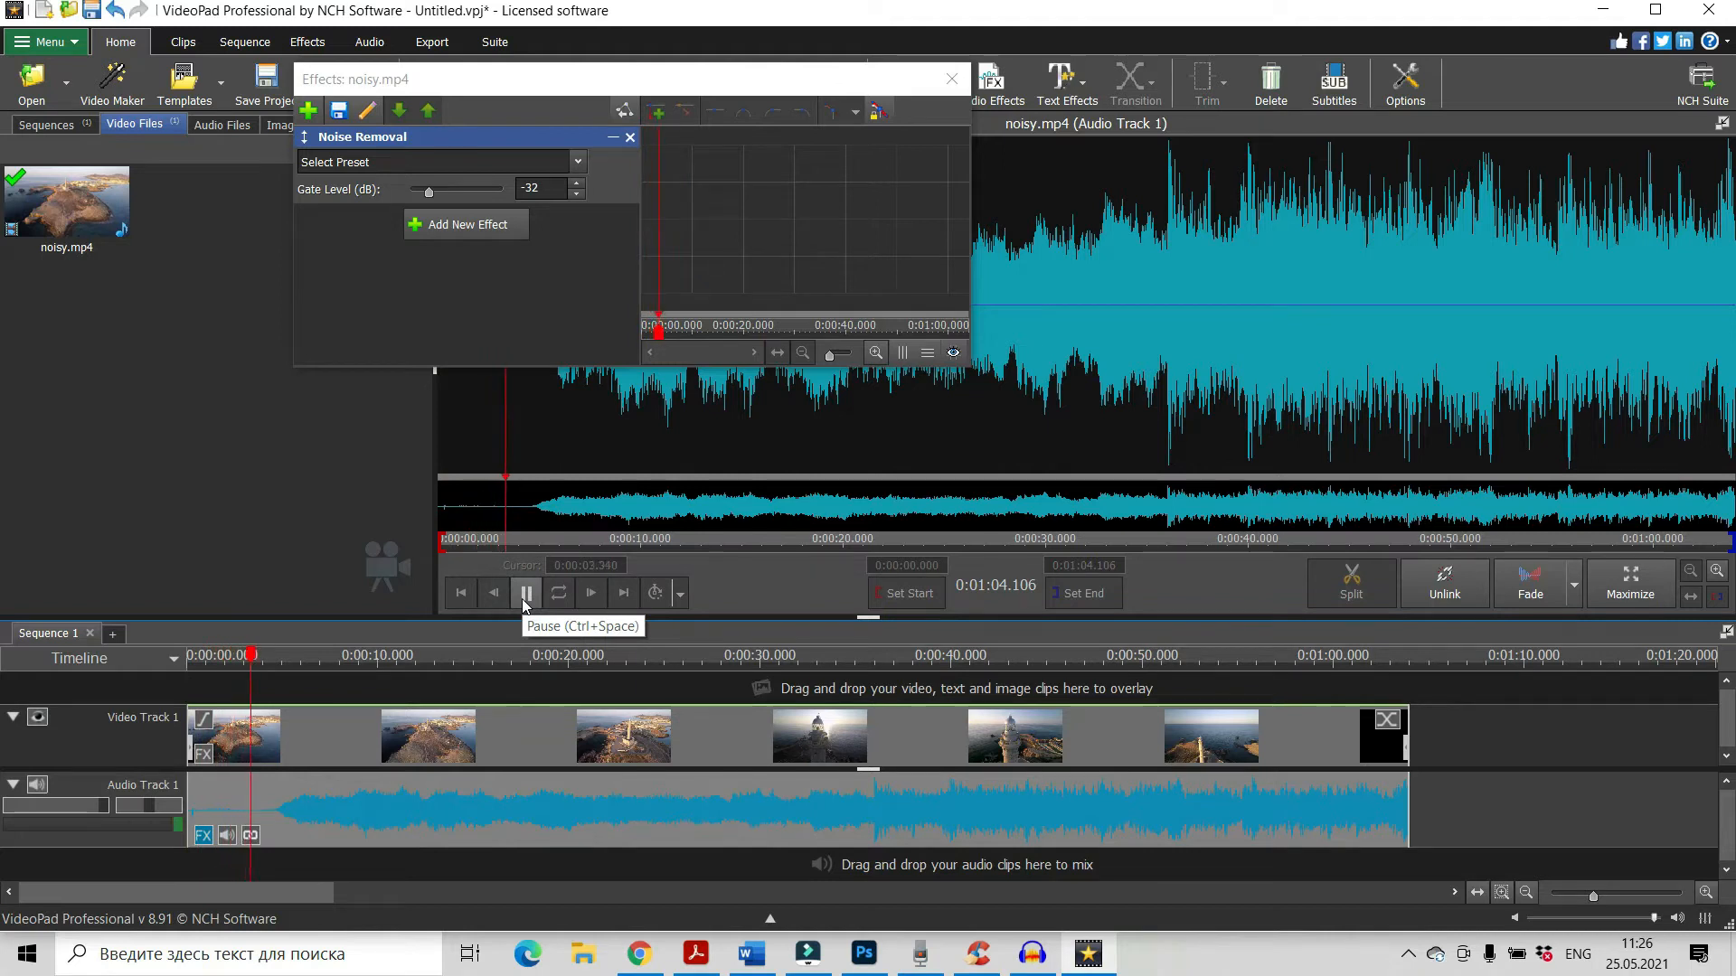
left_click(525, 593)
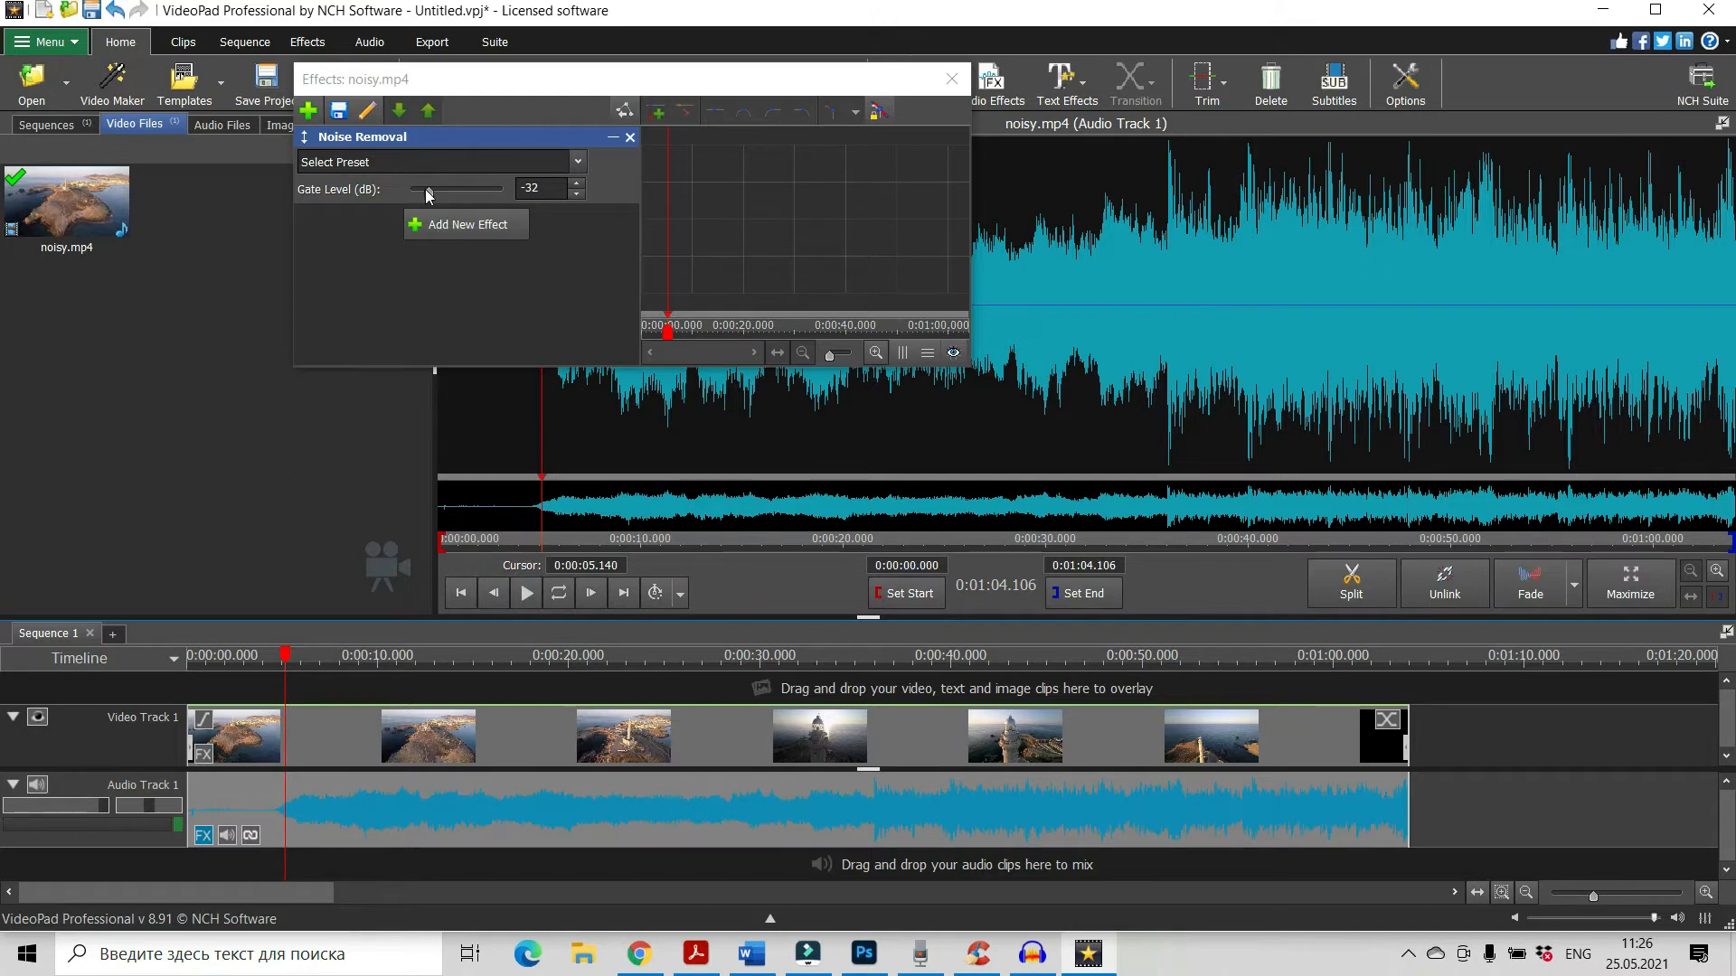
left_click_drag(427, 190, 491, 190)
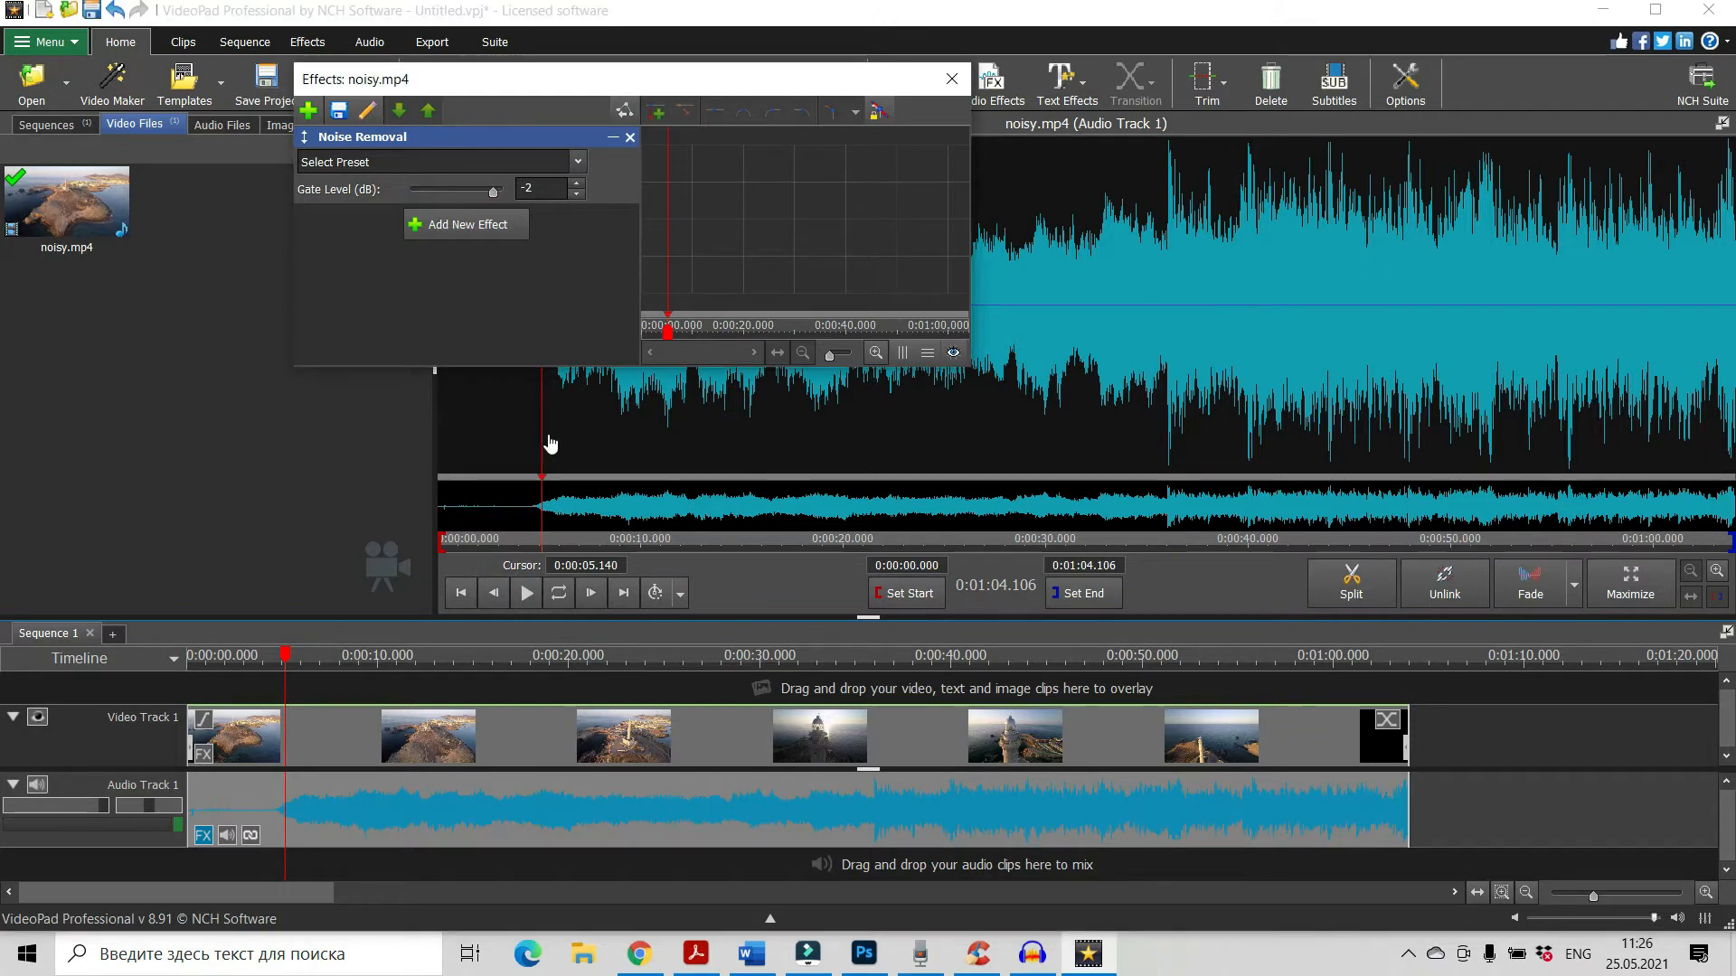
left_click(524, 593)
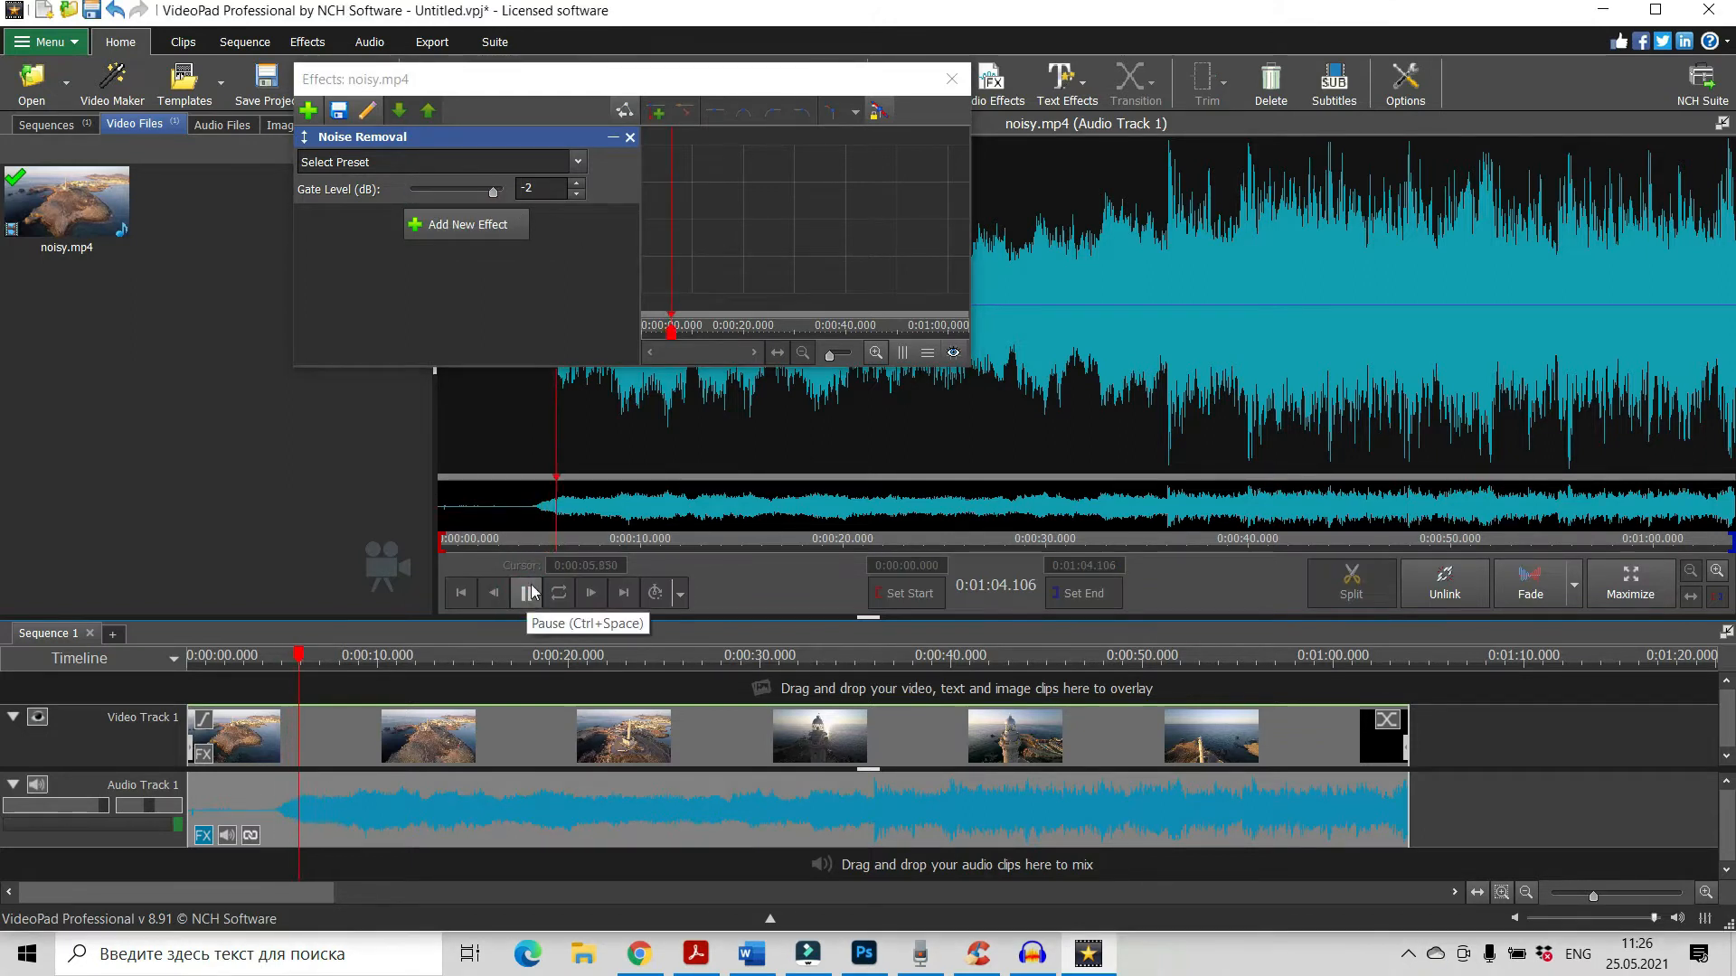
left_click(526, 593)
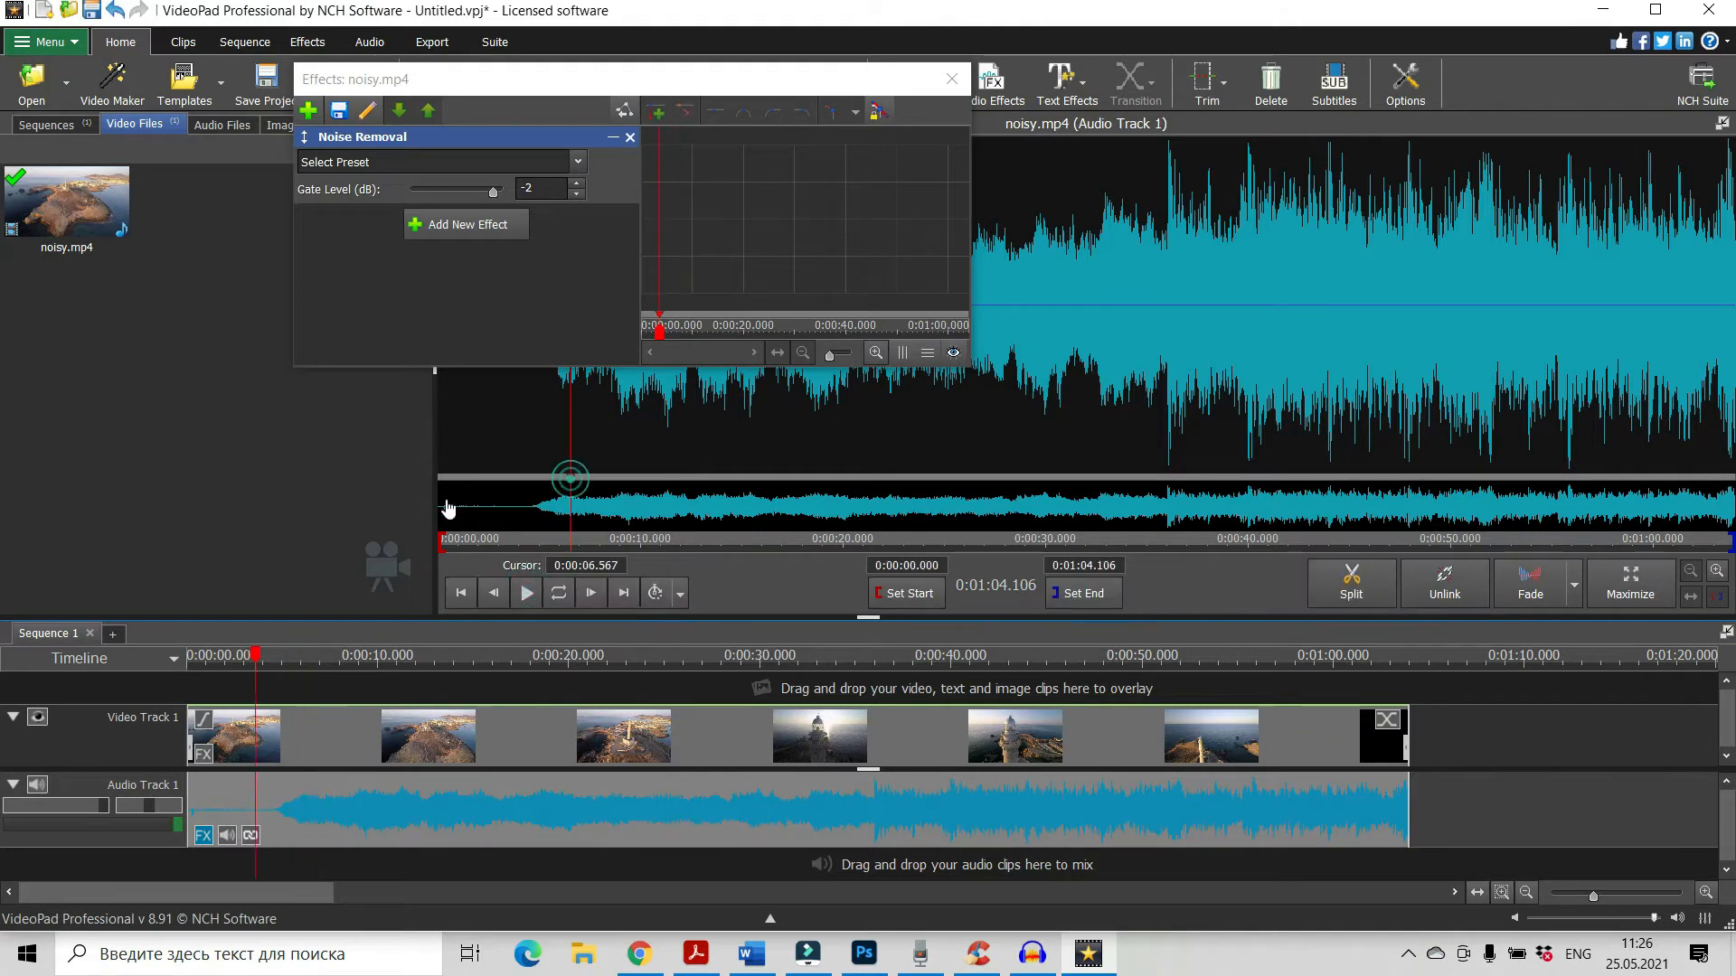
Close the Noise Removal settings and return to the sequence preview
left_click(524, 593)
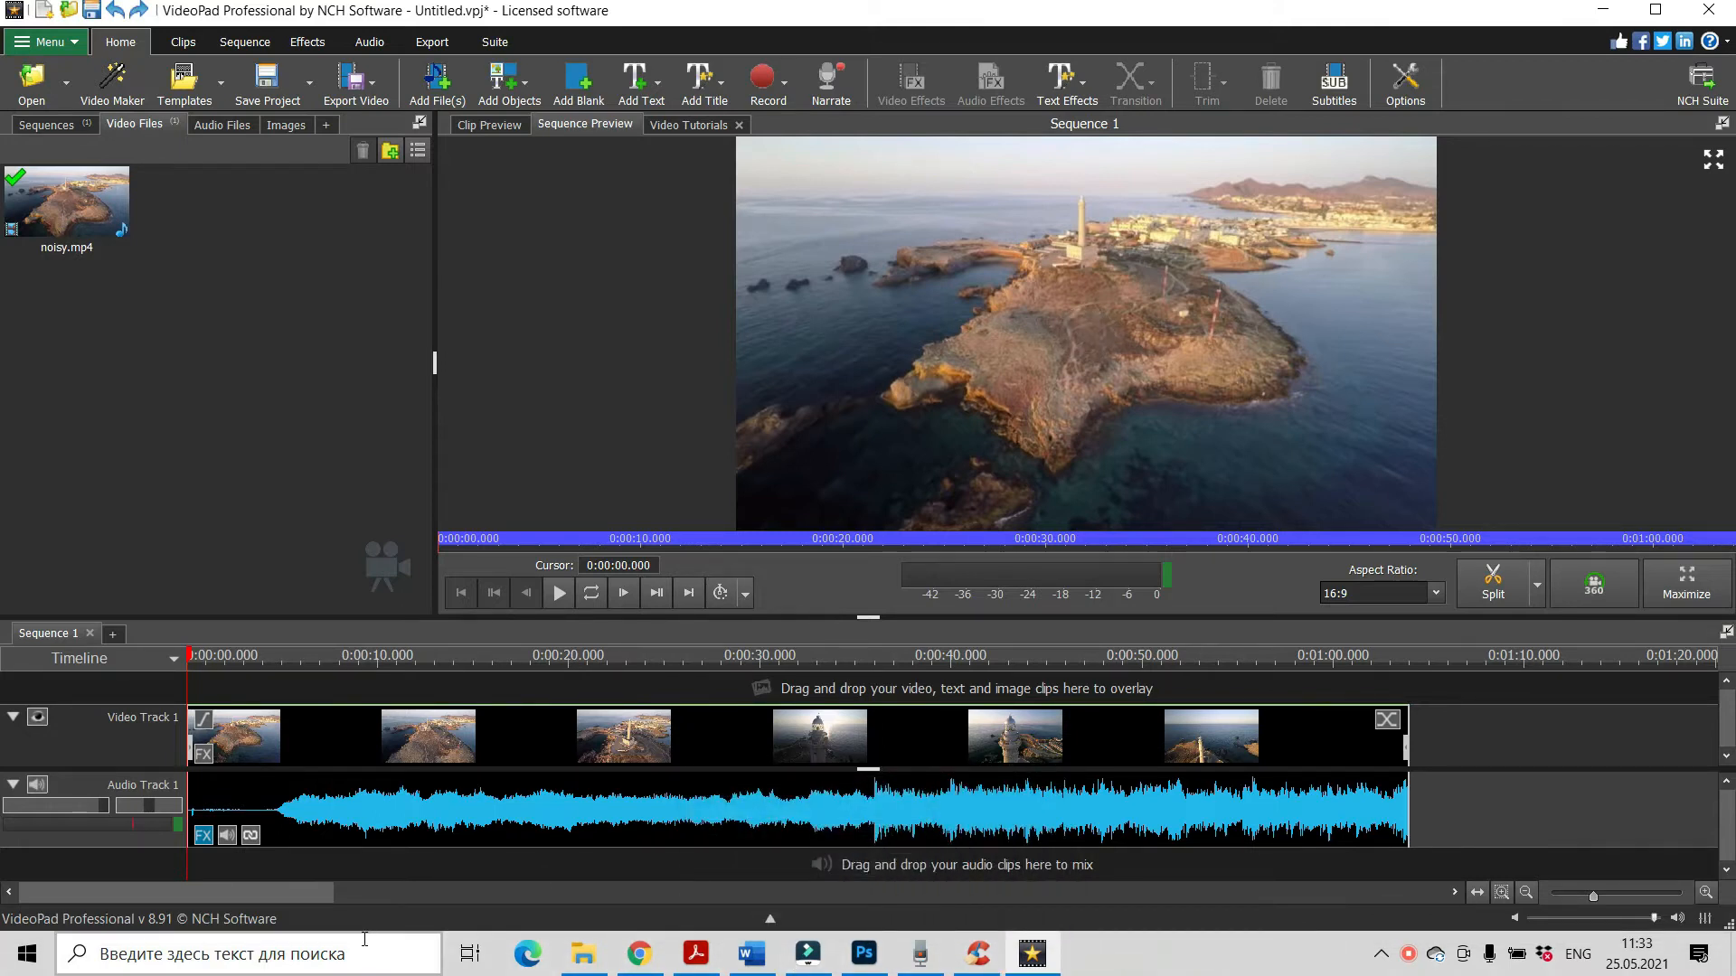
Launch Audacity, dismiss its welcome message, and minimize it to return to VideoPad
left_click(28, 953)
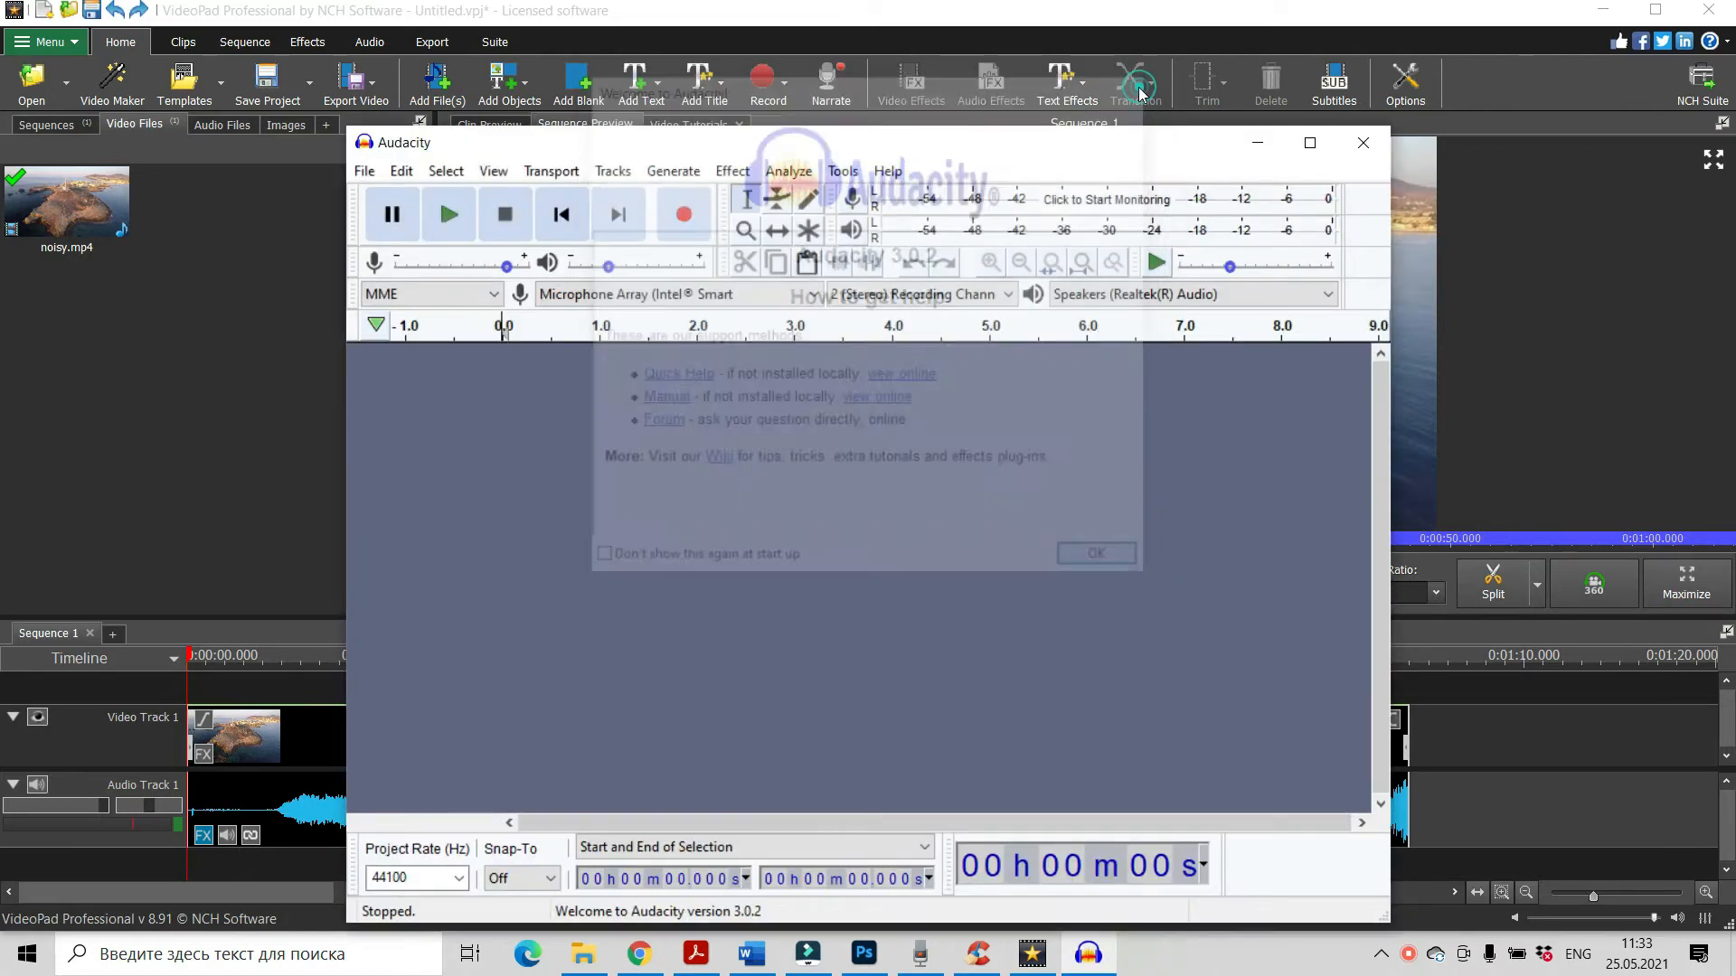
left_click(1094, 554)
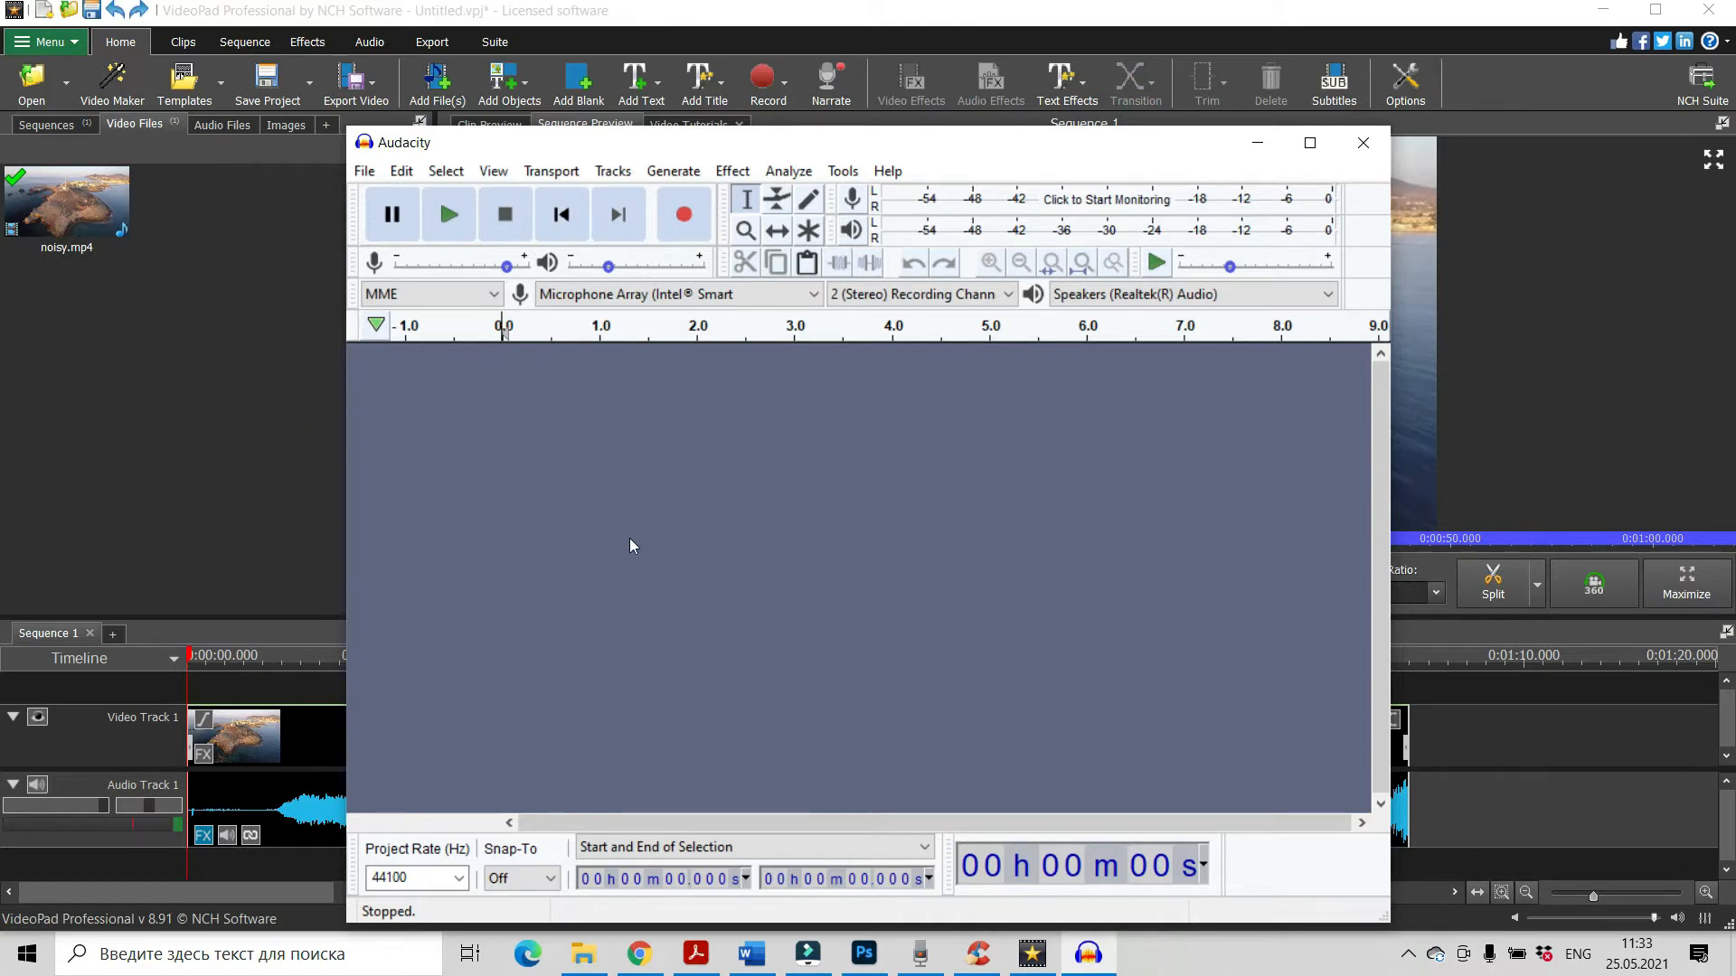
left_click(1363, 141)
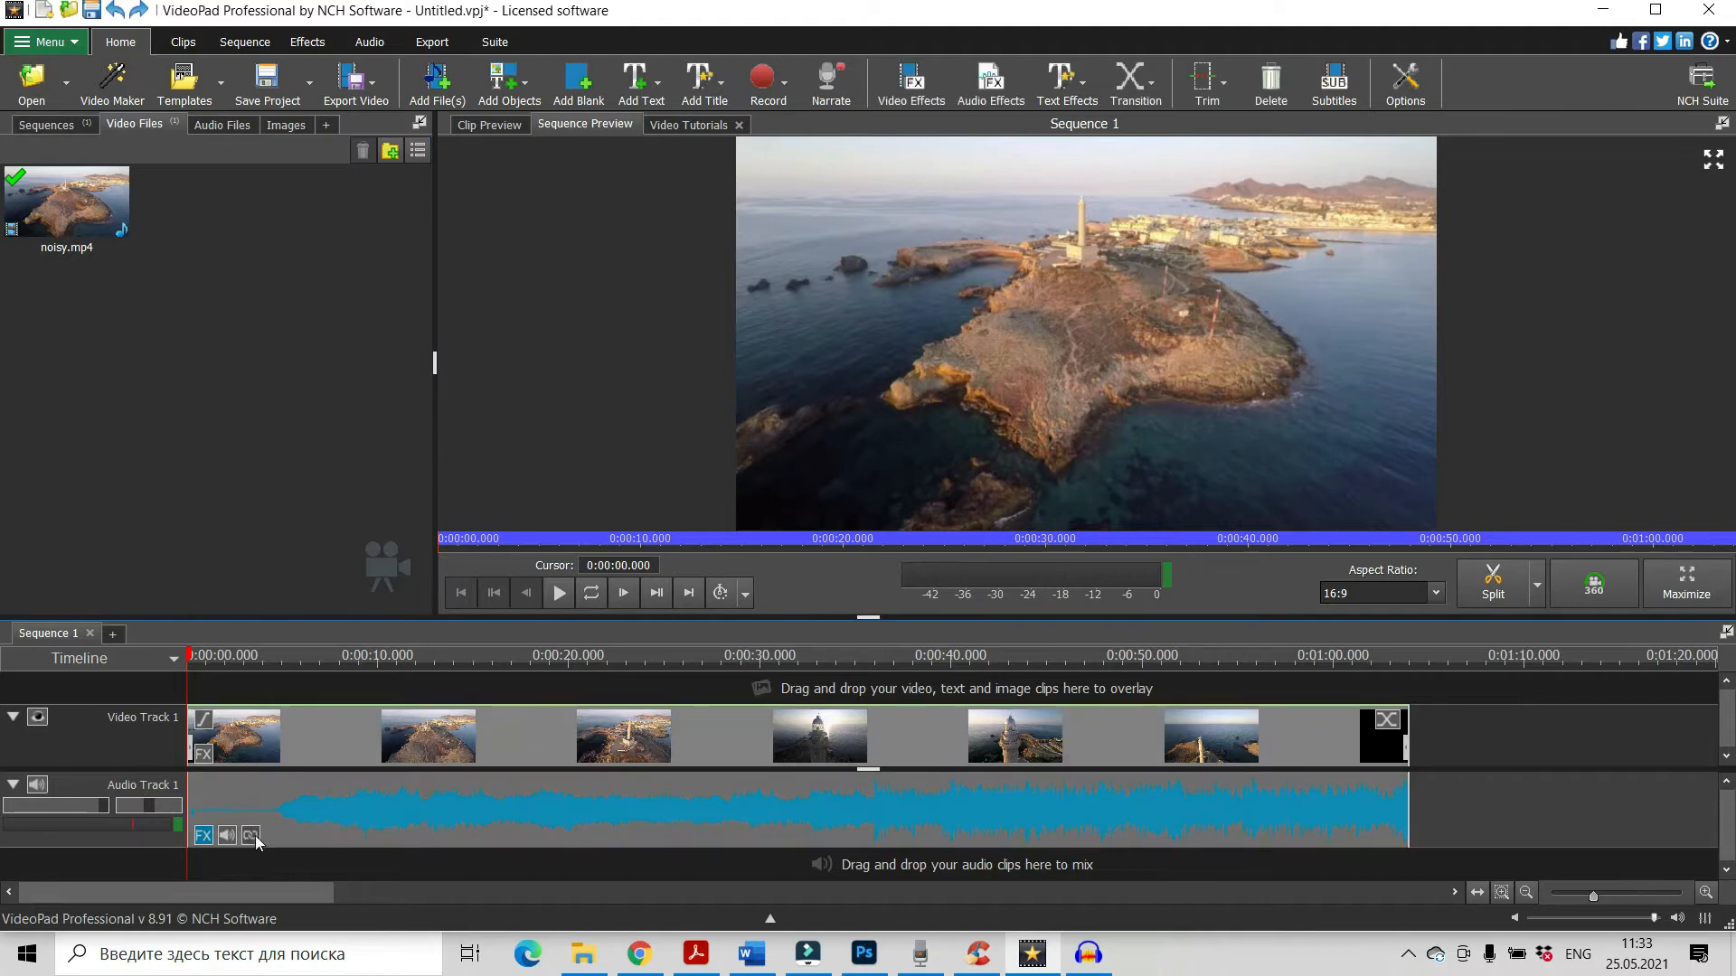
mouse_move(251, 835)
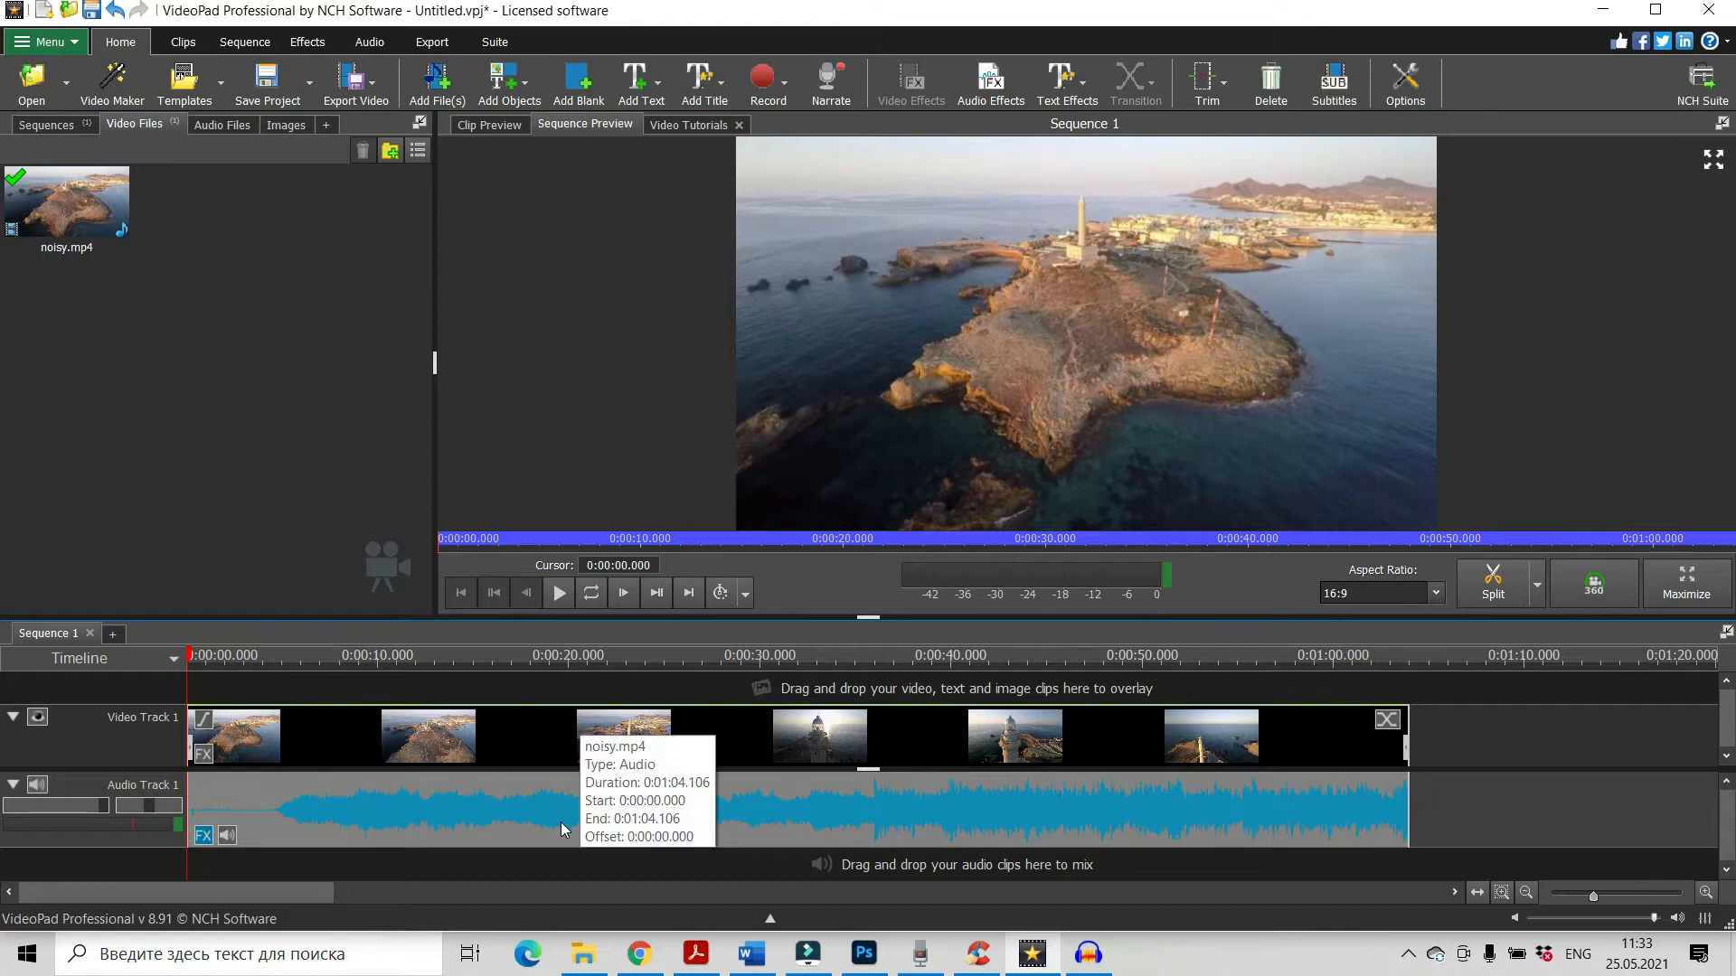
mouse_move(410, 808)
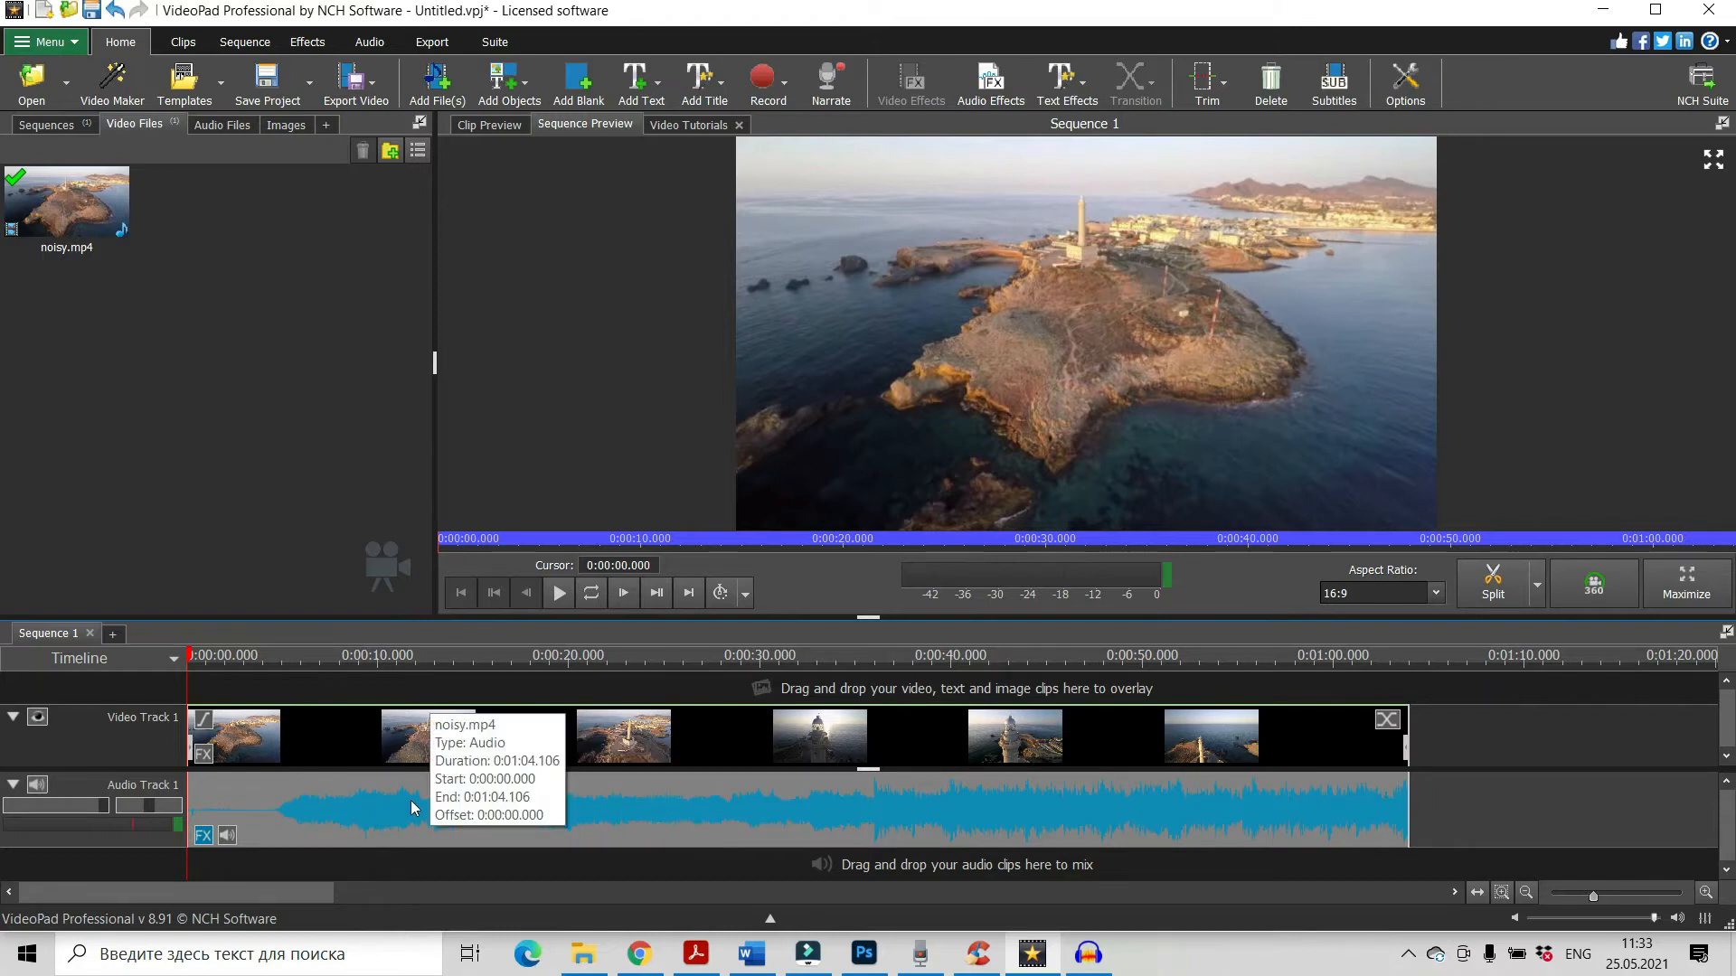
Save the Audio Track 1 clip as a new file, noisy (1).wav
right_click(410, 808)
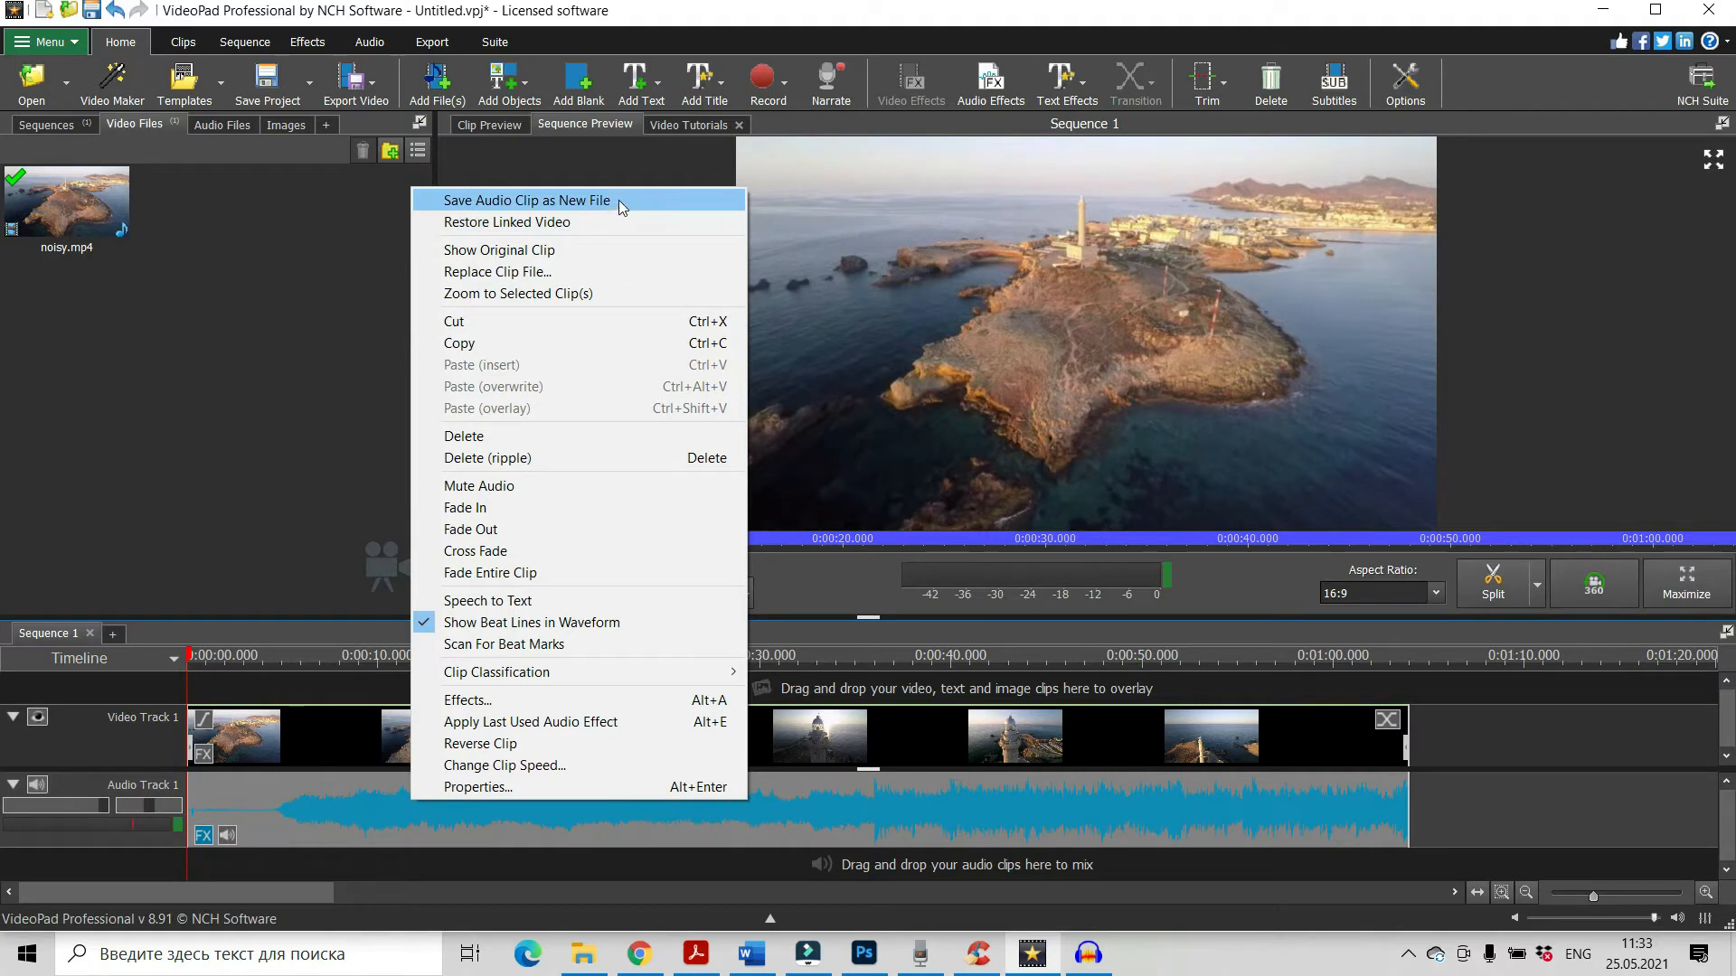
left_click(527, 201)
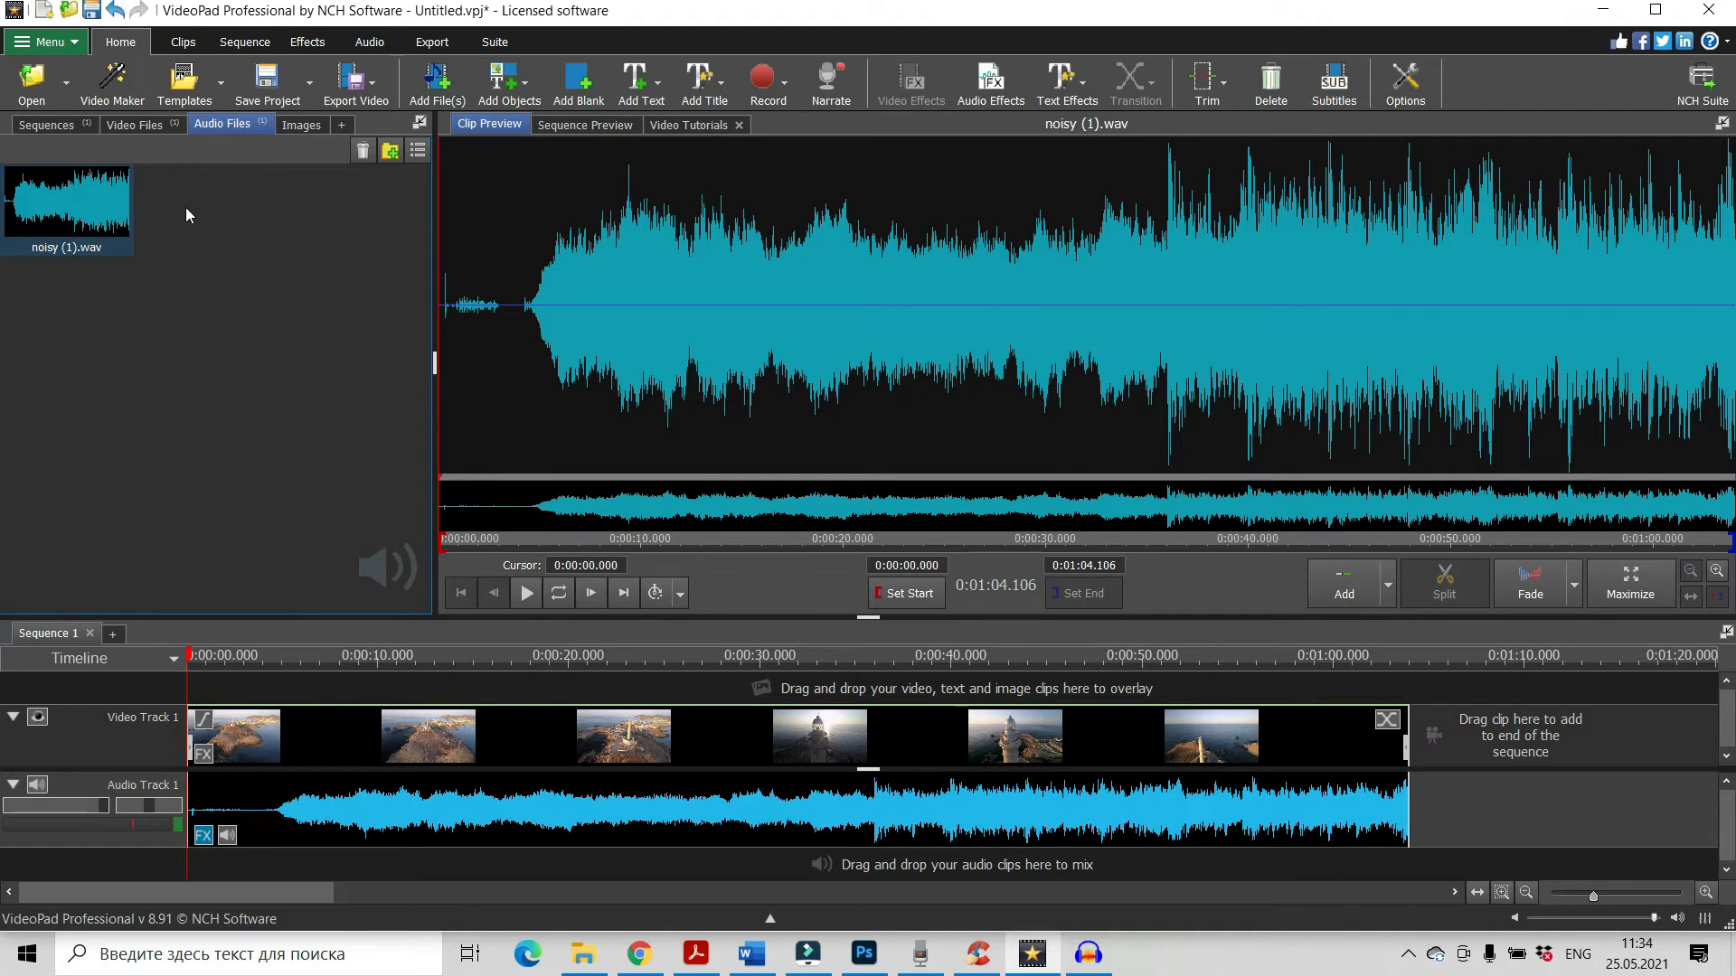
mouse_move(167, 233)
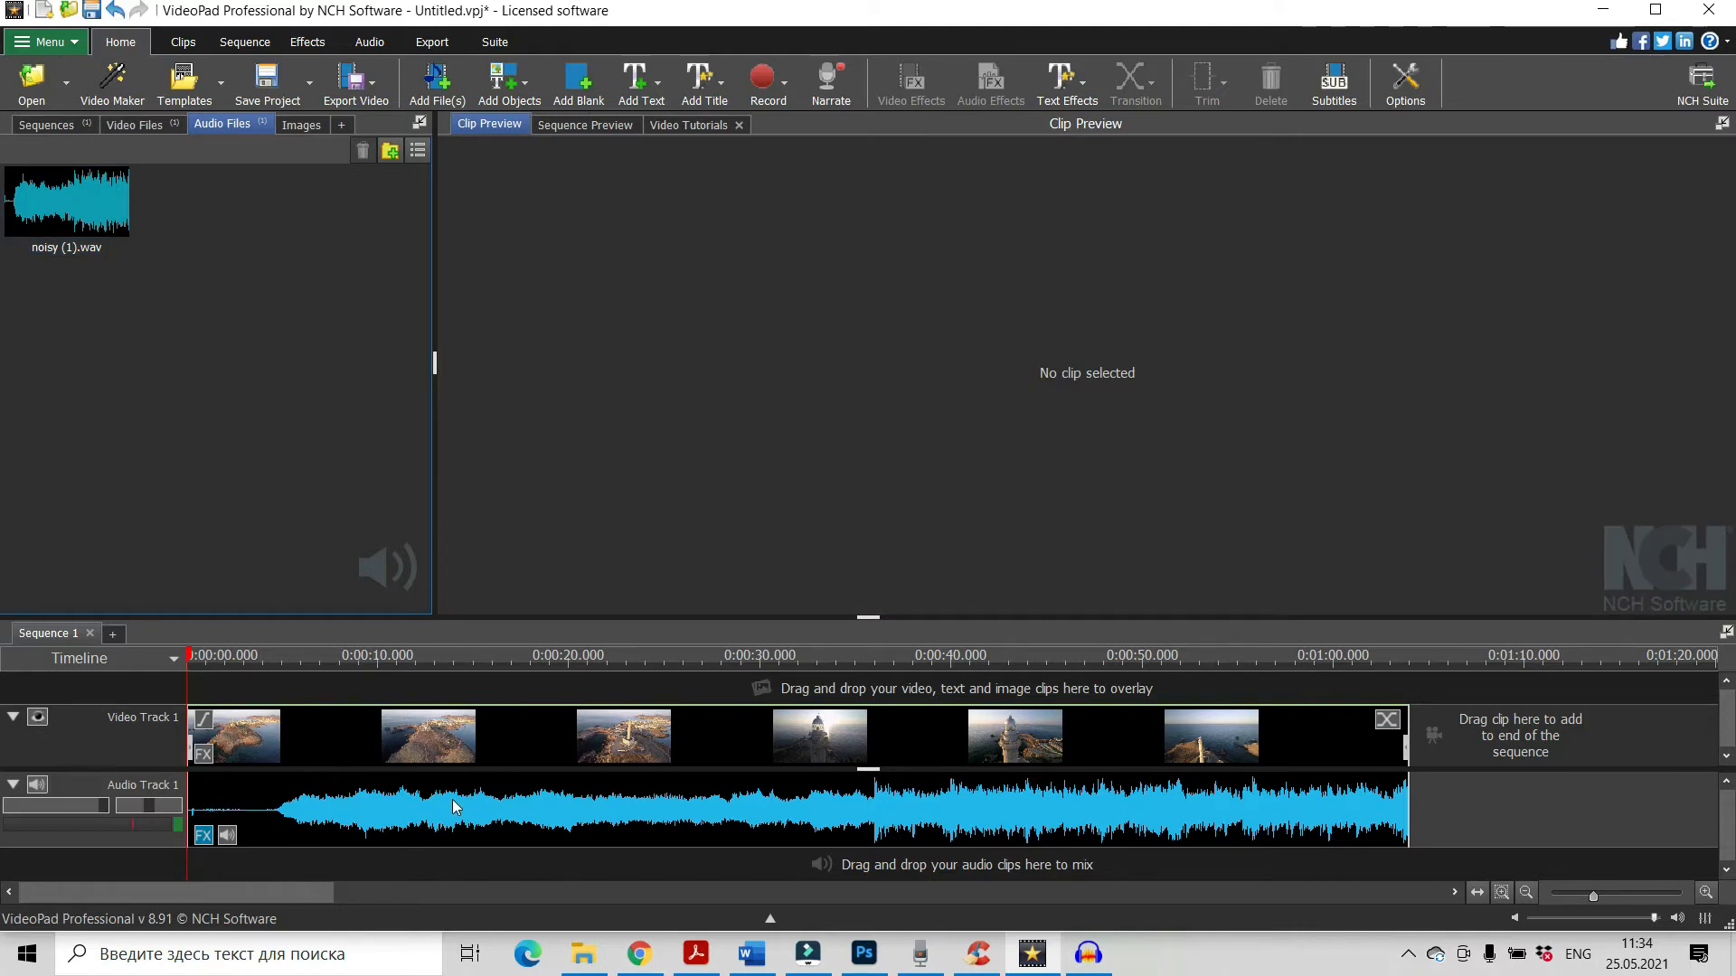
right_click(454, 806)
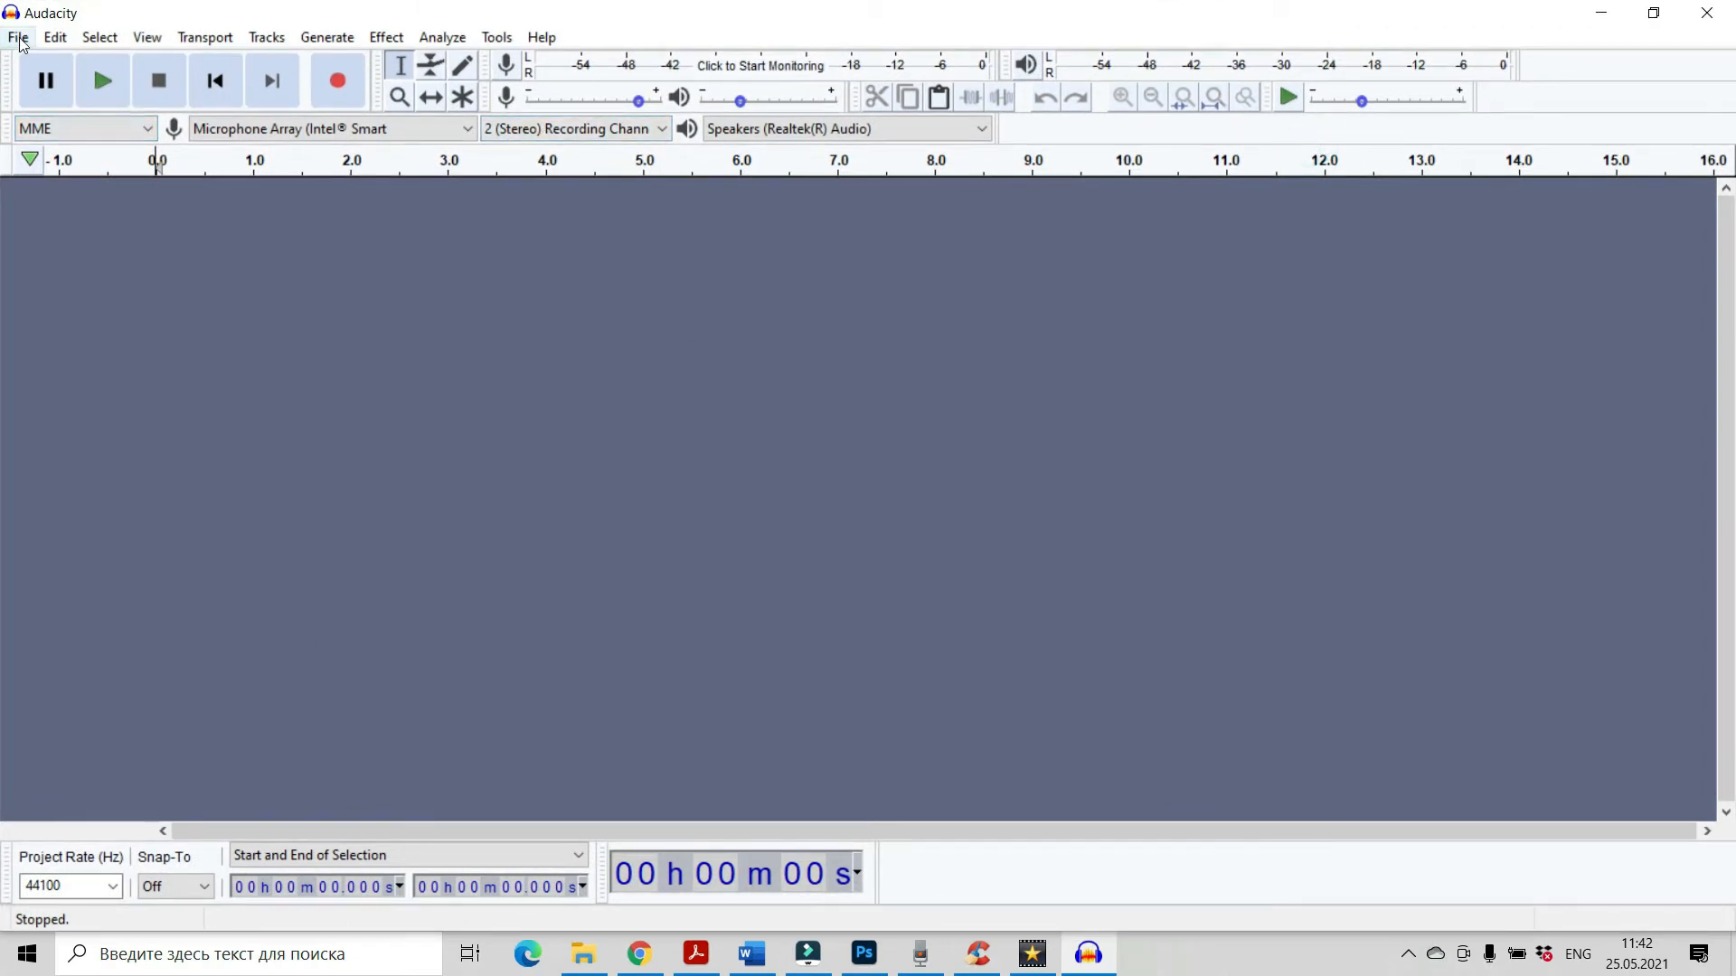
Open noisy (1) from the Music folder as a stereo track in Audacity
left_click(18, 36)
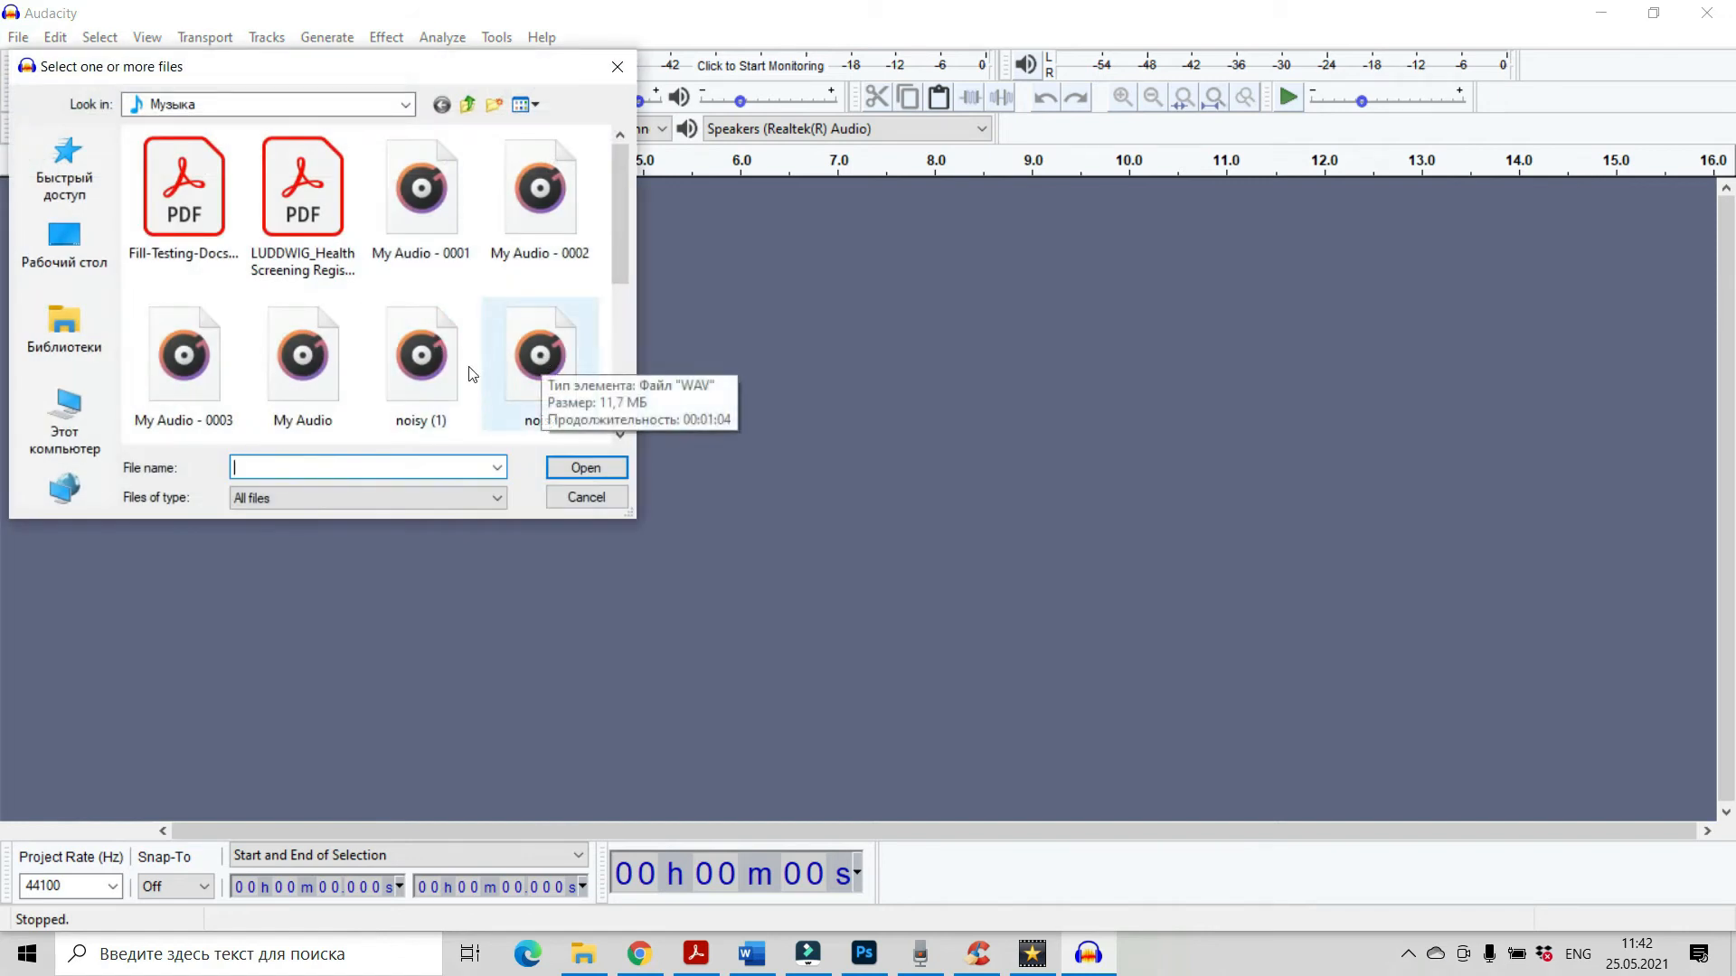
left_click(421, 354)
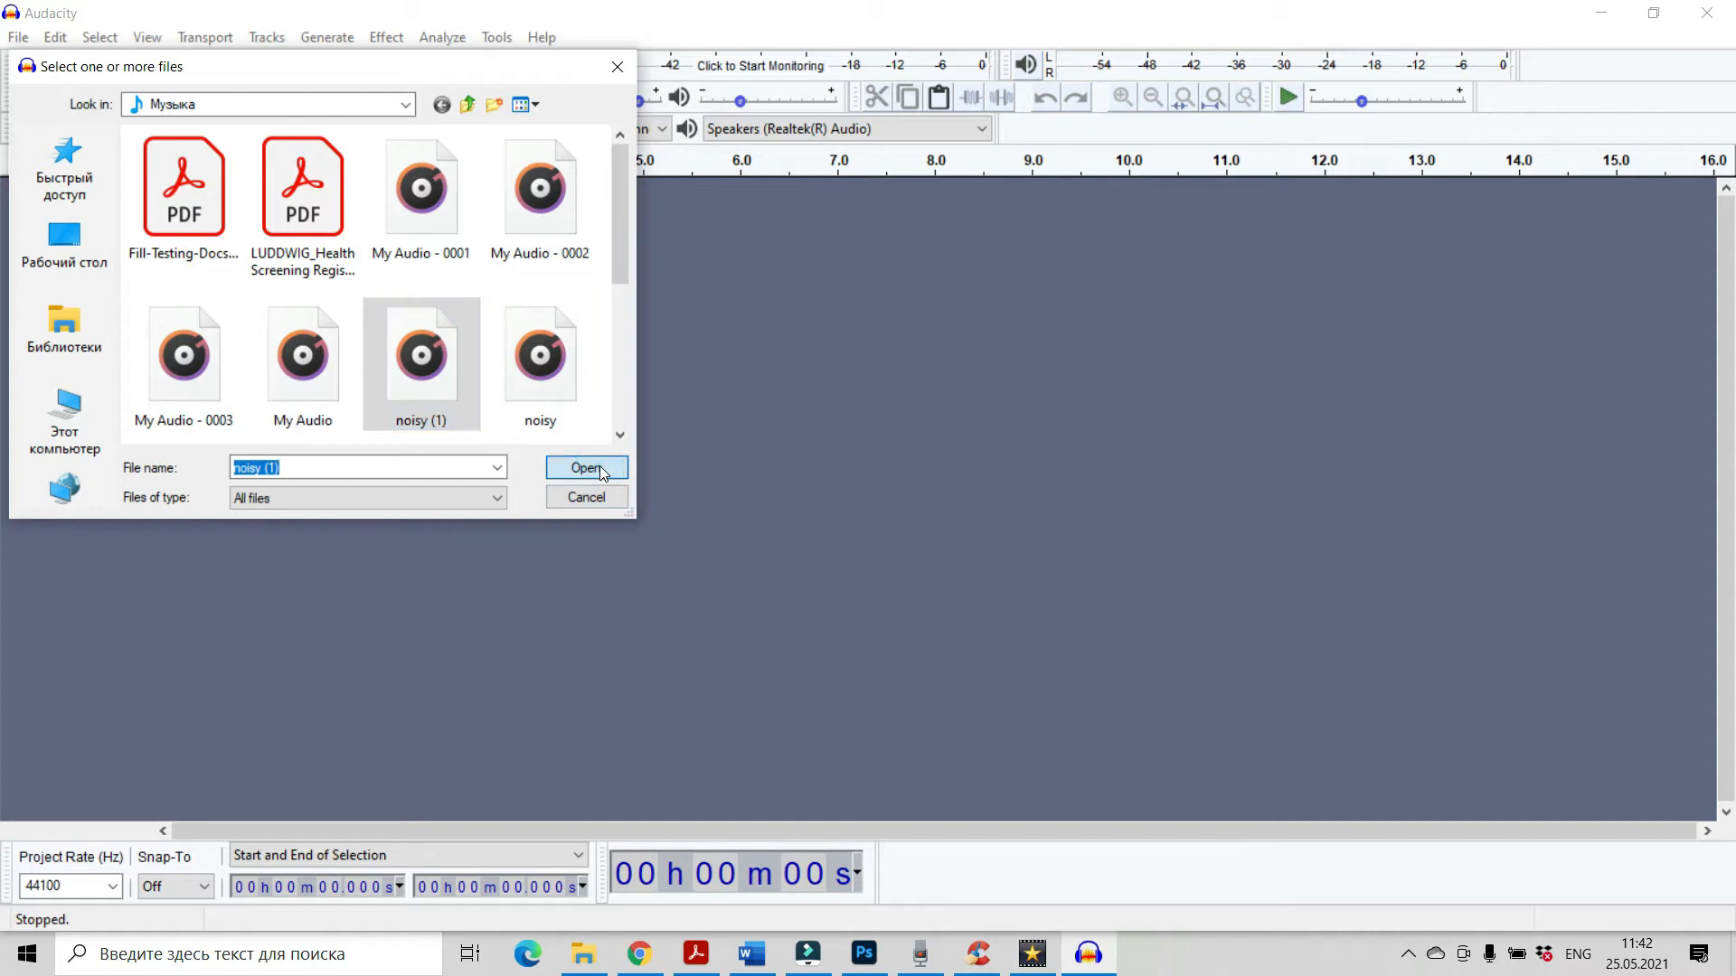
left_click(586, 467)
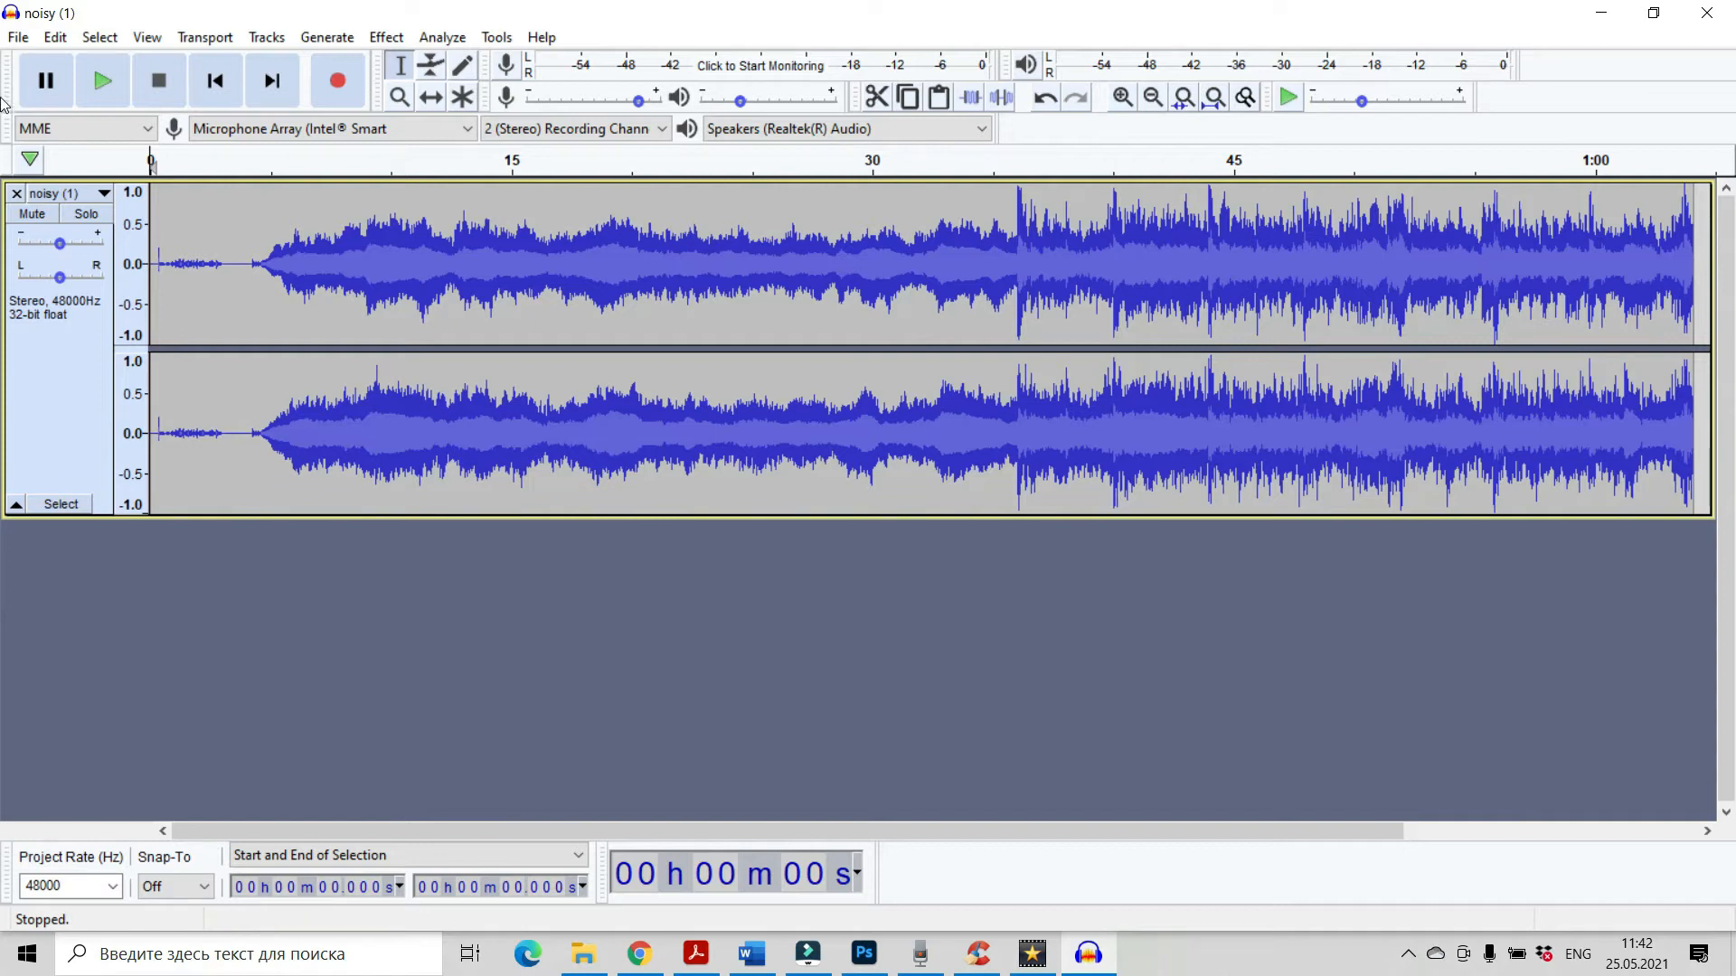
Play and stop the track, then select its noise-only first ~4 seconds
left_click(101, 79)
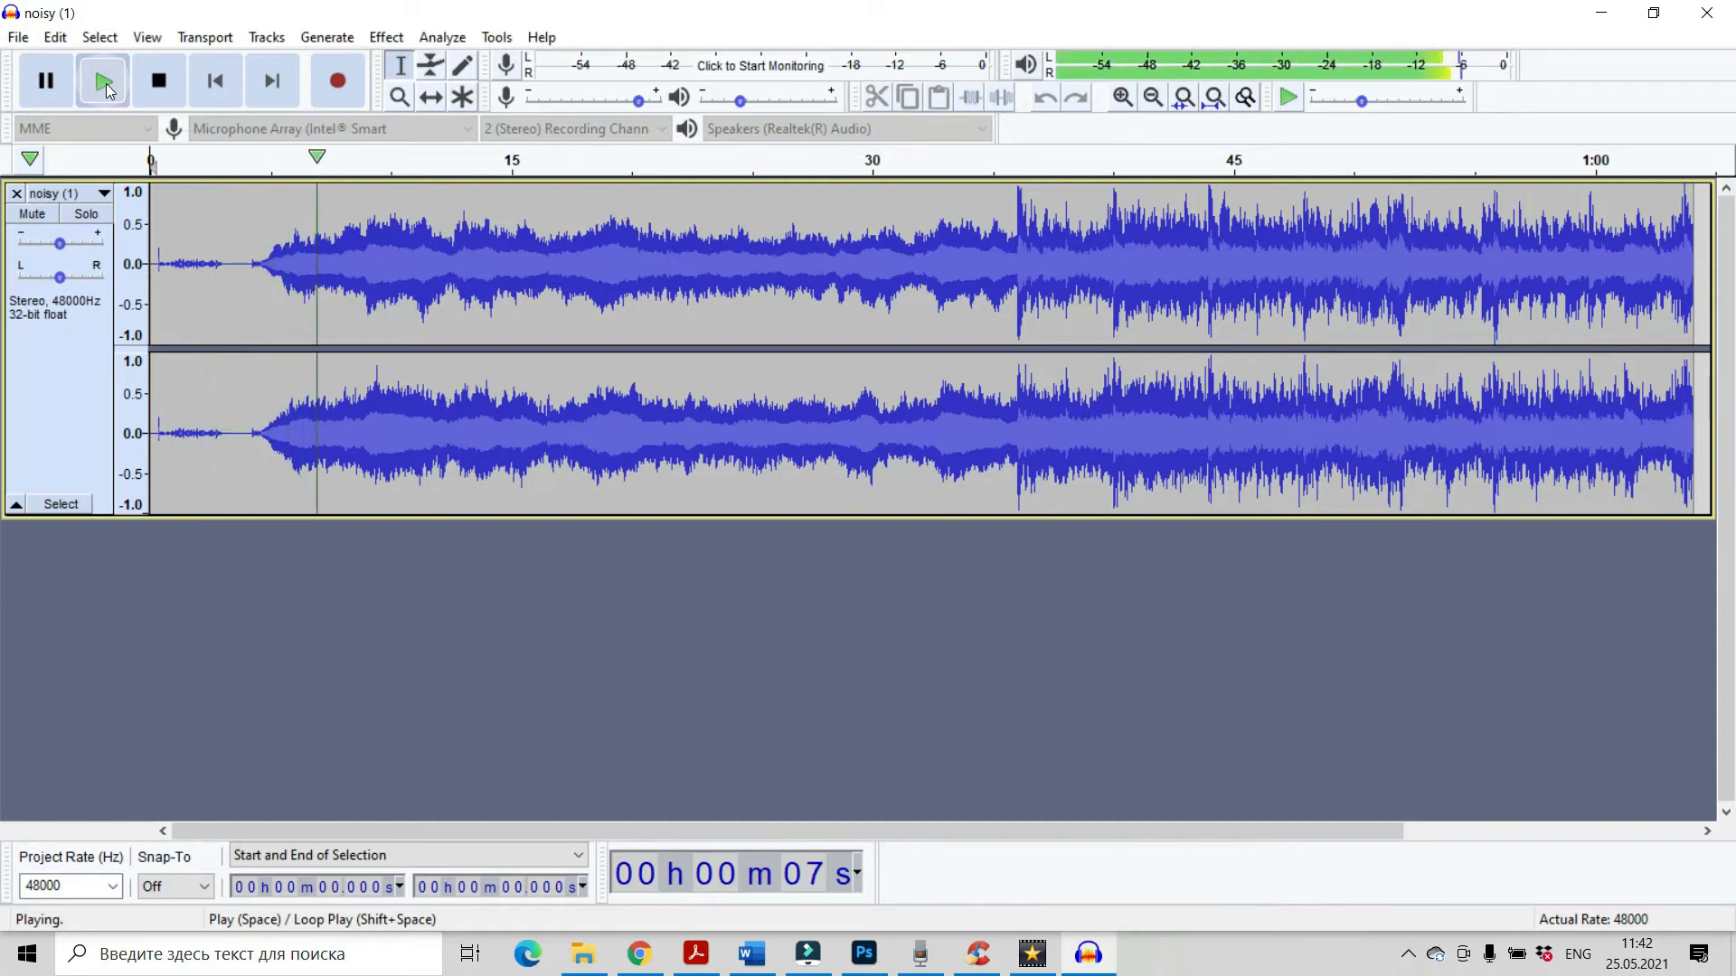
left_click(159, 80)
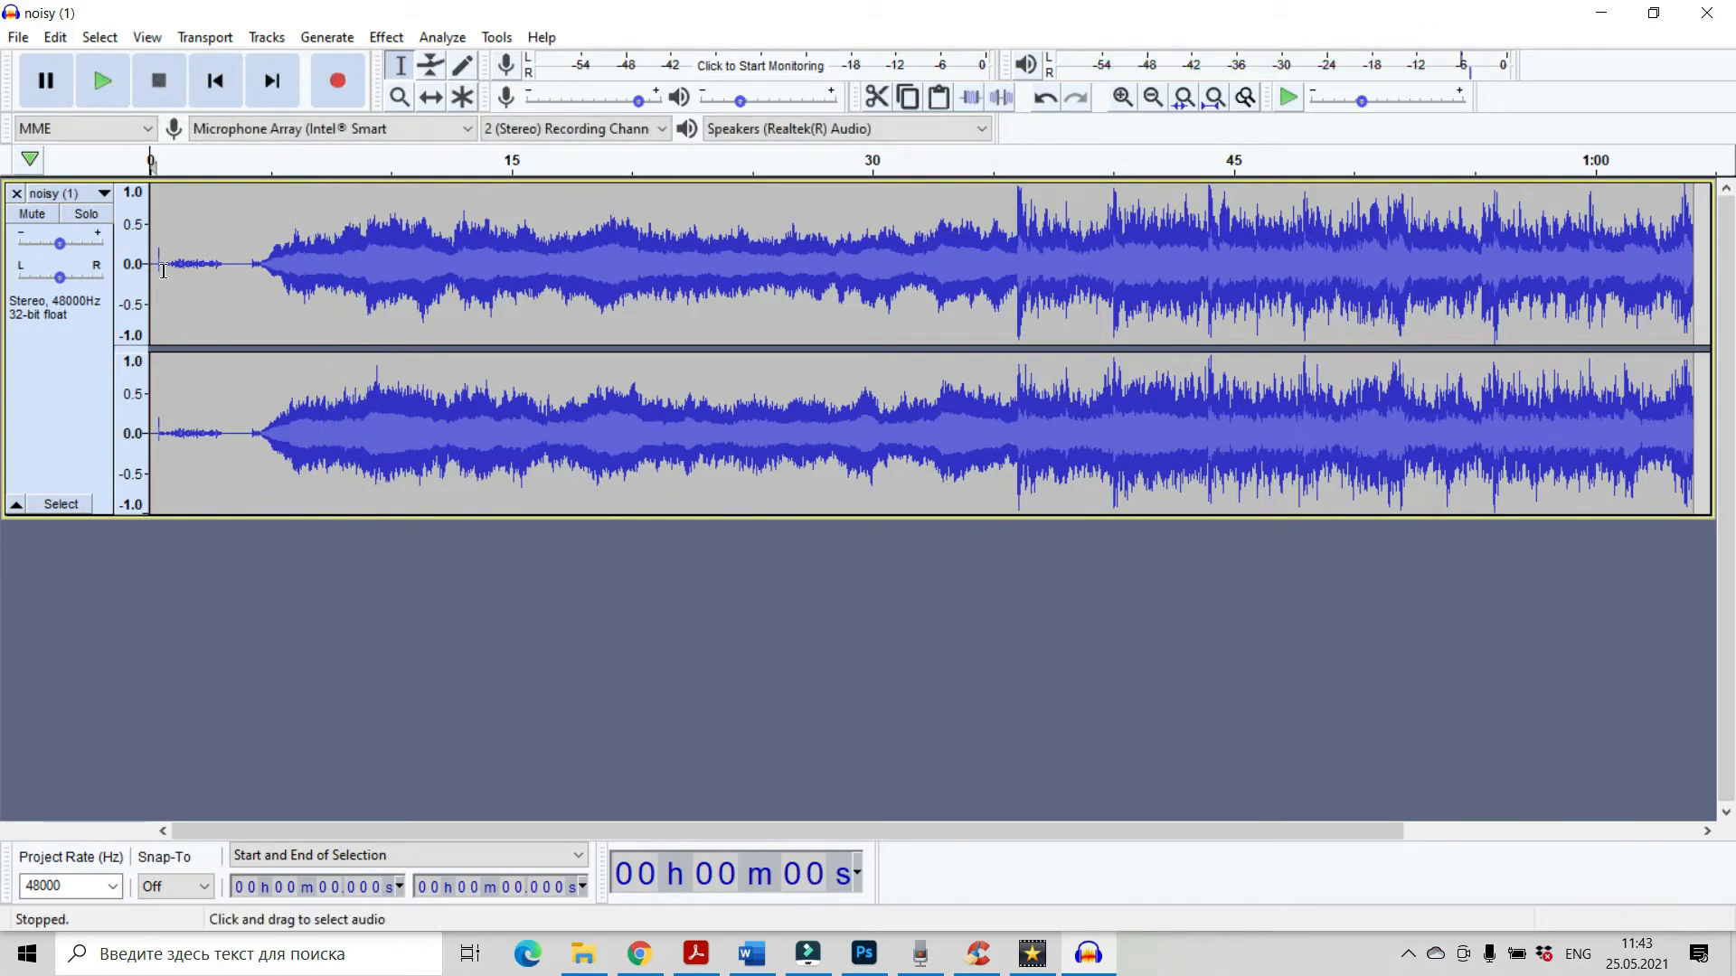
mouse_move(463, 224)
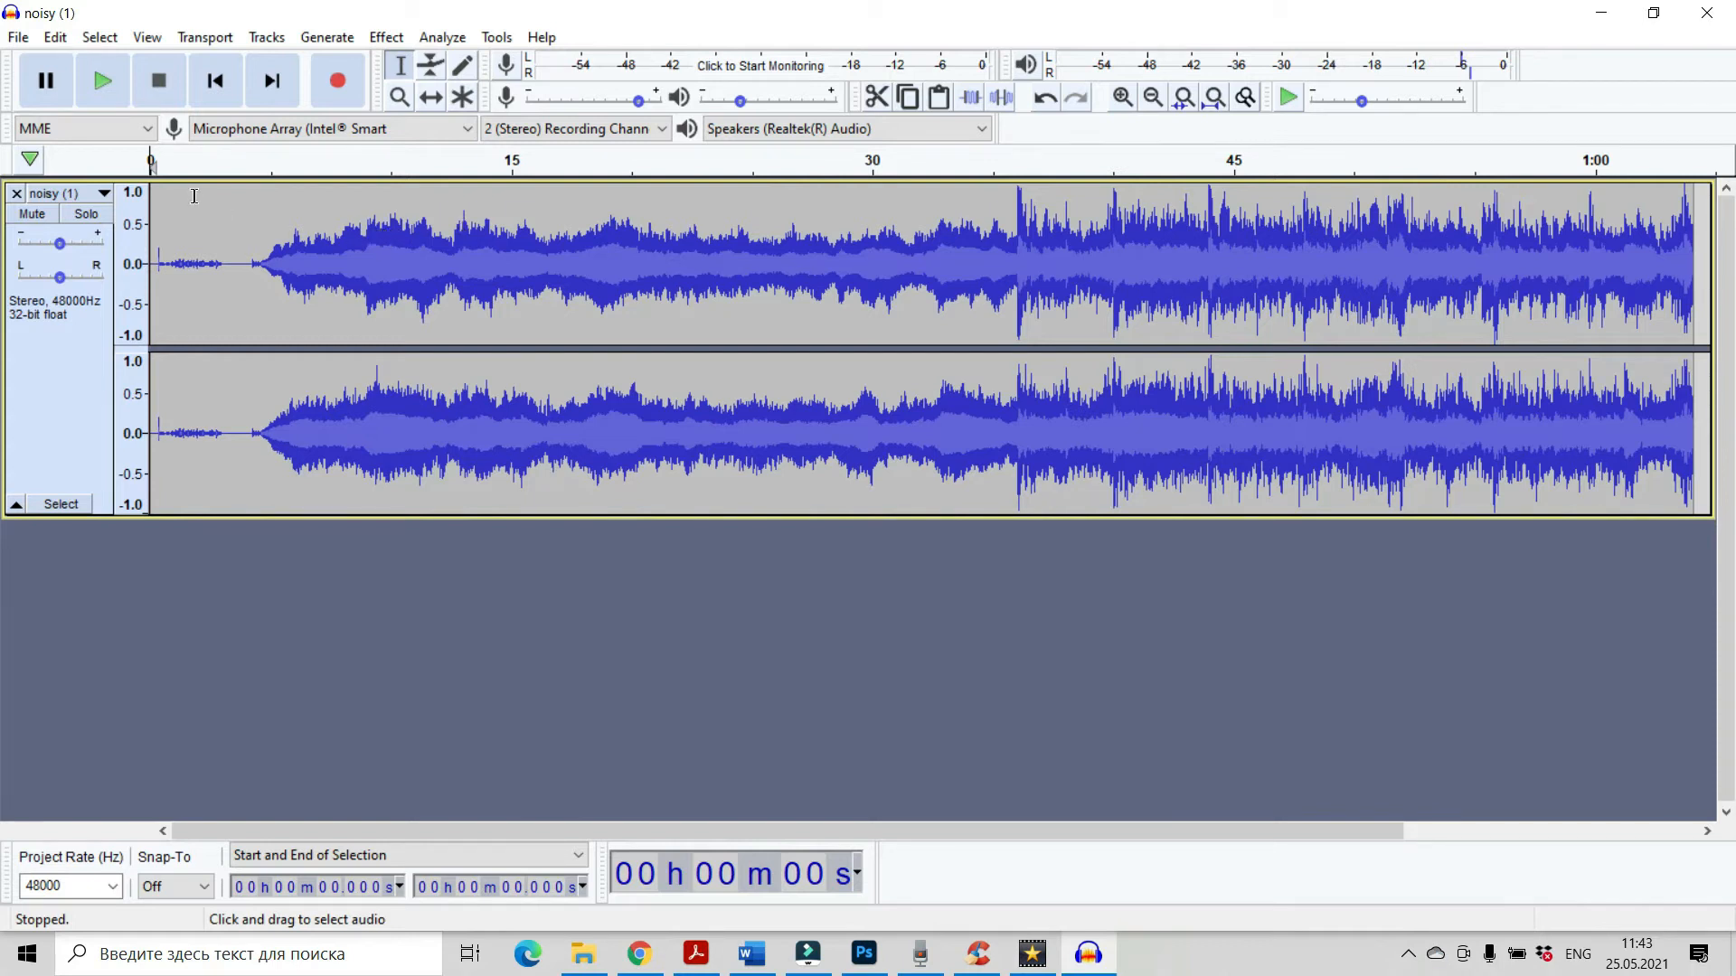
mouse_move(174, 264)
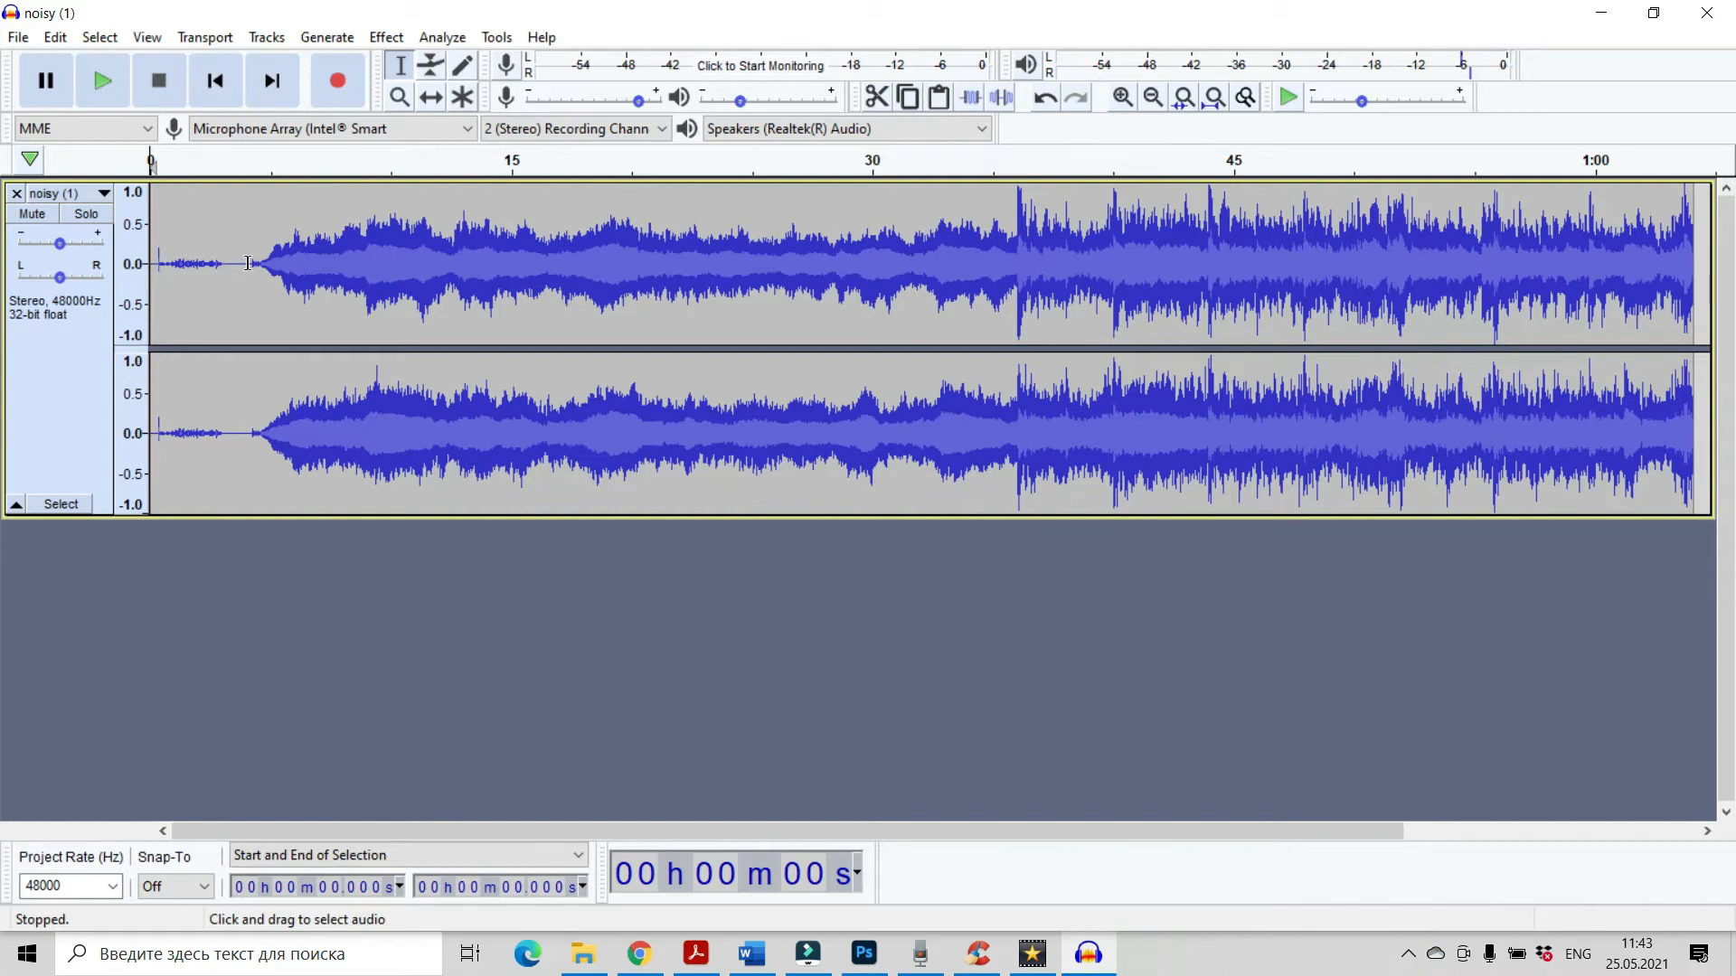
left_click_drag(150, 262, 251, 262)
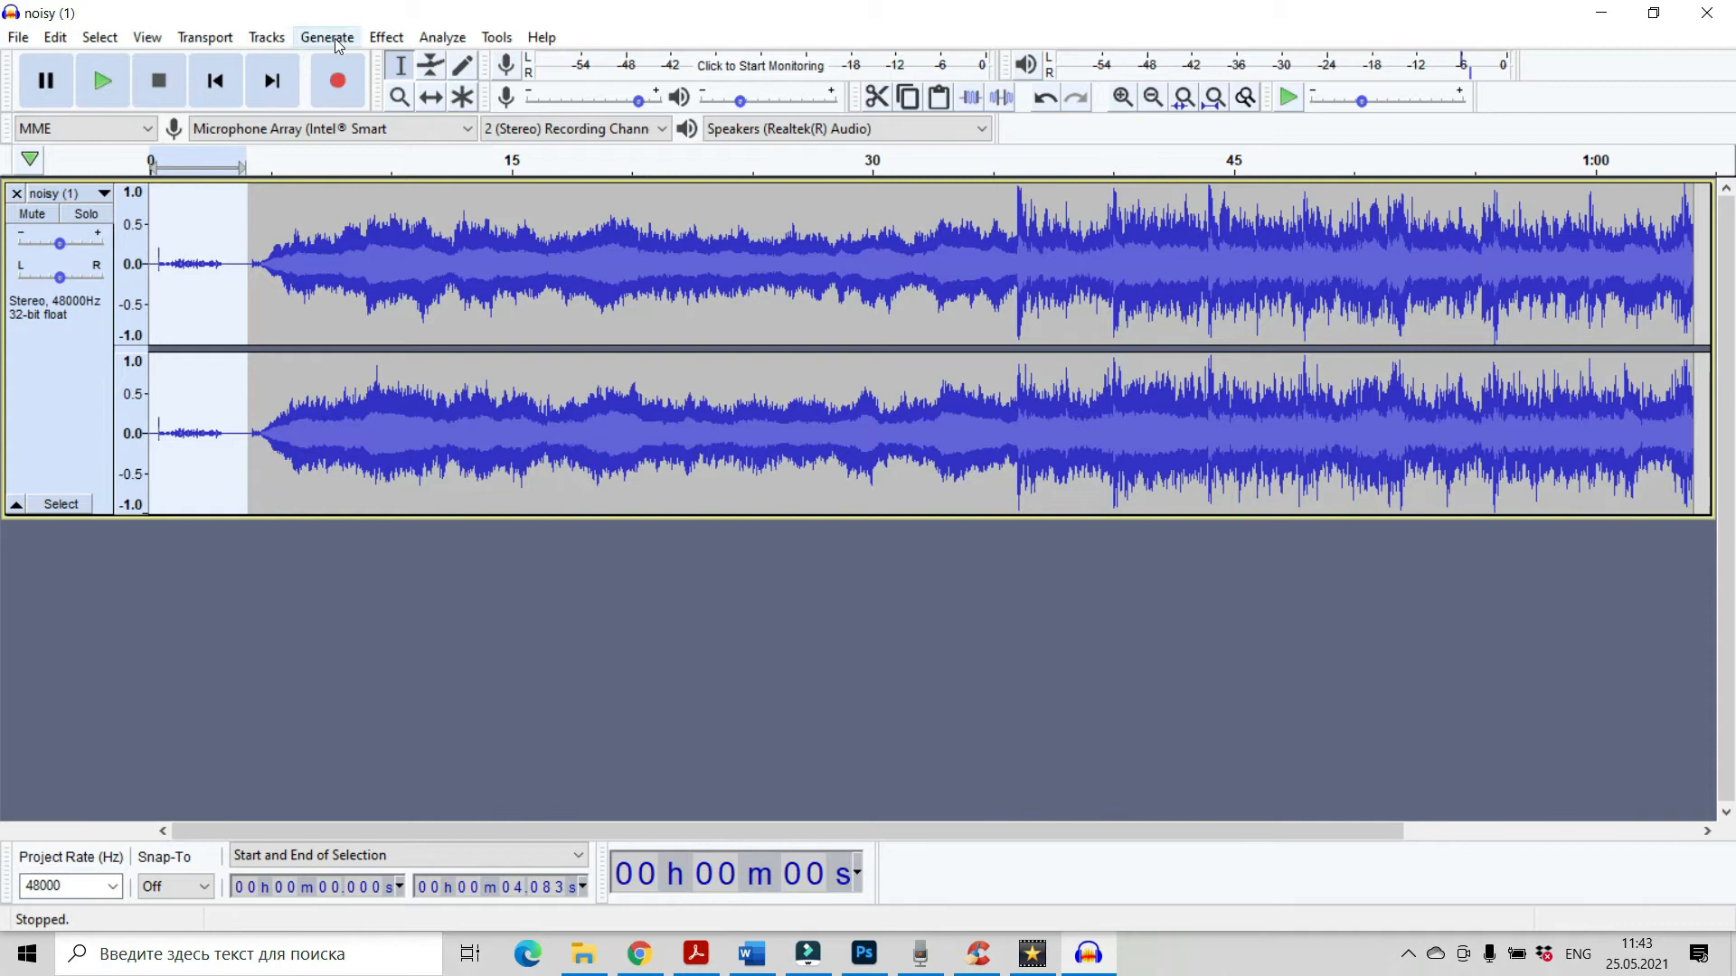
left_click(385, 36)
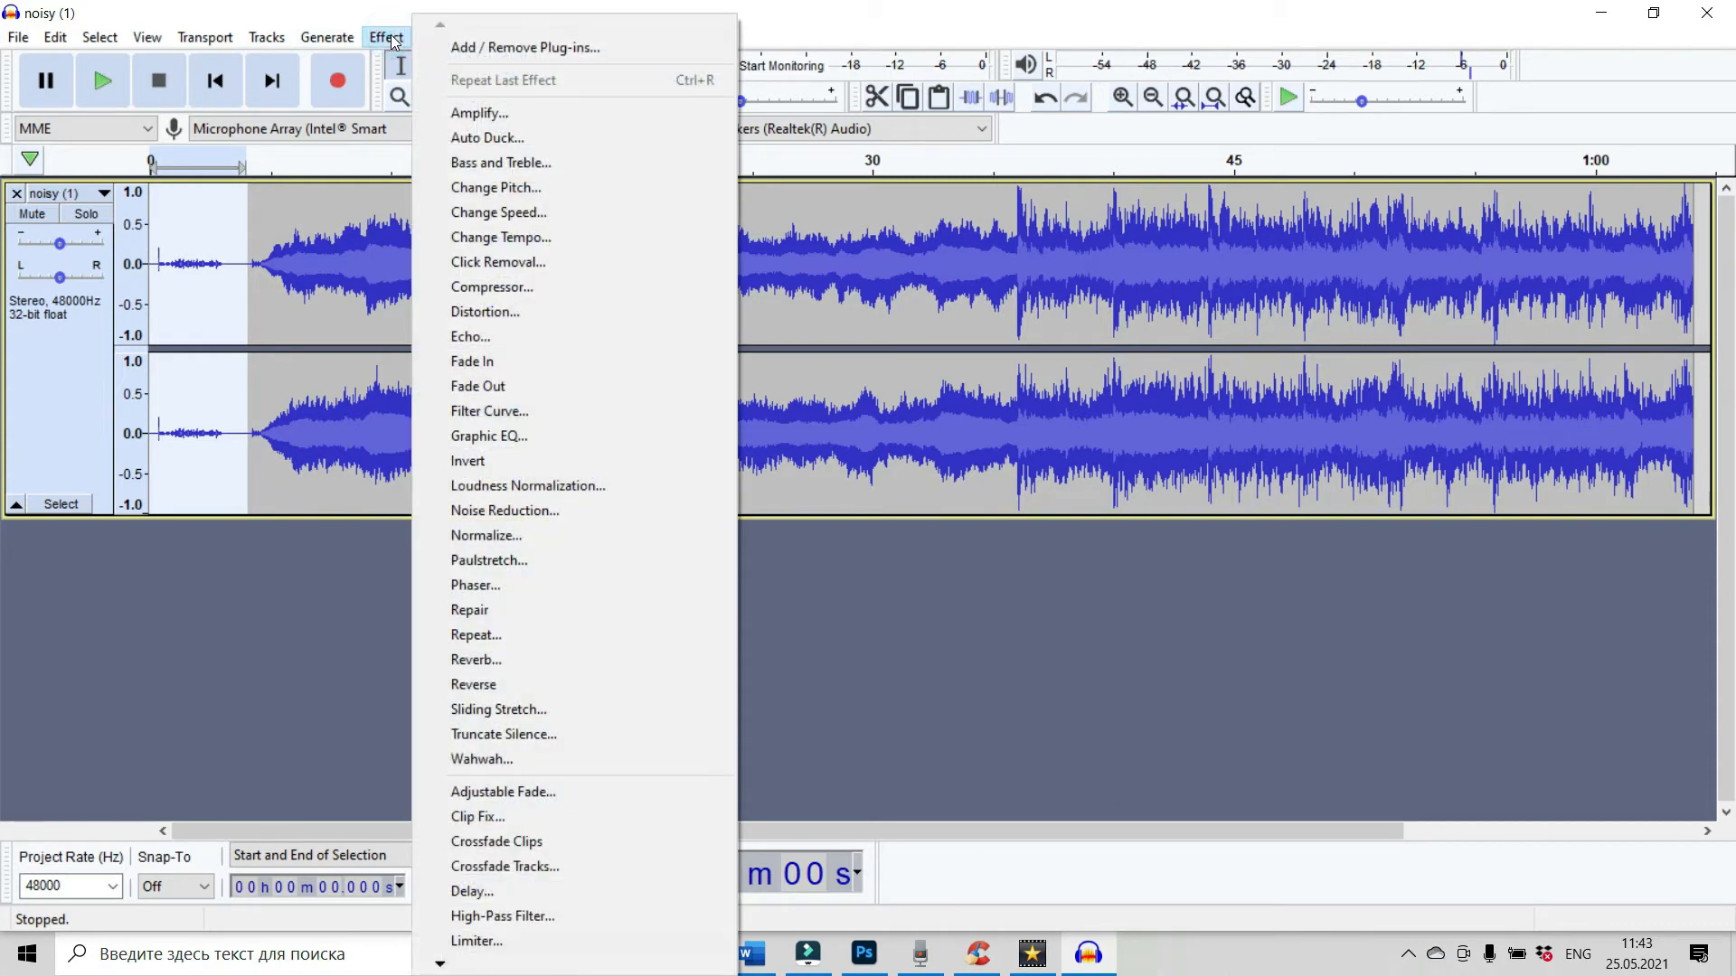
mouse_move(504, 510)
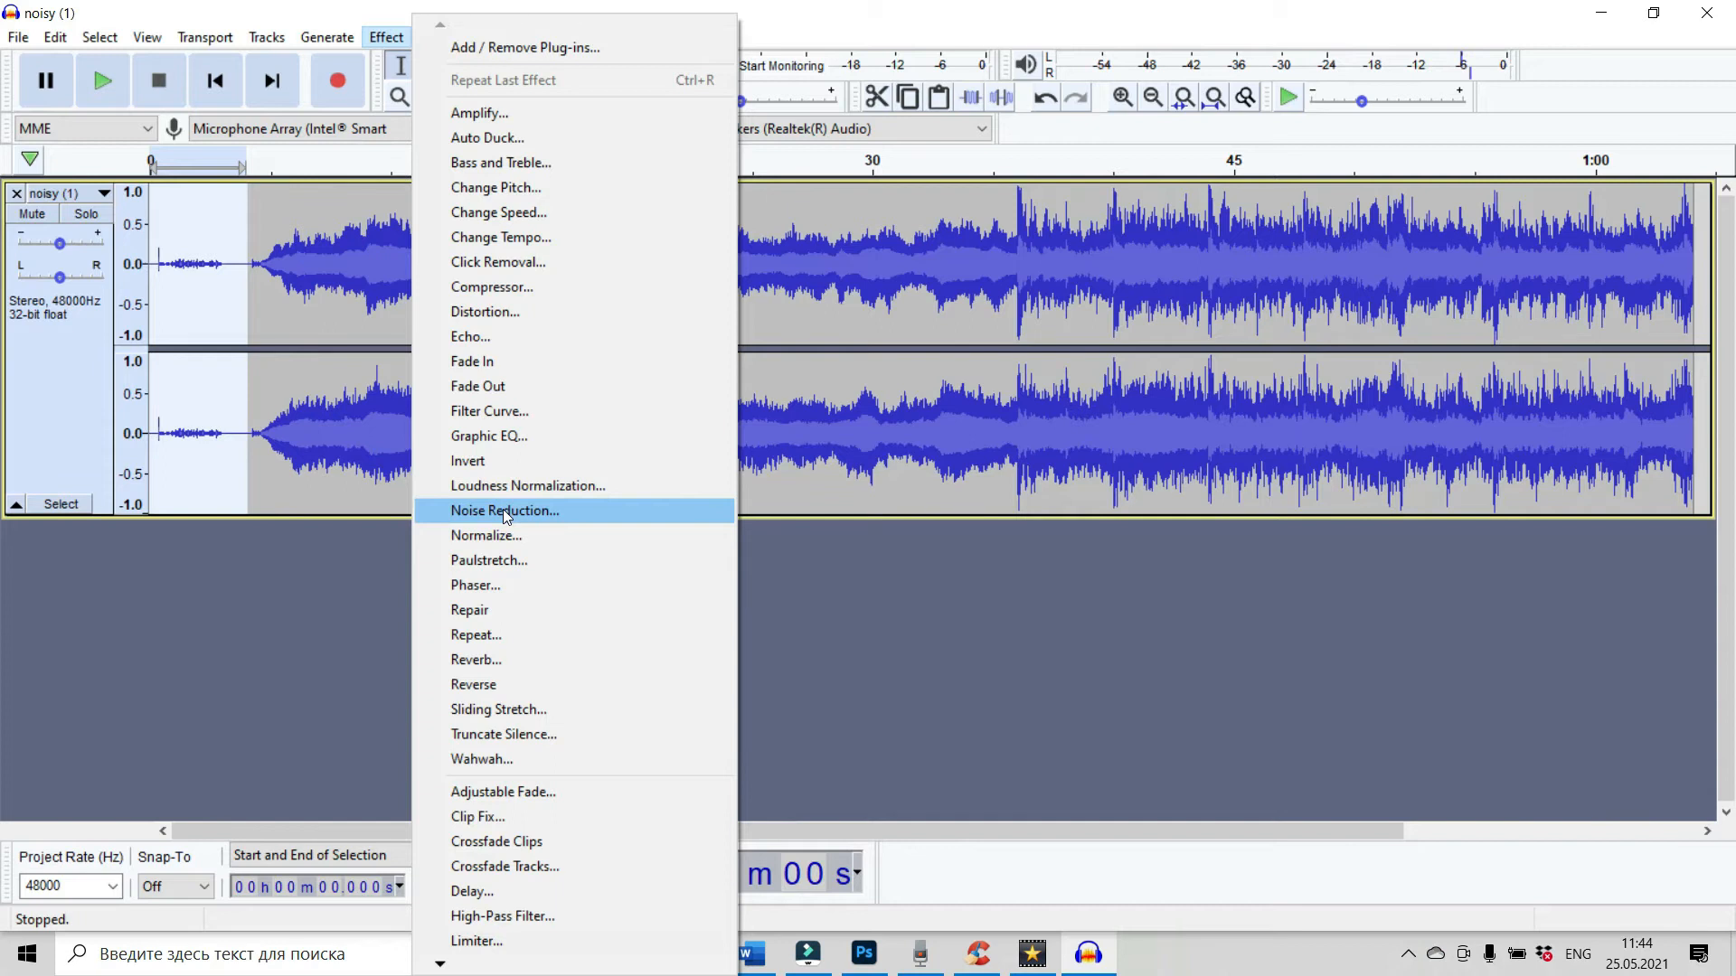
In Noise Reduction, try reduction strengths of 0, 5 and 9 dB on the selected silence
left_click(504, 510)
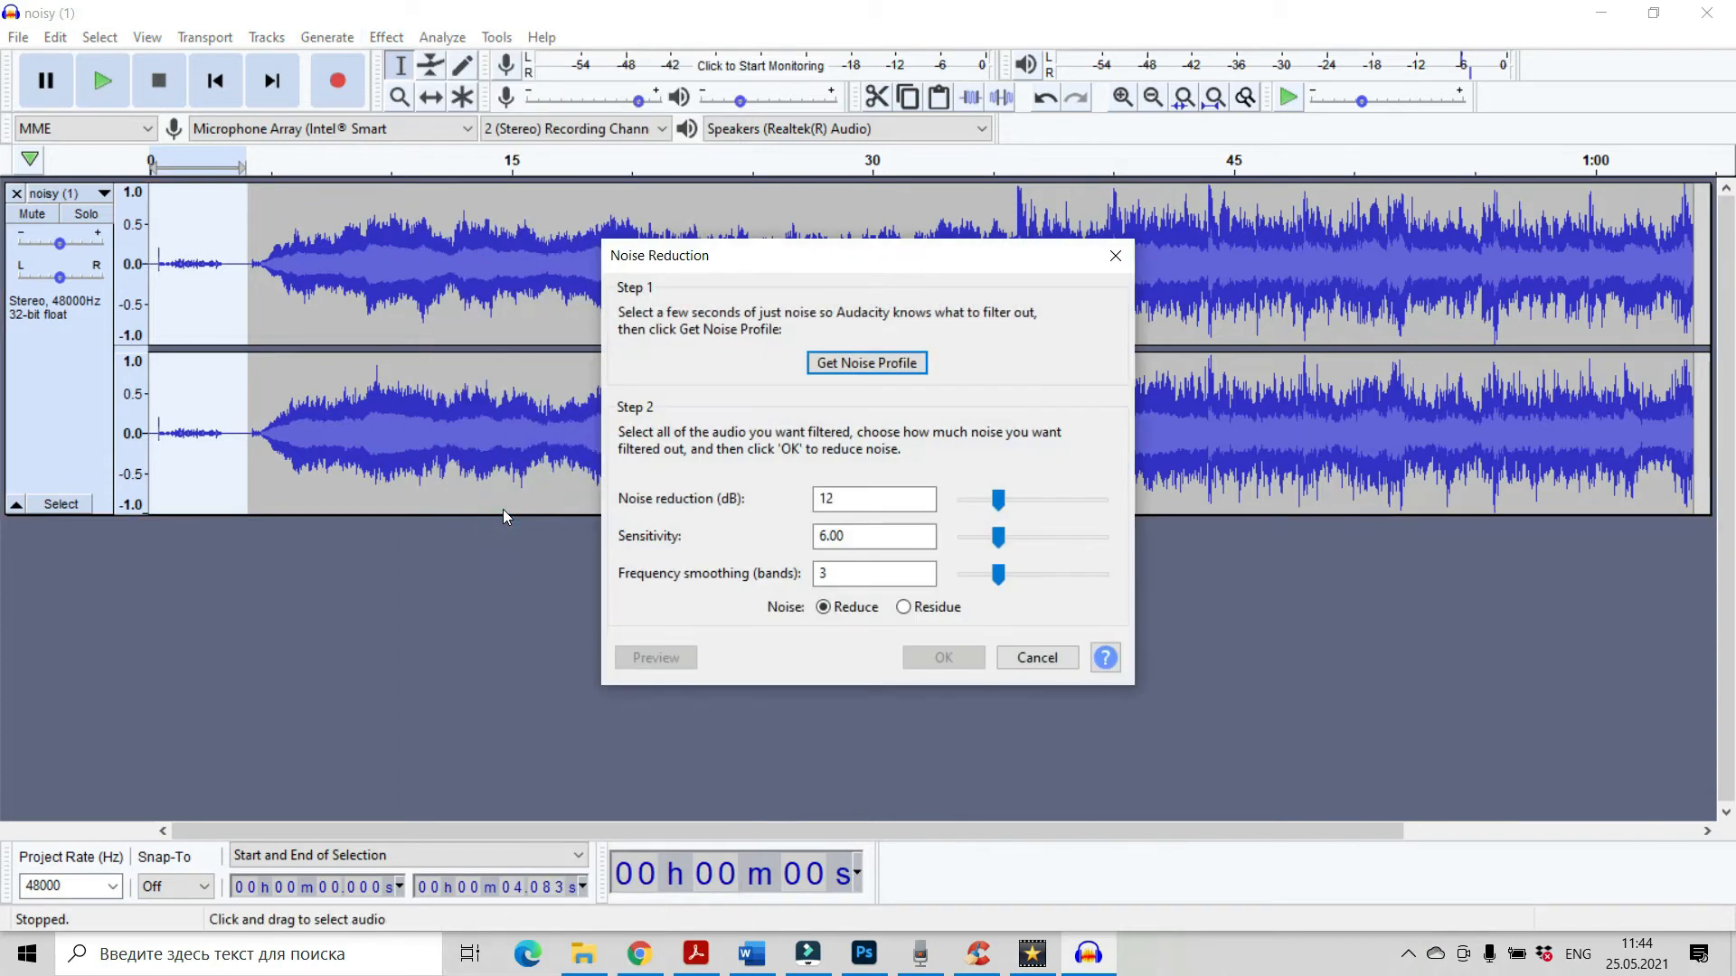
mouse_move(901, 347)
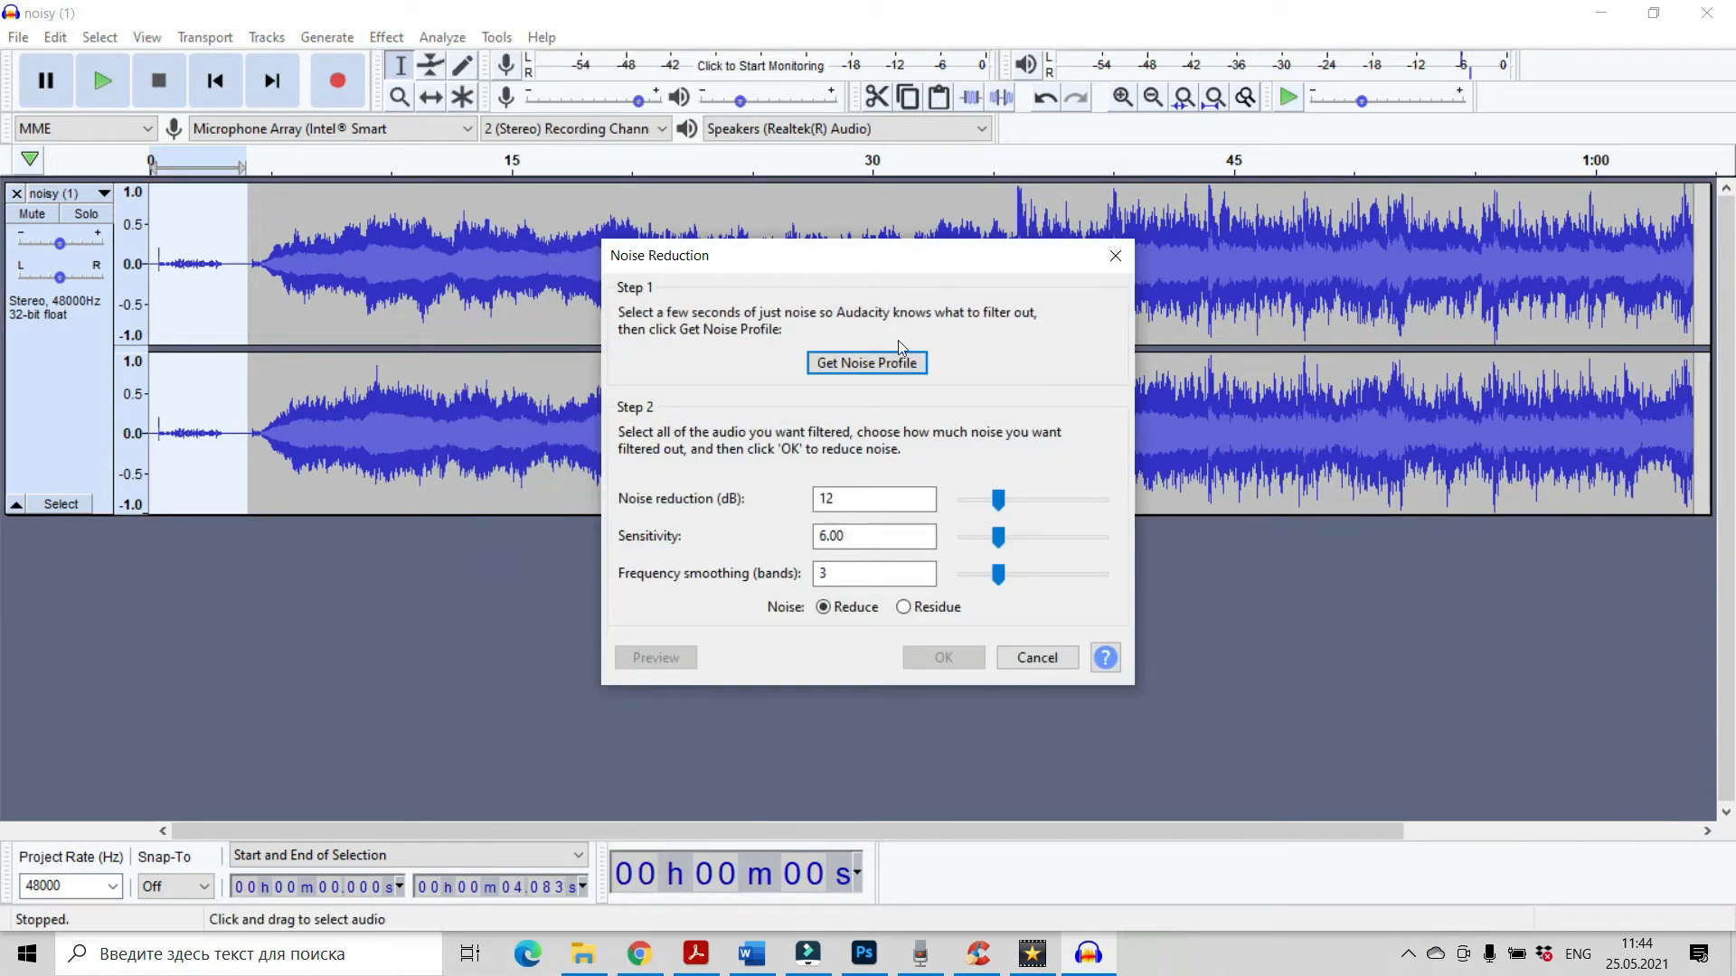
mouse_move(681, 304)
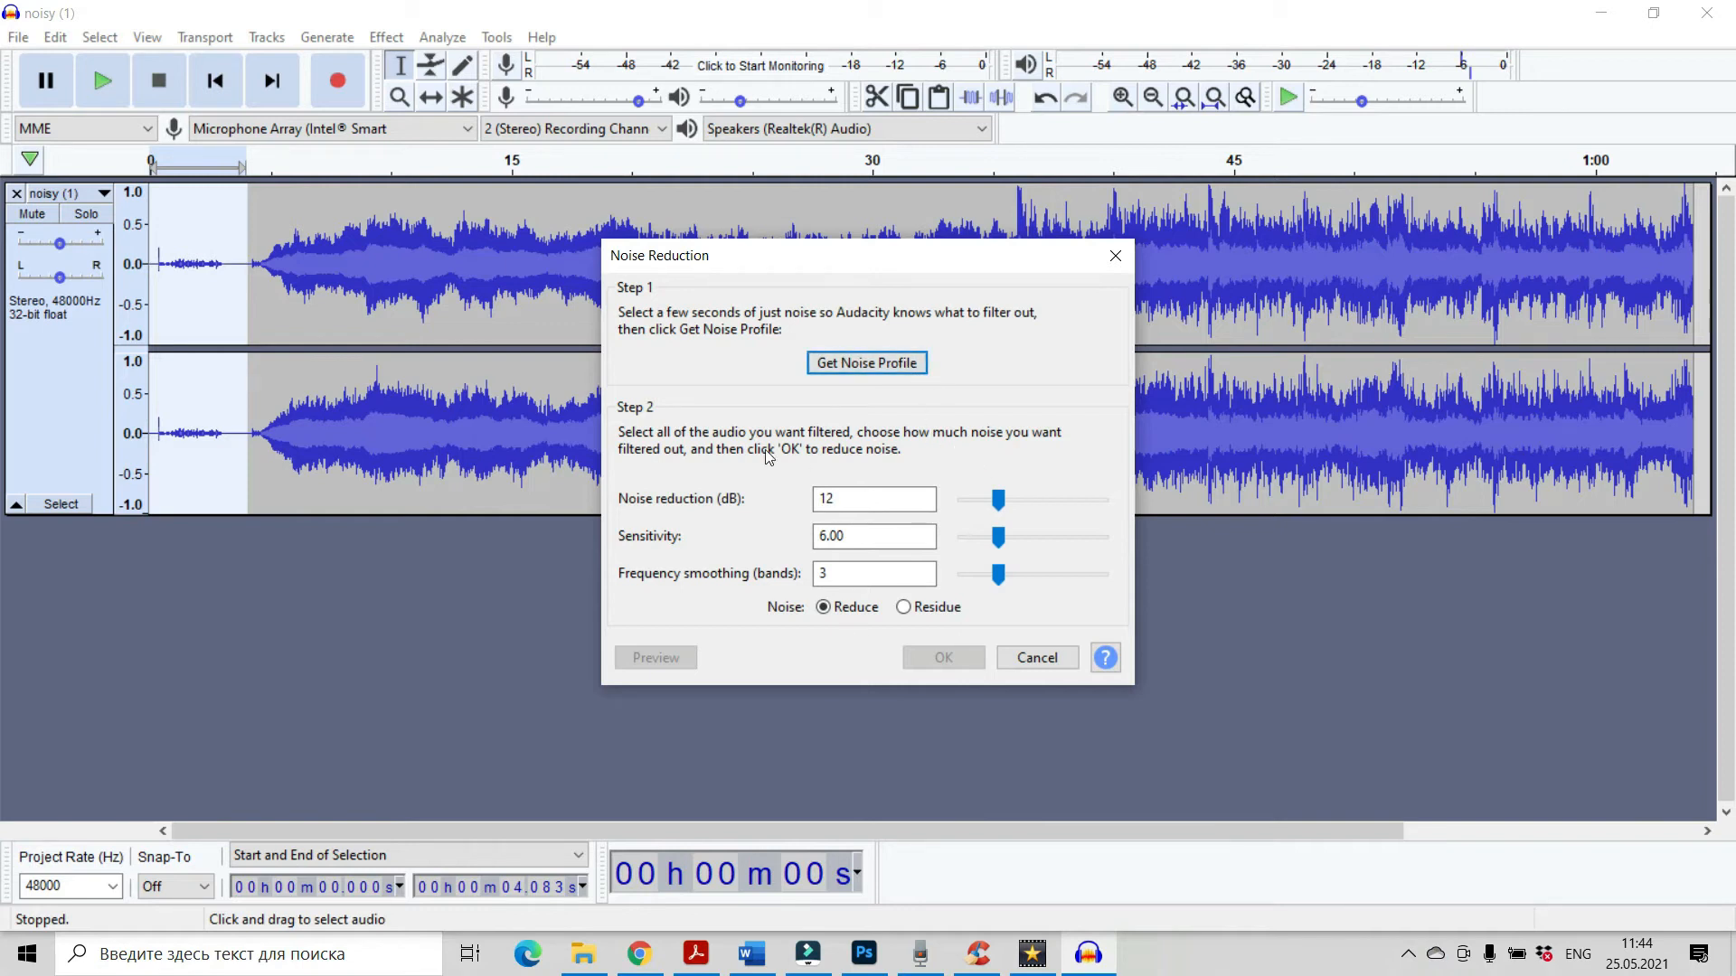
left_click(874, 499)
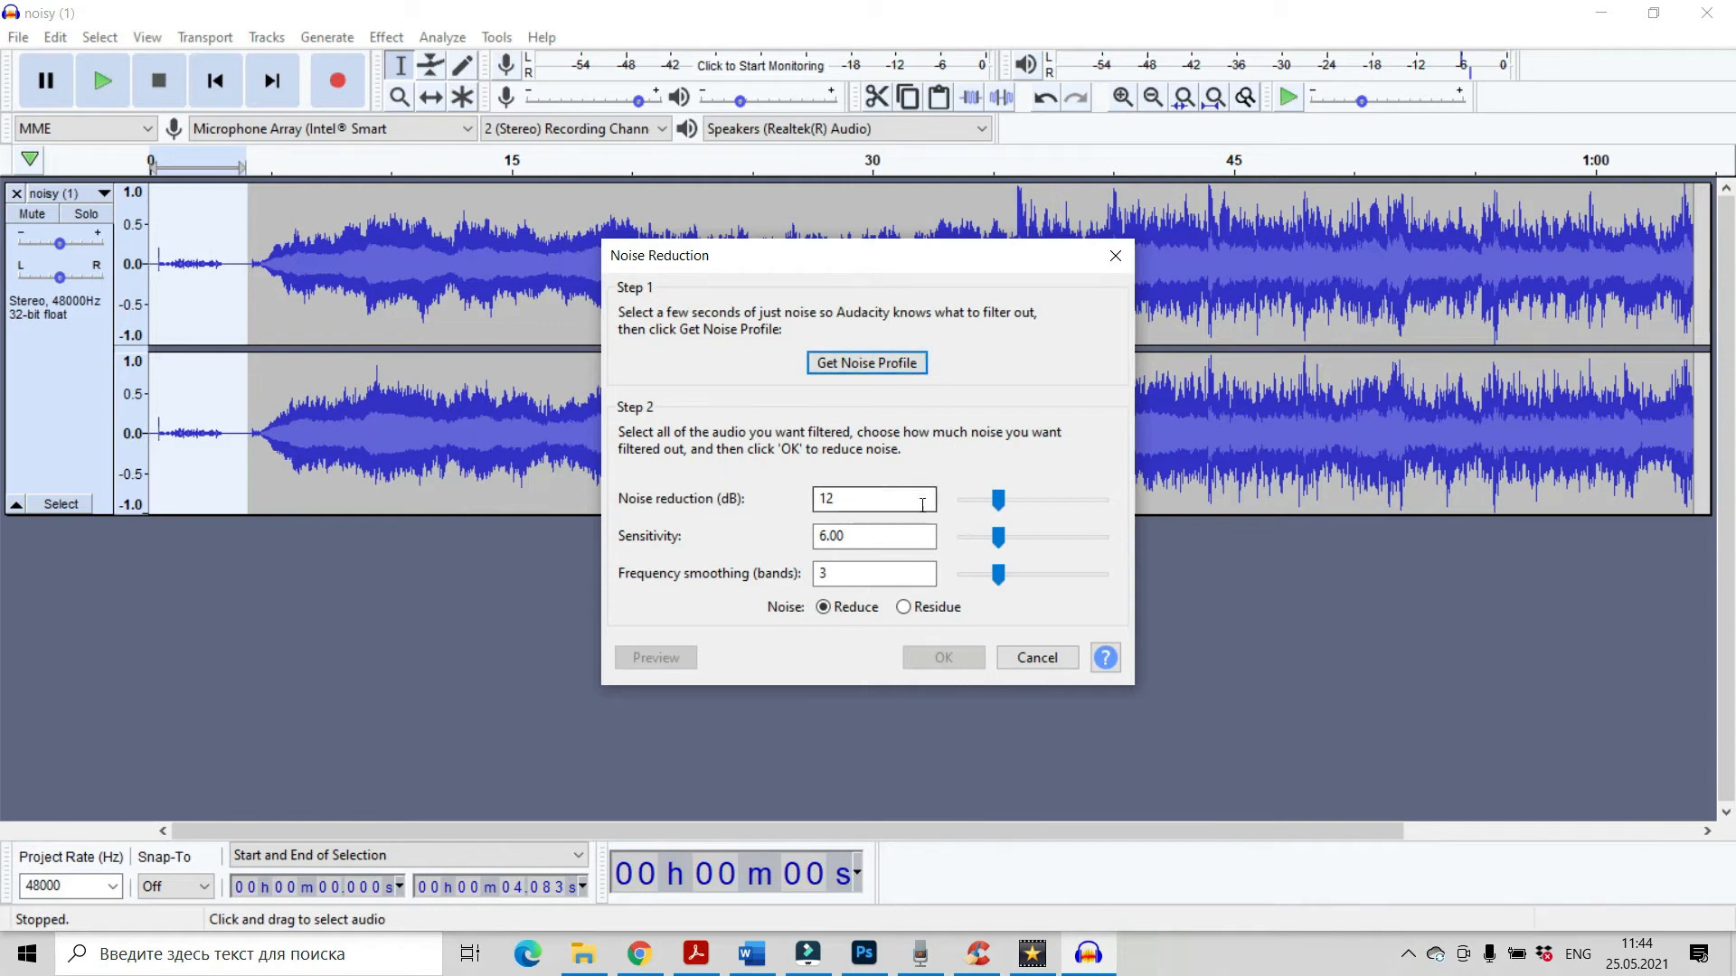
left_click_drag(998, 499, 960, 499)
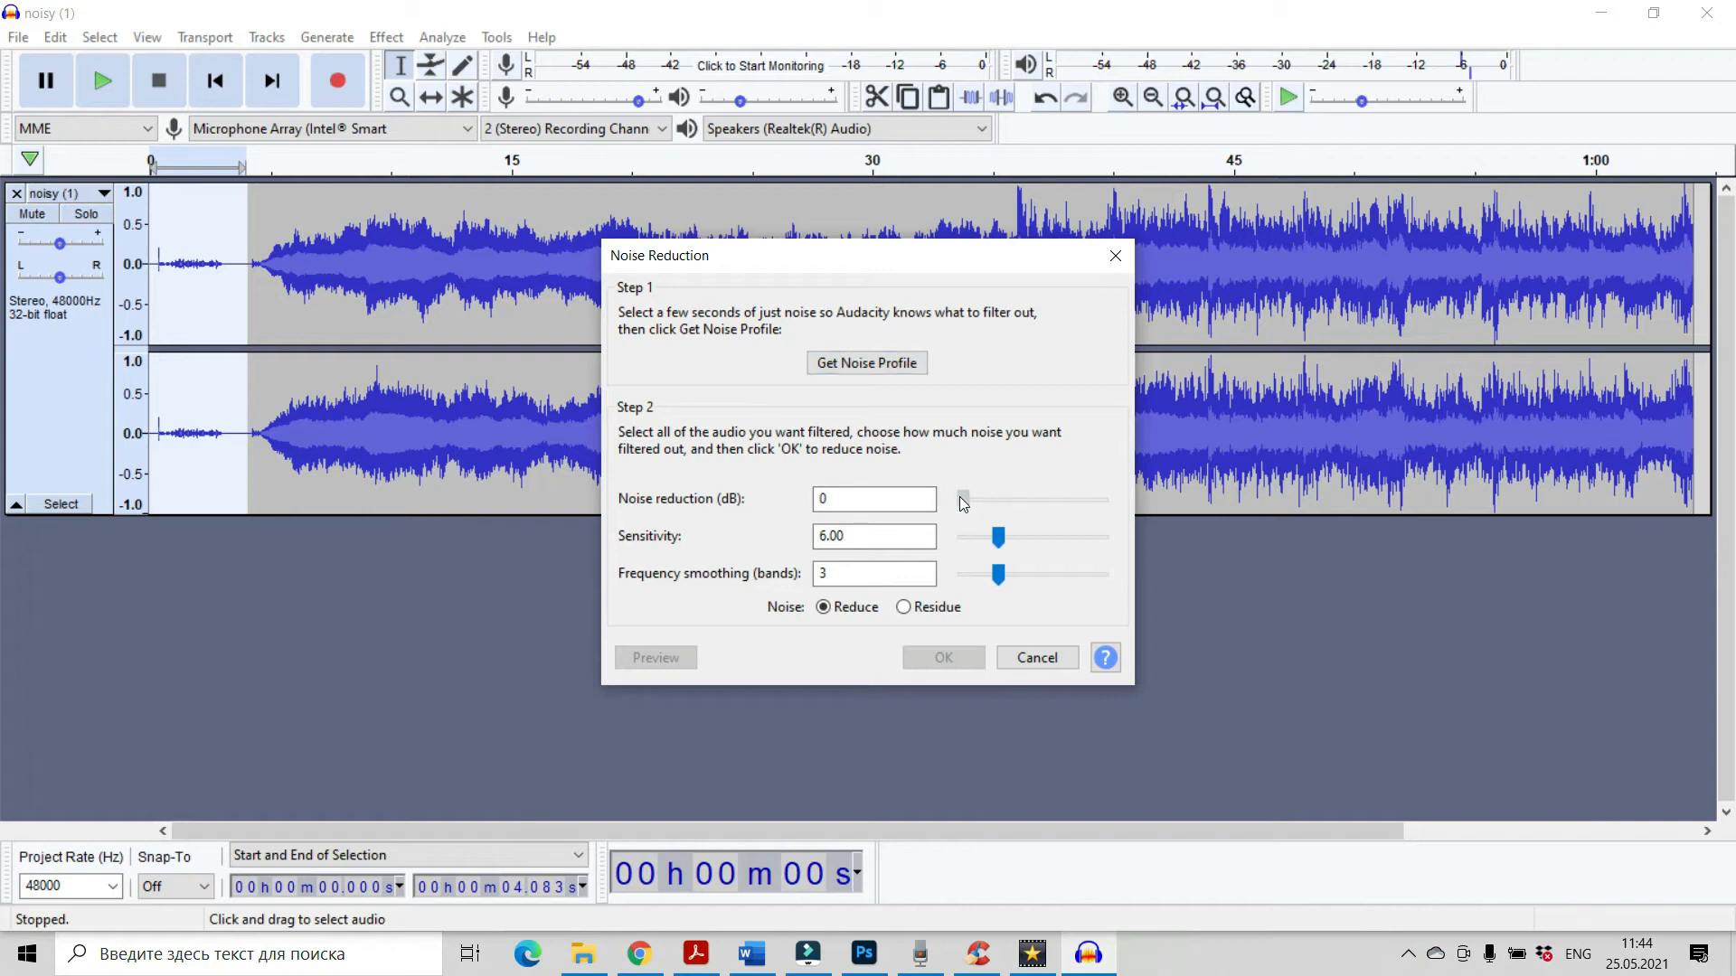
left_click_drag(960, 501, 978, 501)
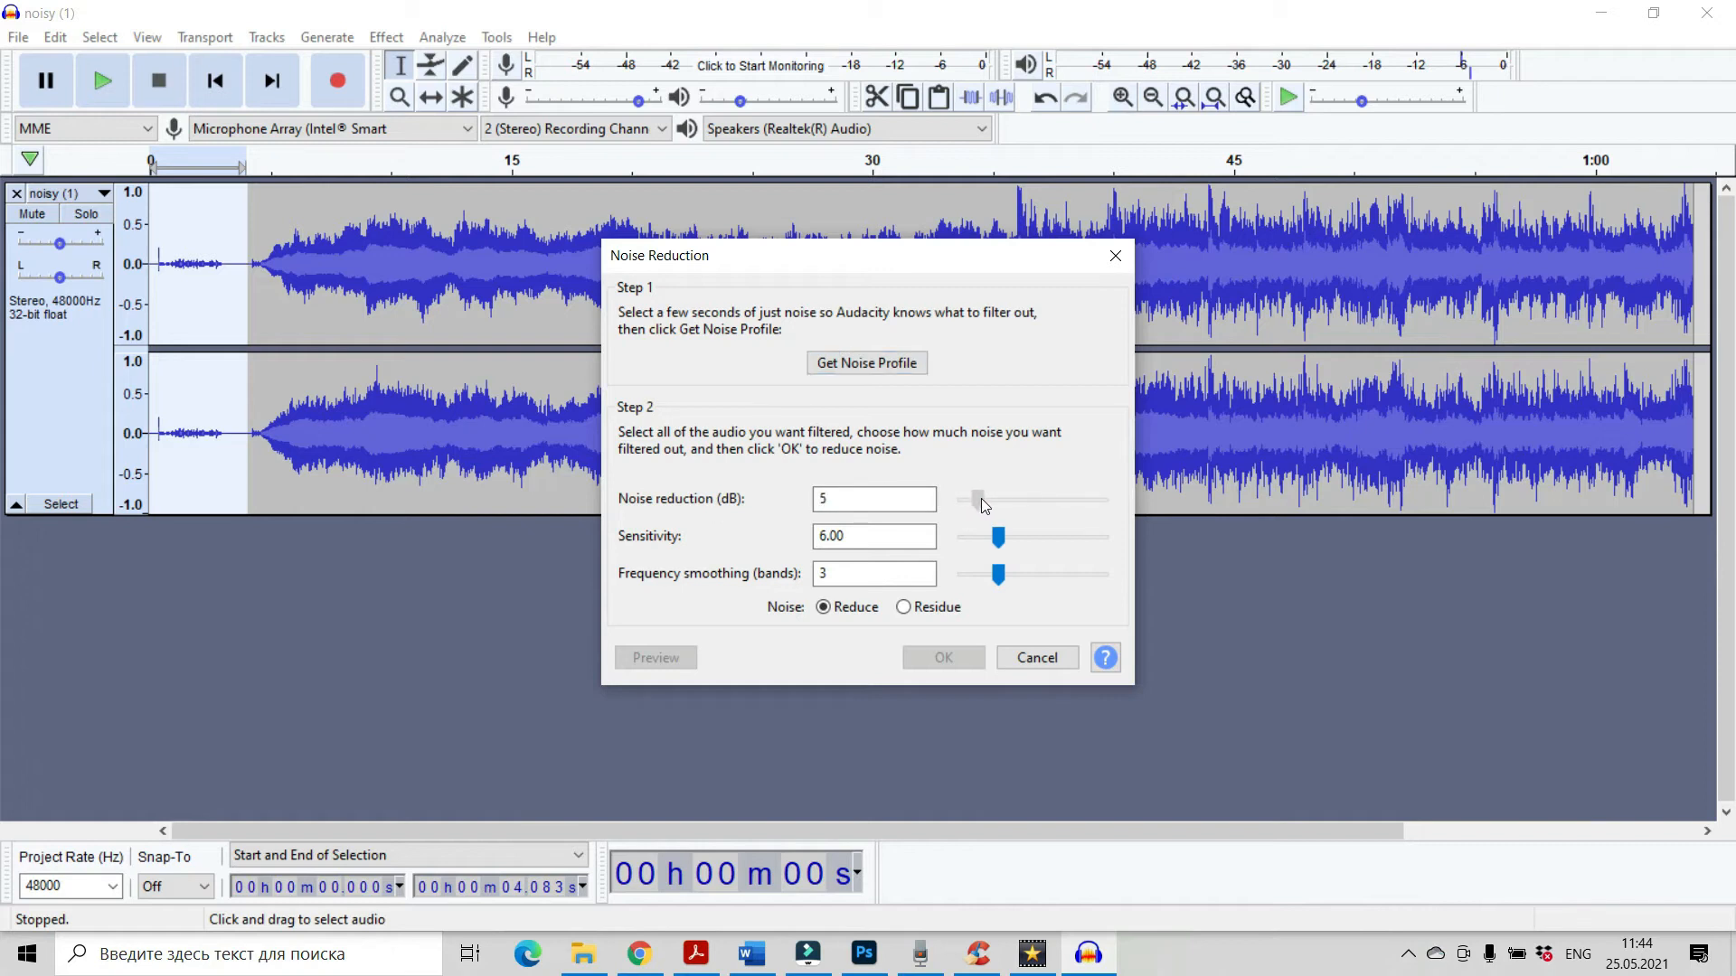
left_click_drag(973, 499, 991, 499)
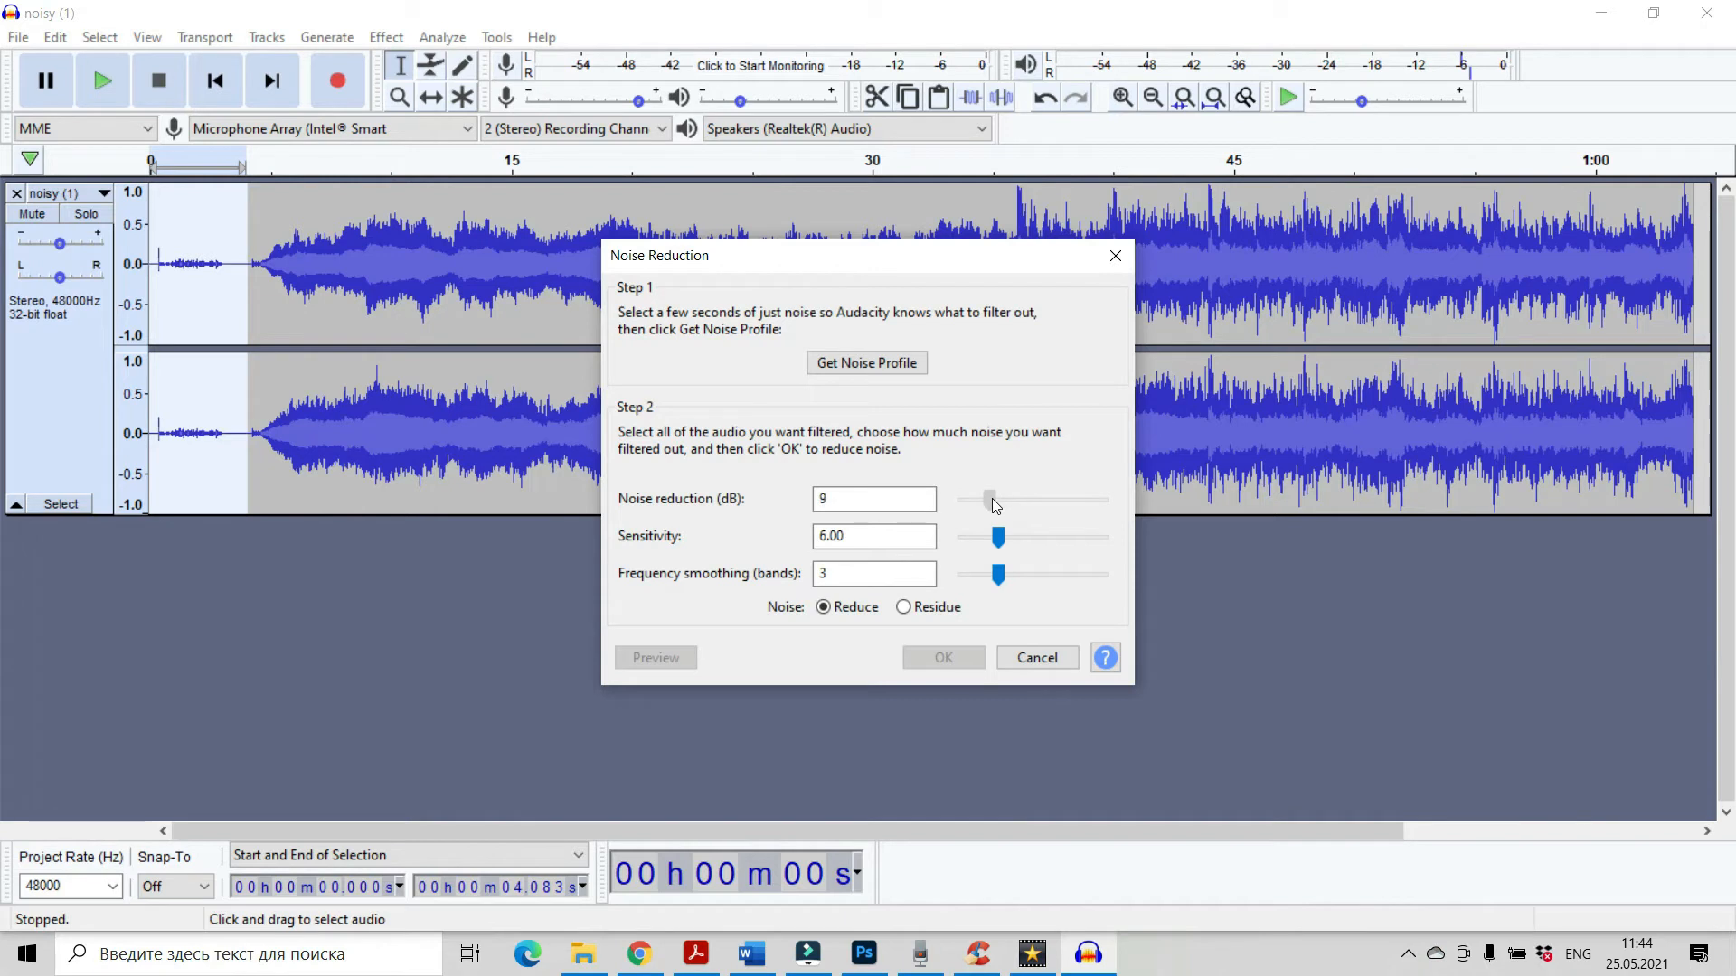
left_click_drag(991, 500, 999, 499)
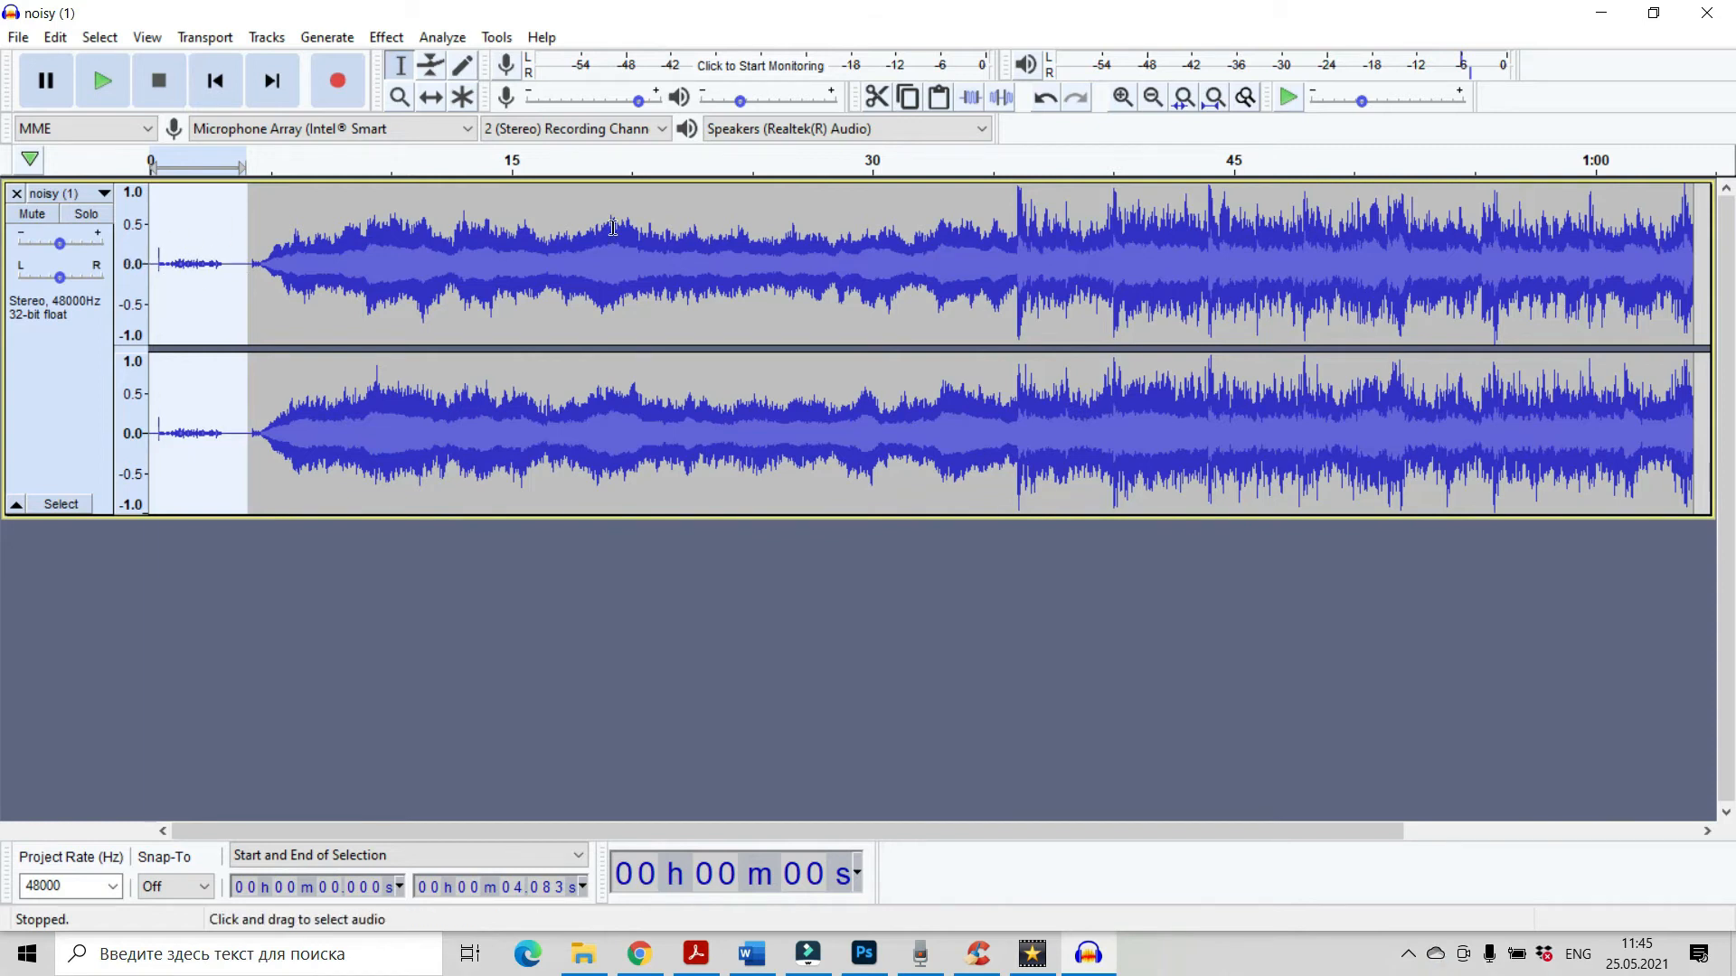
mouse_move(432, 246)
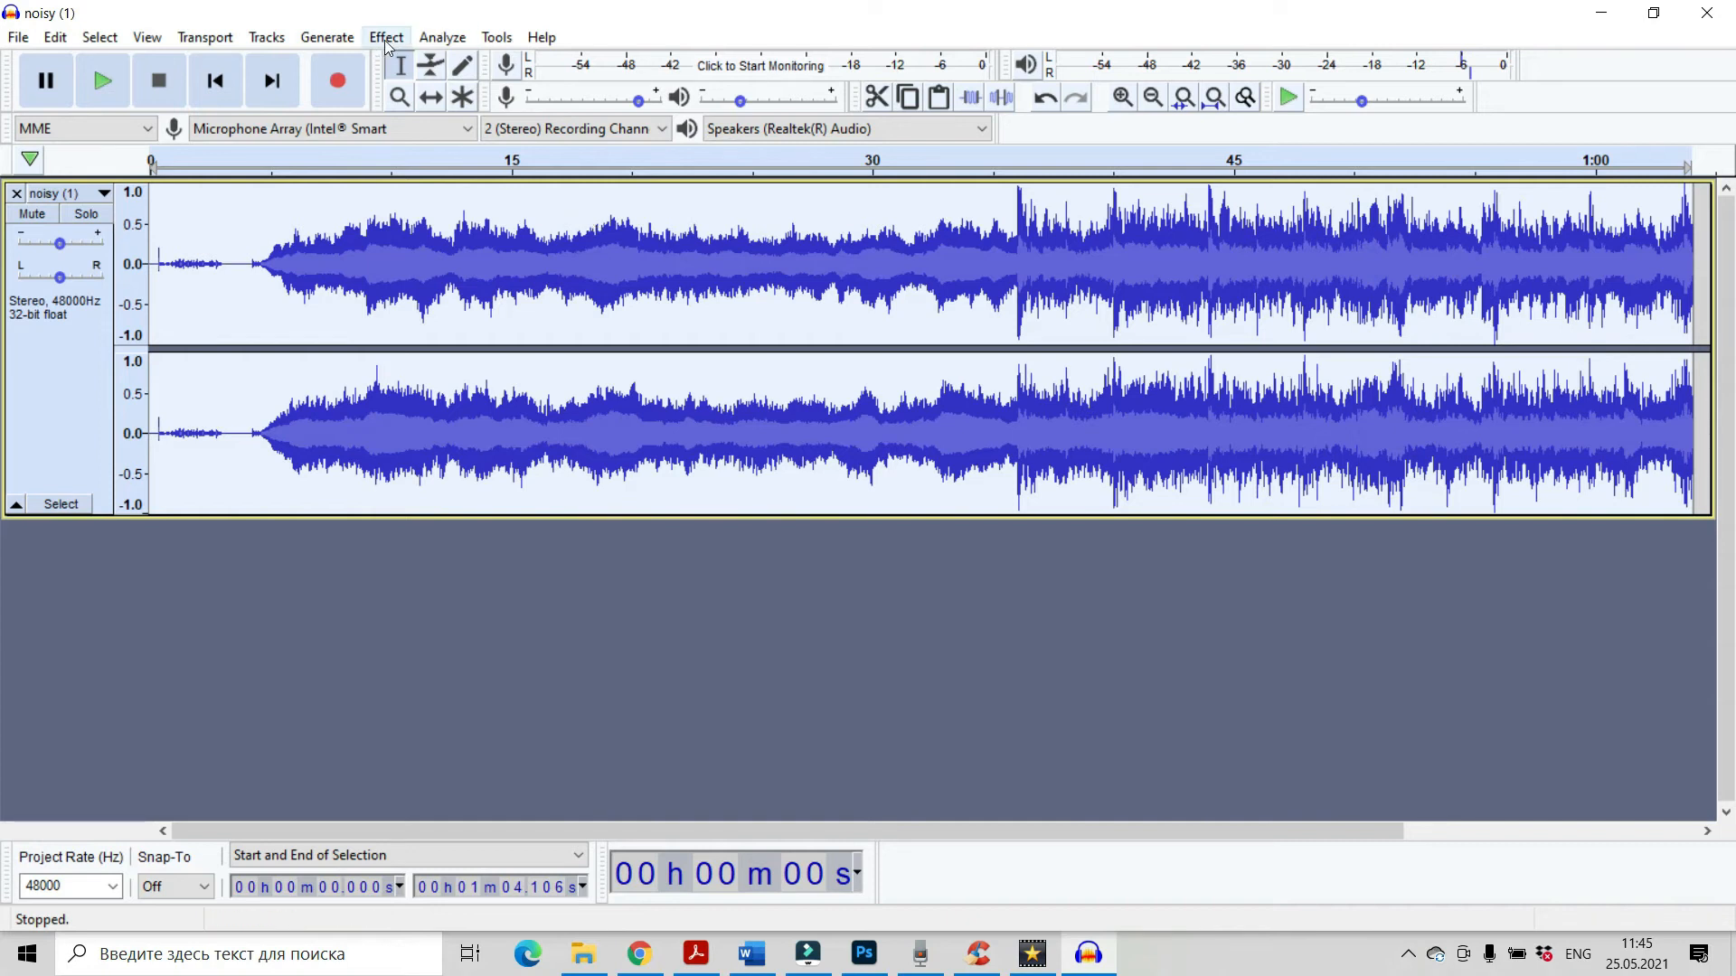
Apply Noise Reduction across the whole track, then play back and stop the cleaned audio
left_click(385, 36)
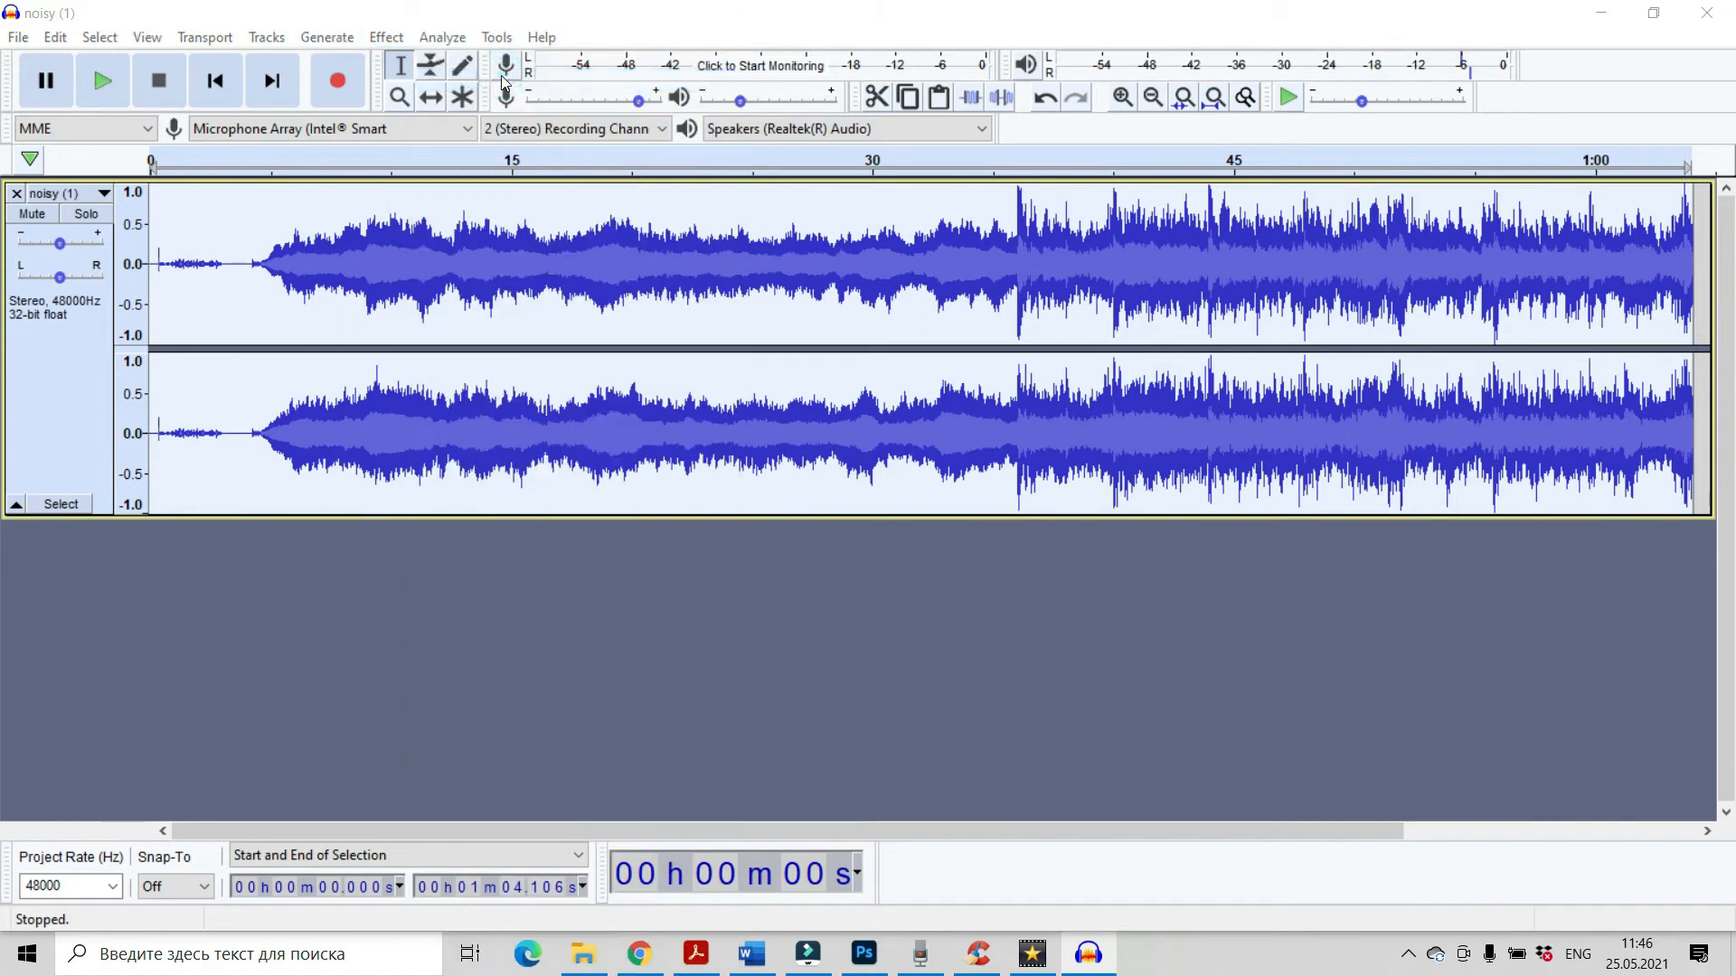
mouse_move(505, 76)
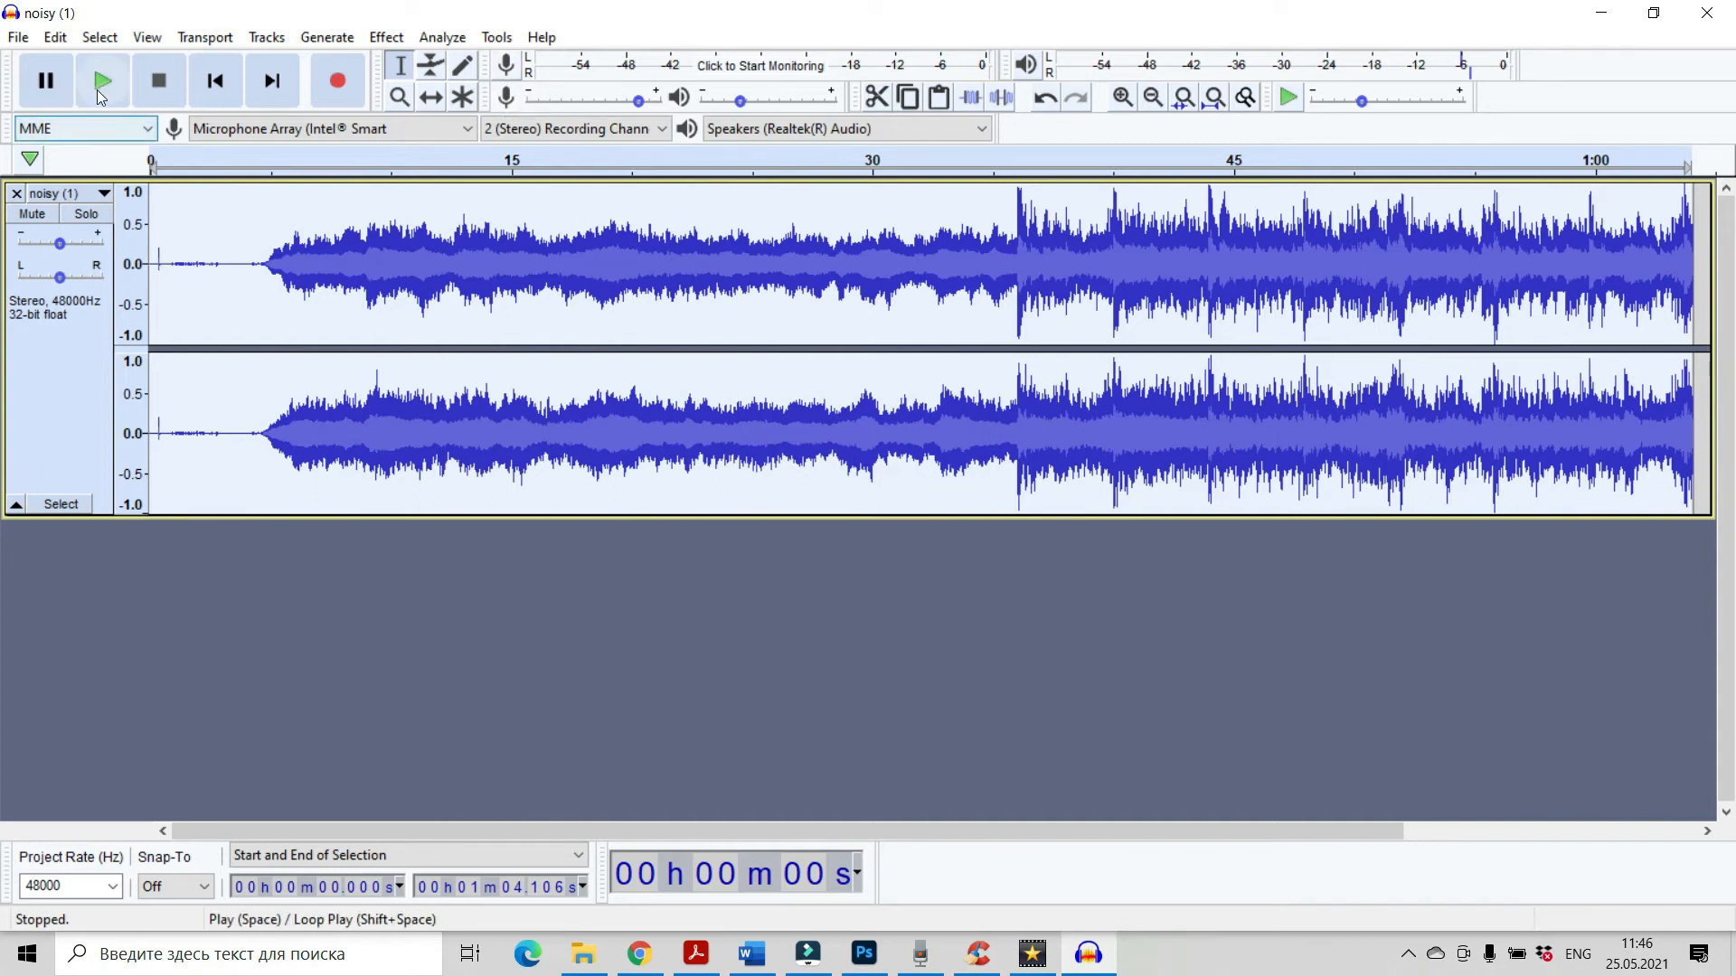
left_click(101, 79)
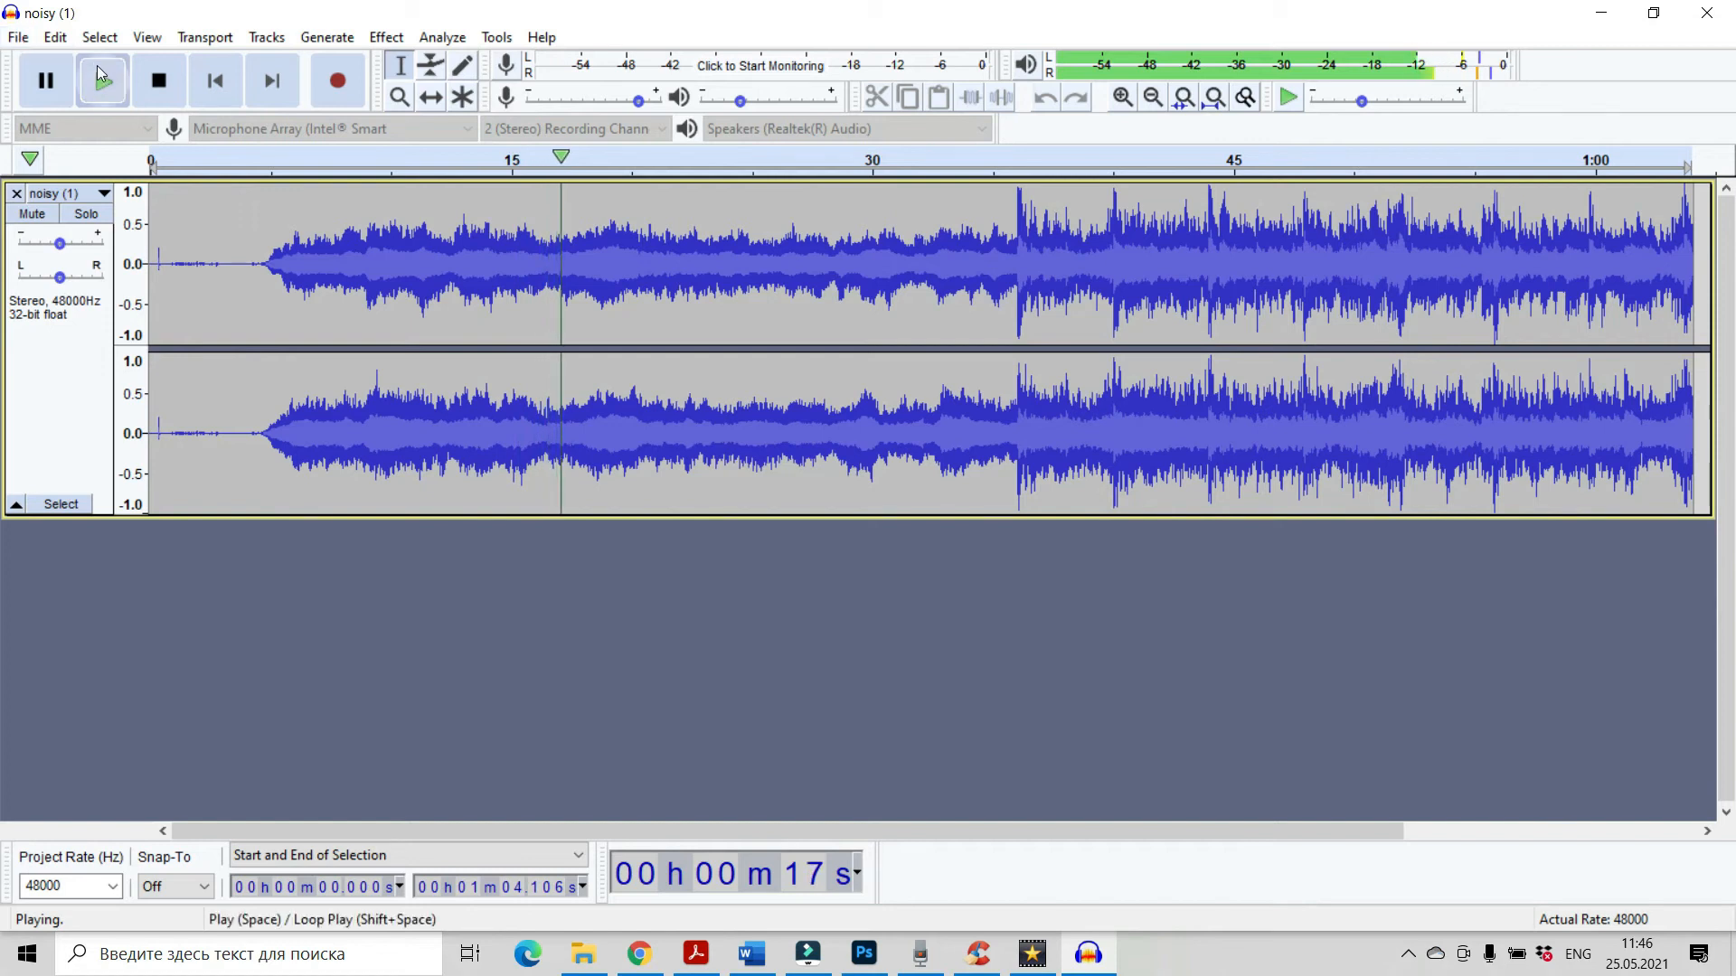
left_click(159, 80)
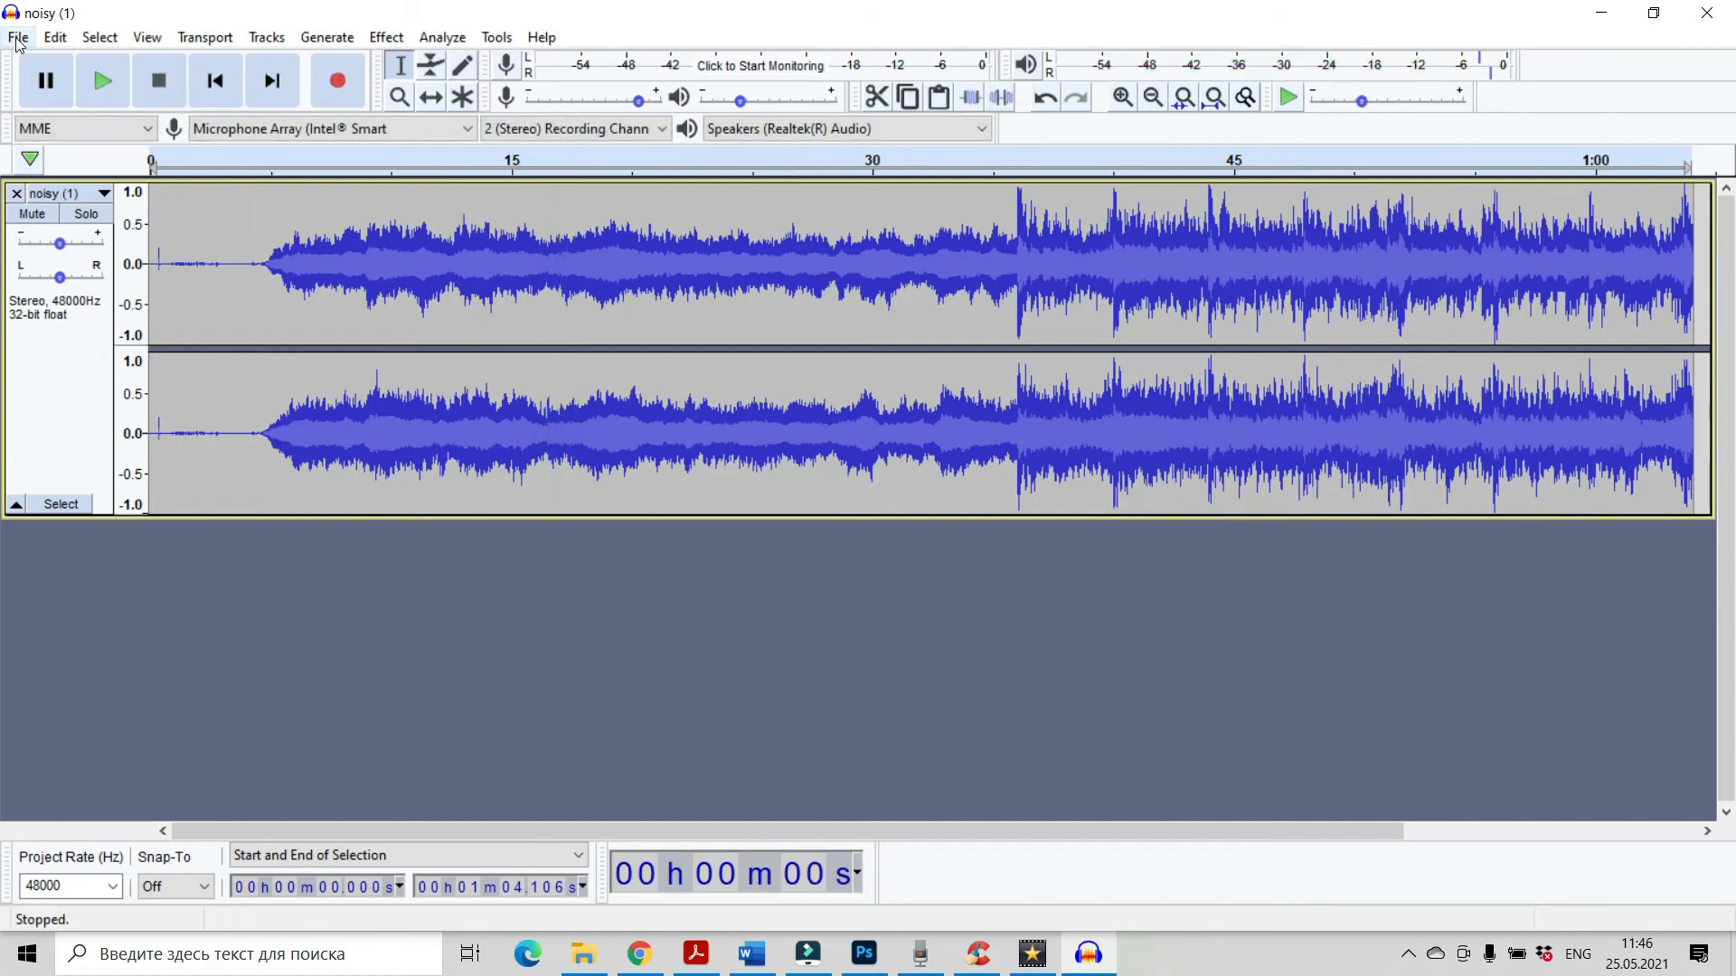
Export the cleaned track as a WAV file named noisy
left_click(16, 37)
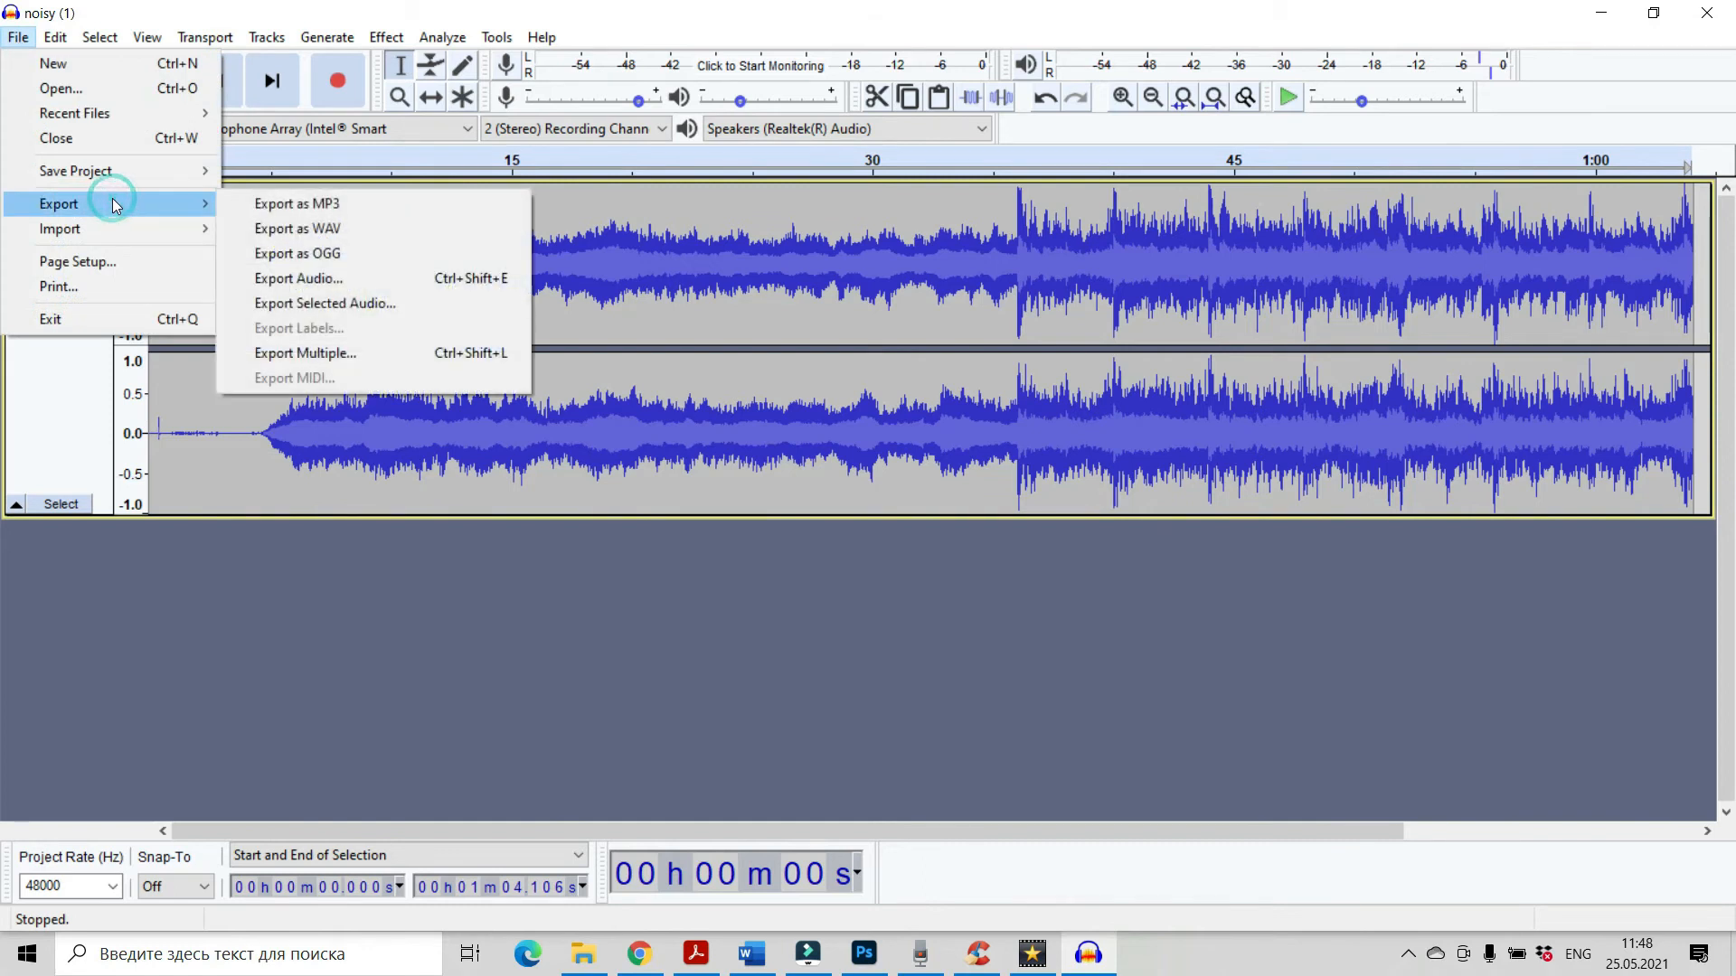
left_click(297, 228)
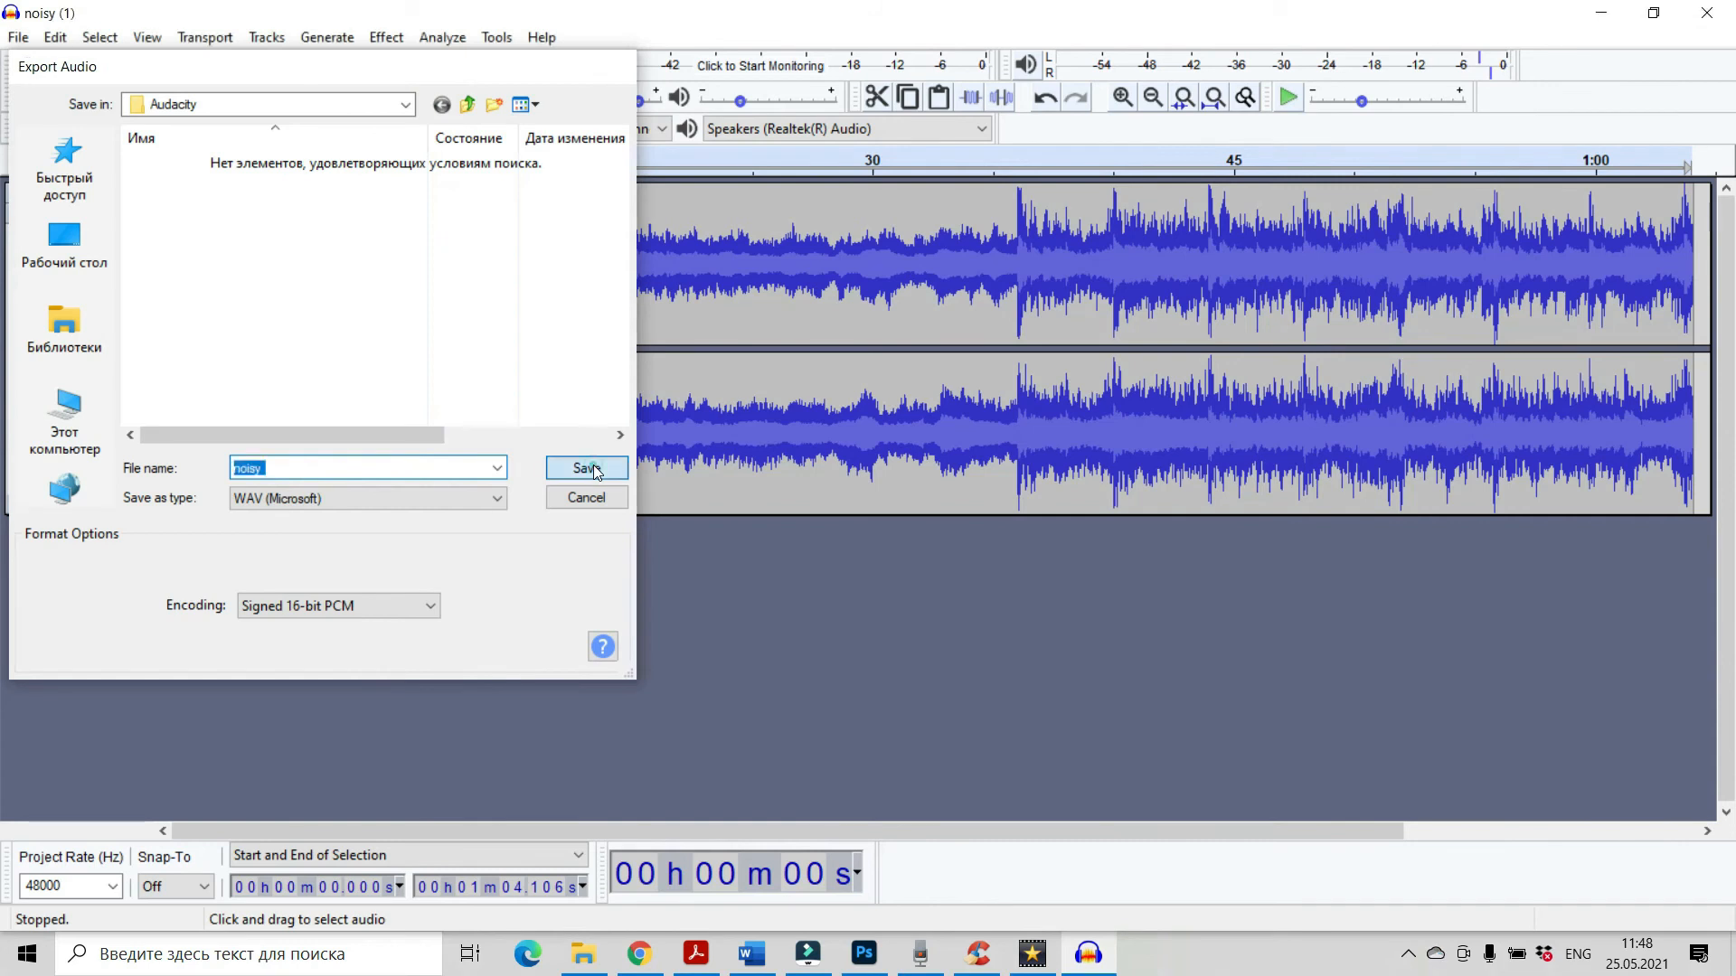
left_click(586, 466)
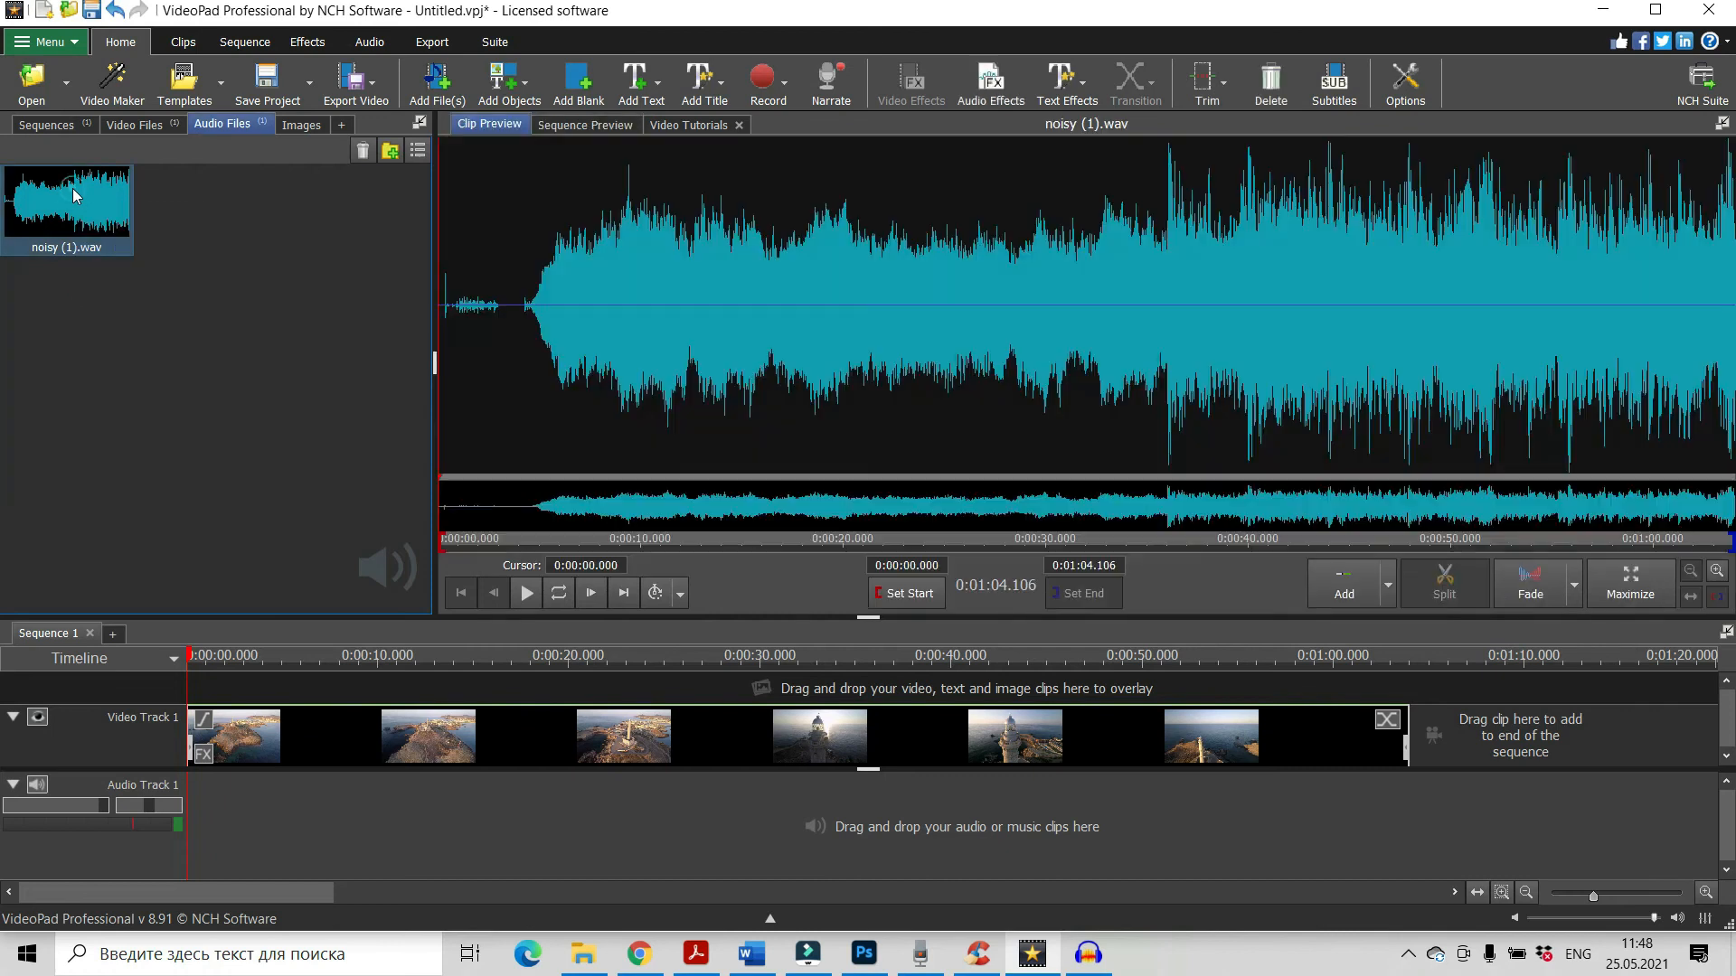
right_click(67, 197)
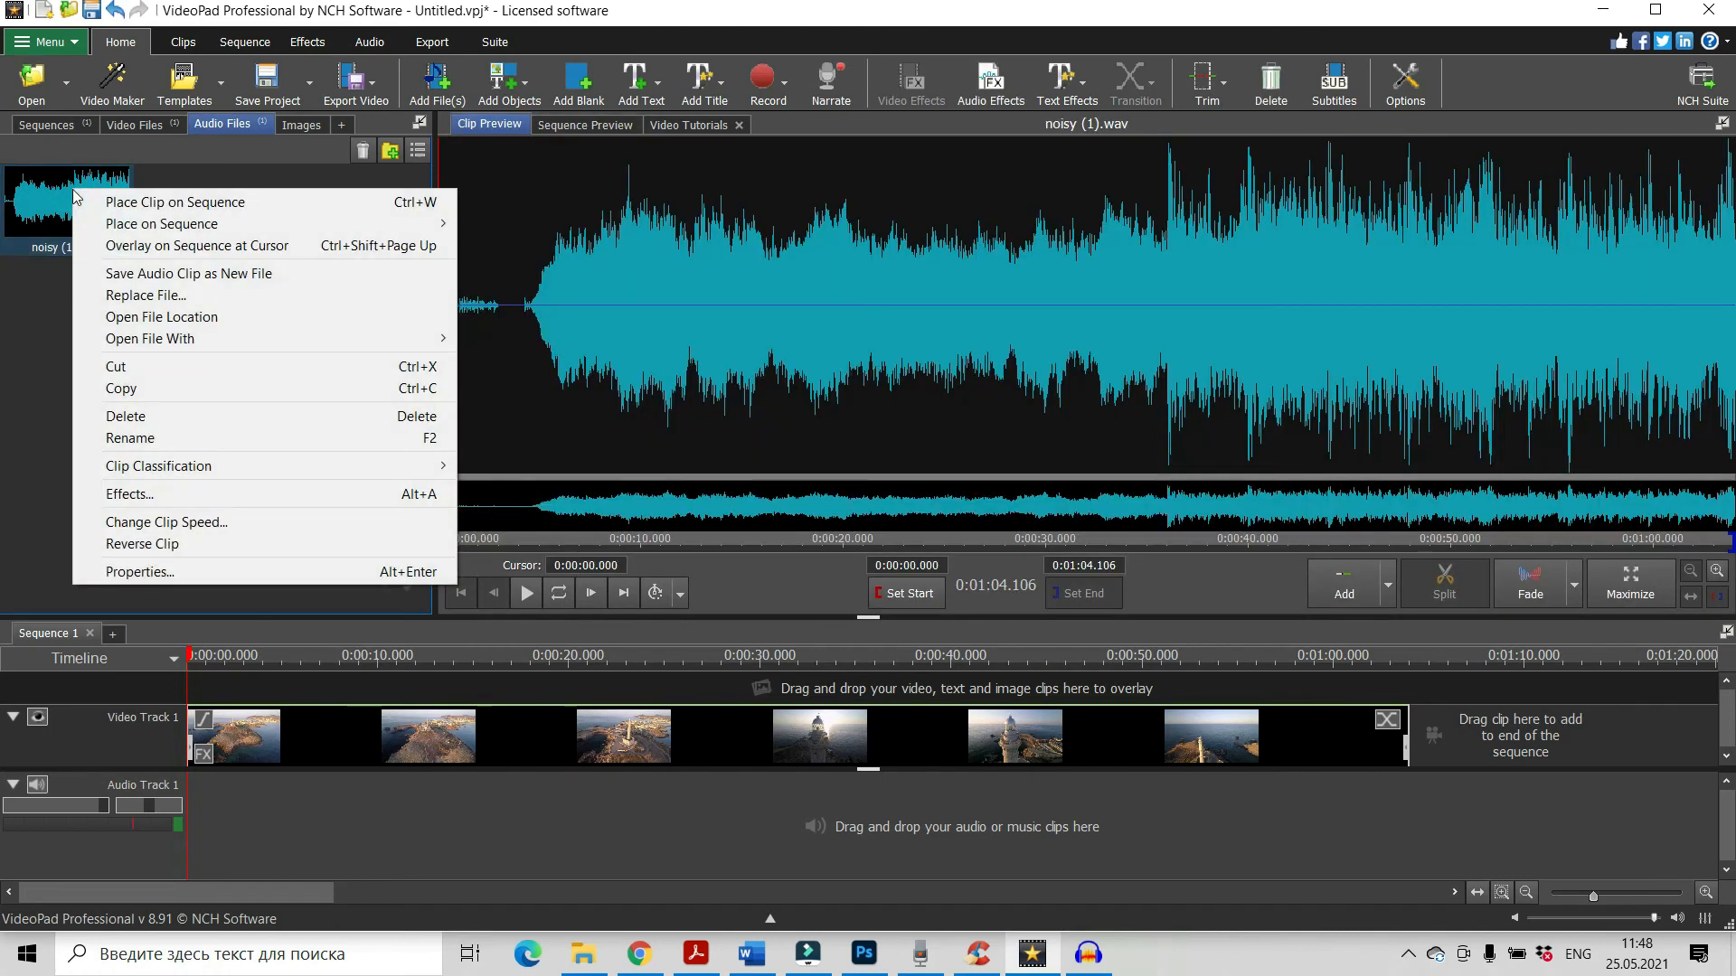
mouse_move(186, 416)
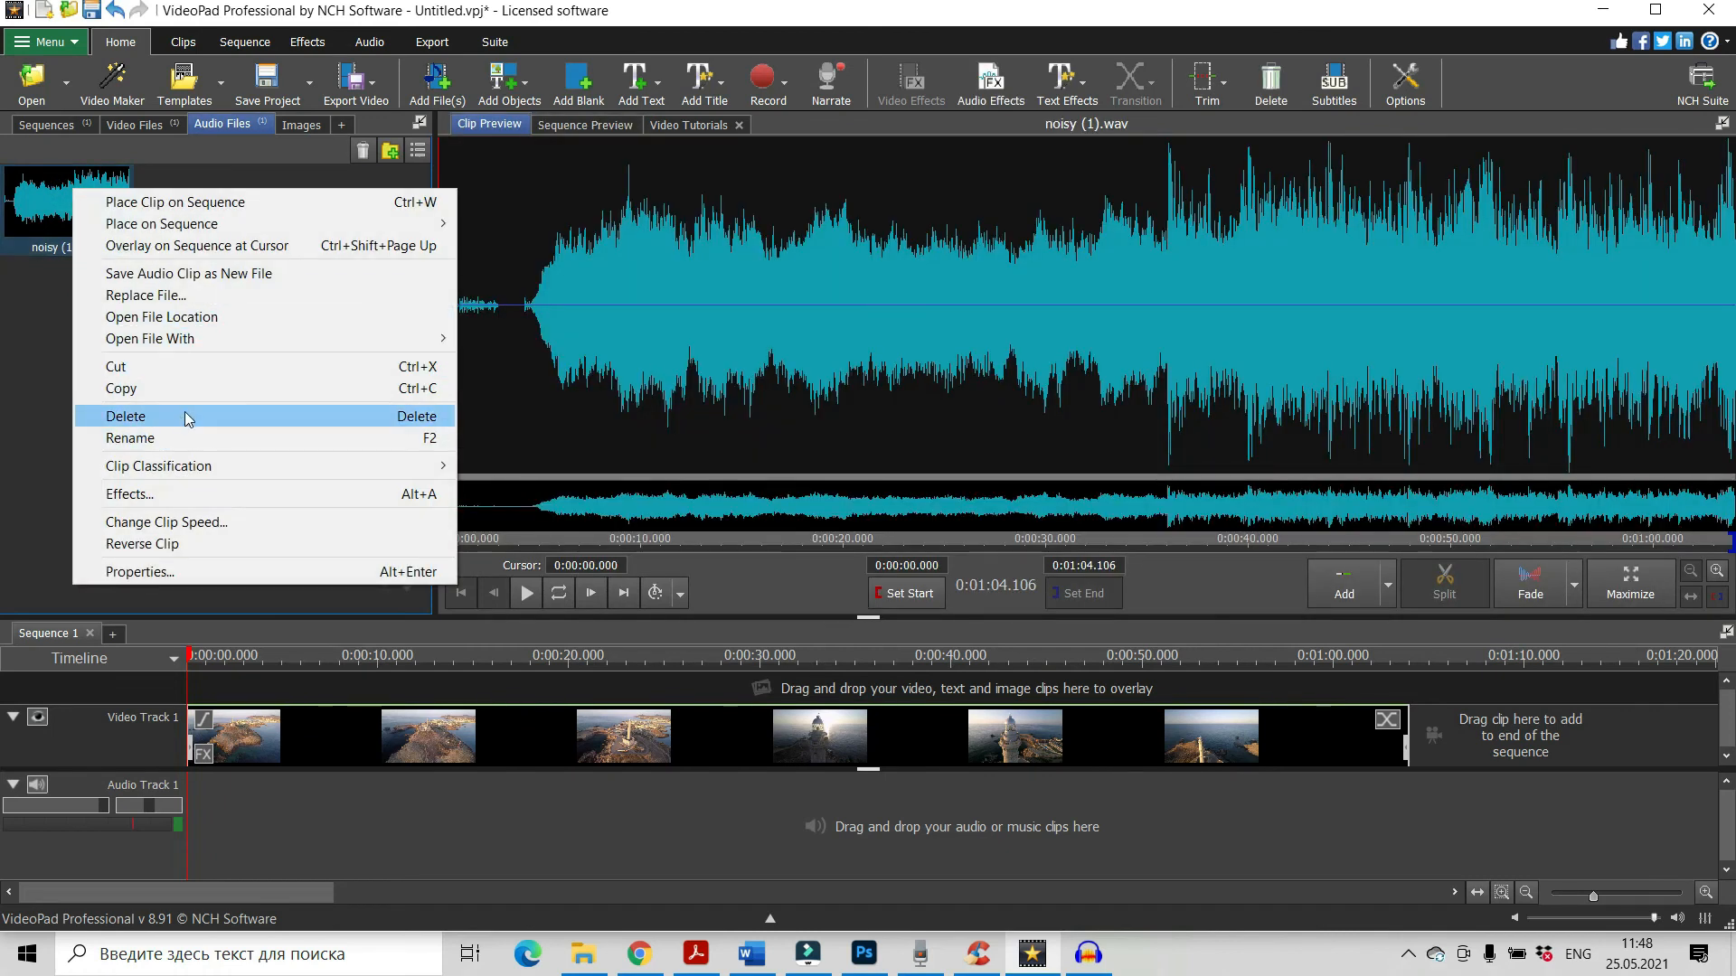
left_click(125, 416)
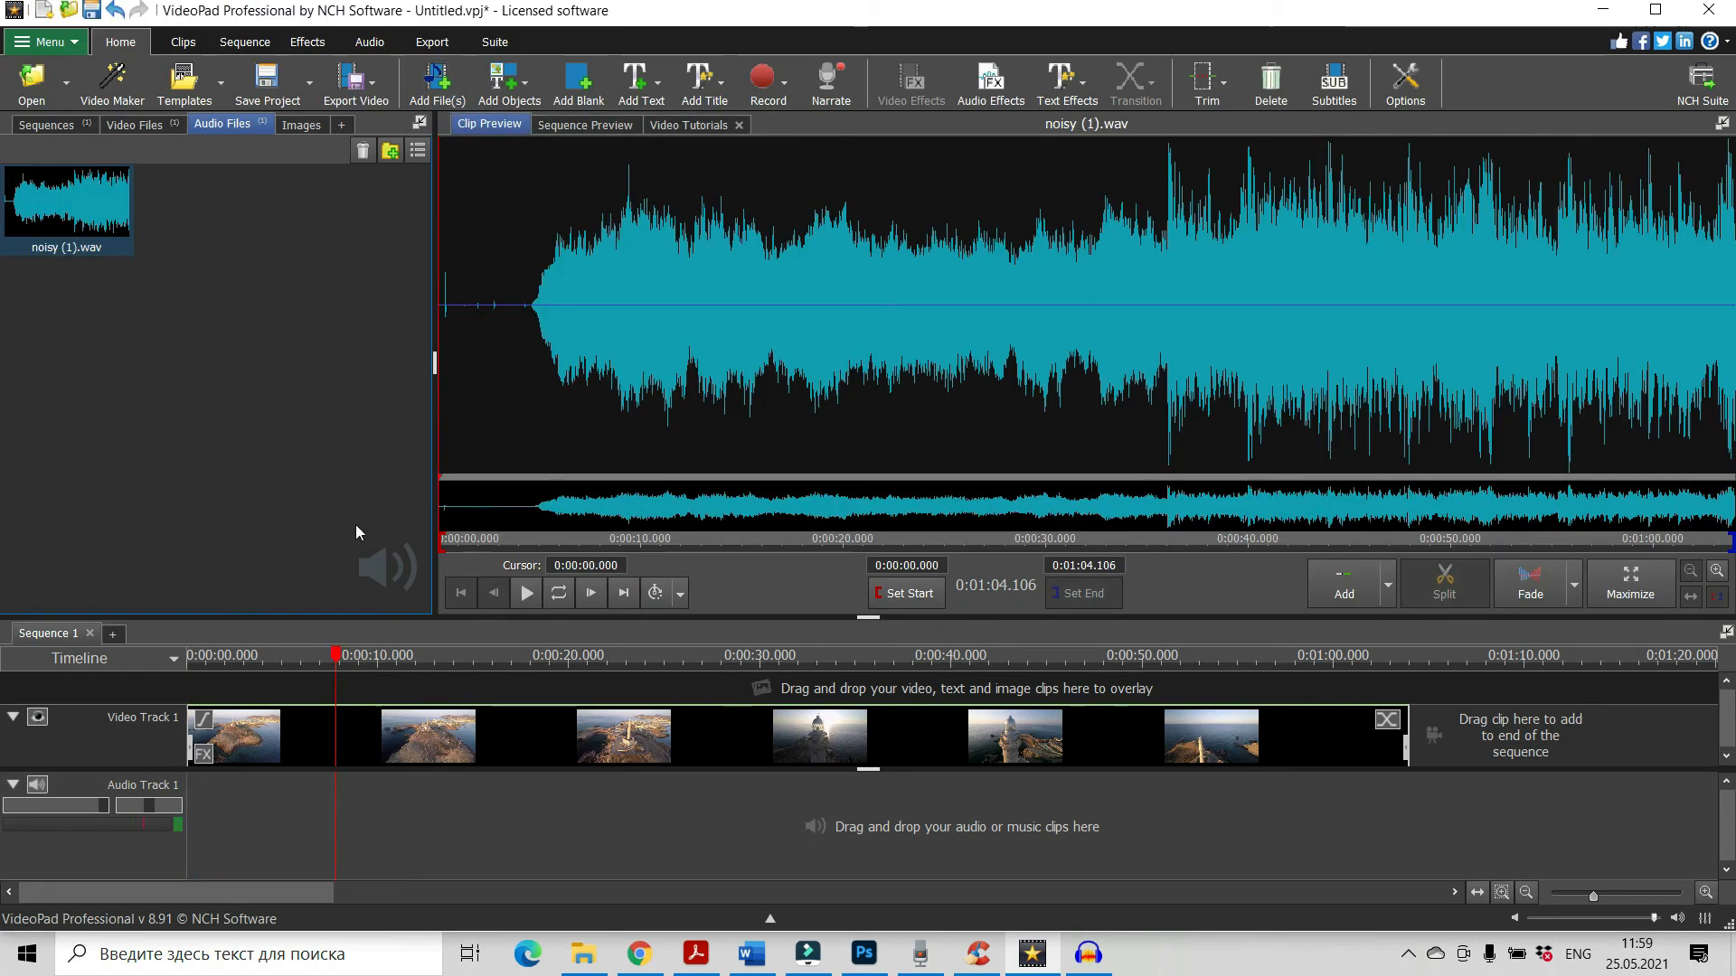
mouse_move(524, 593)
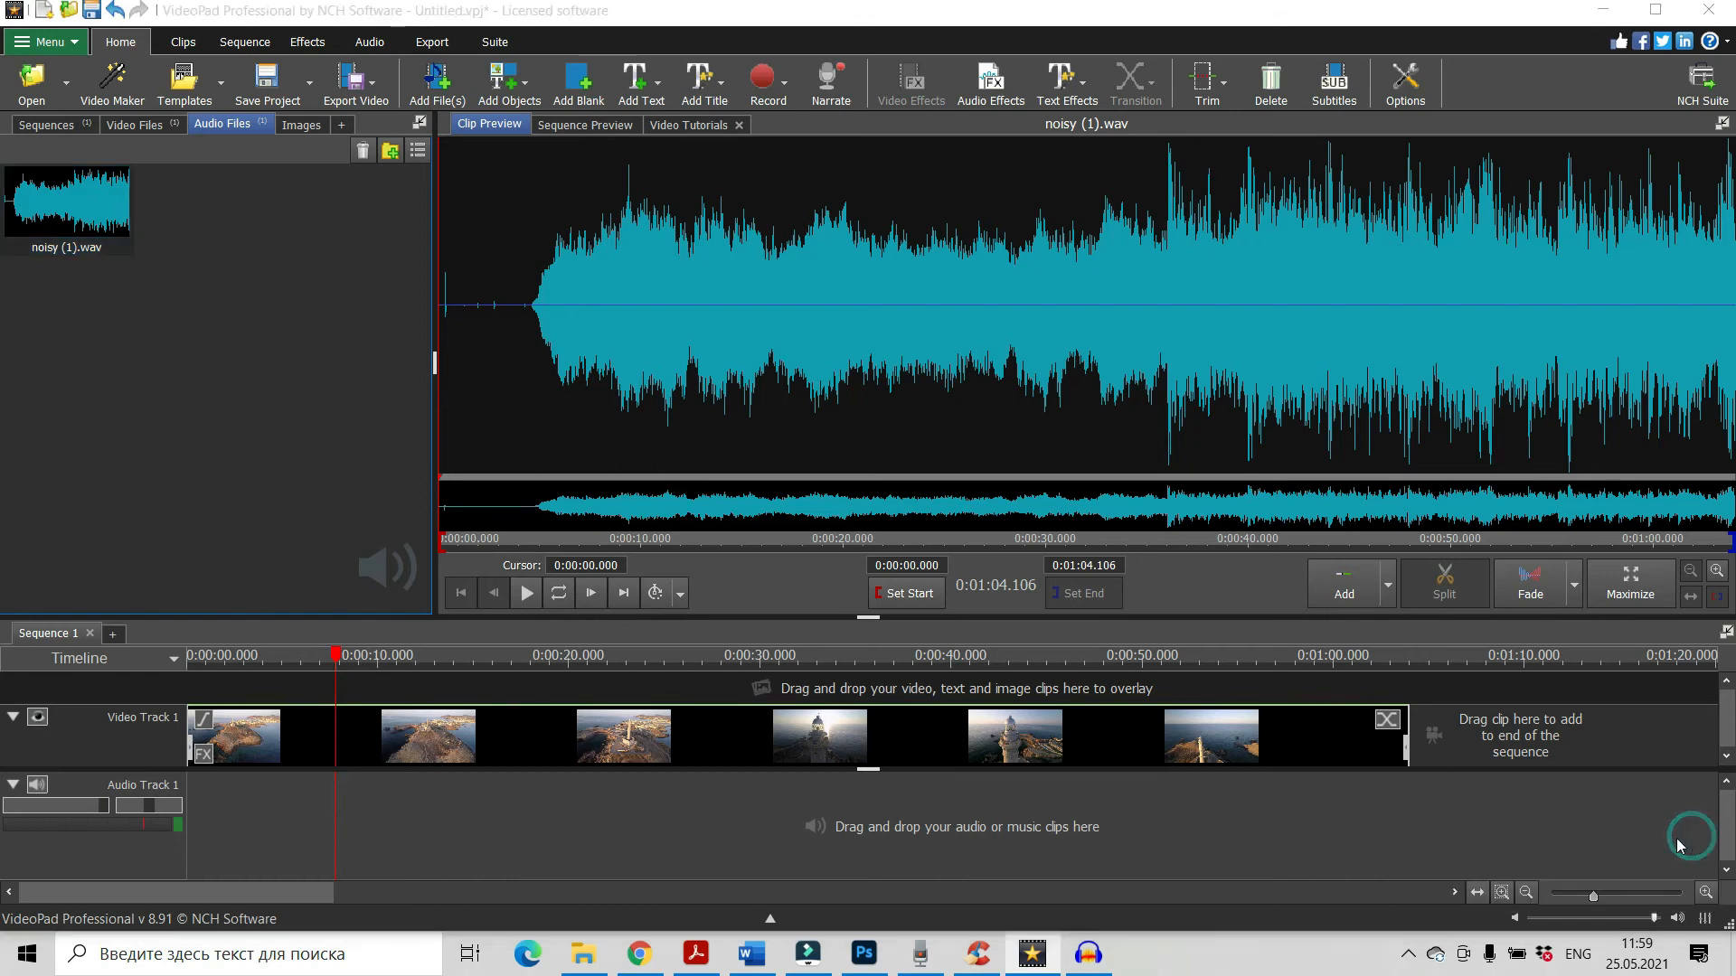
Place noisy (1).wav on Audio Track 1 under the video and play the sequence preview
left_click(524, 593)
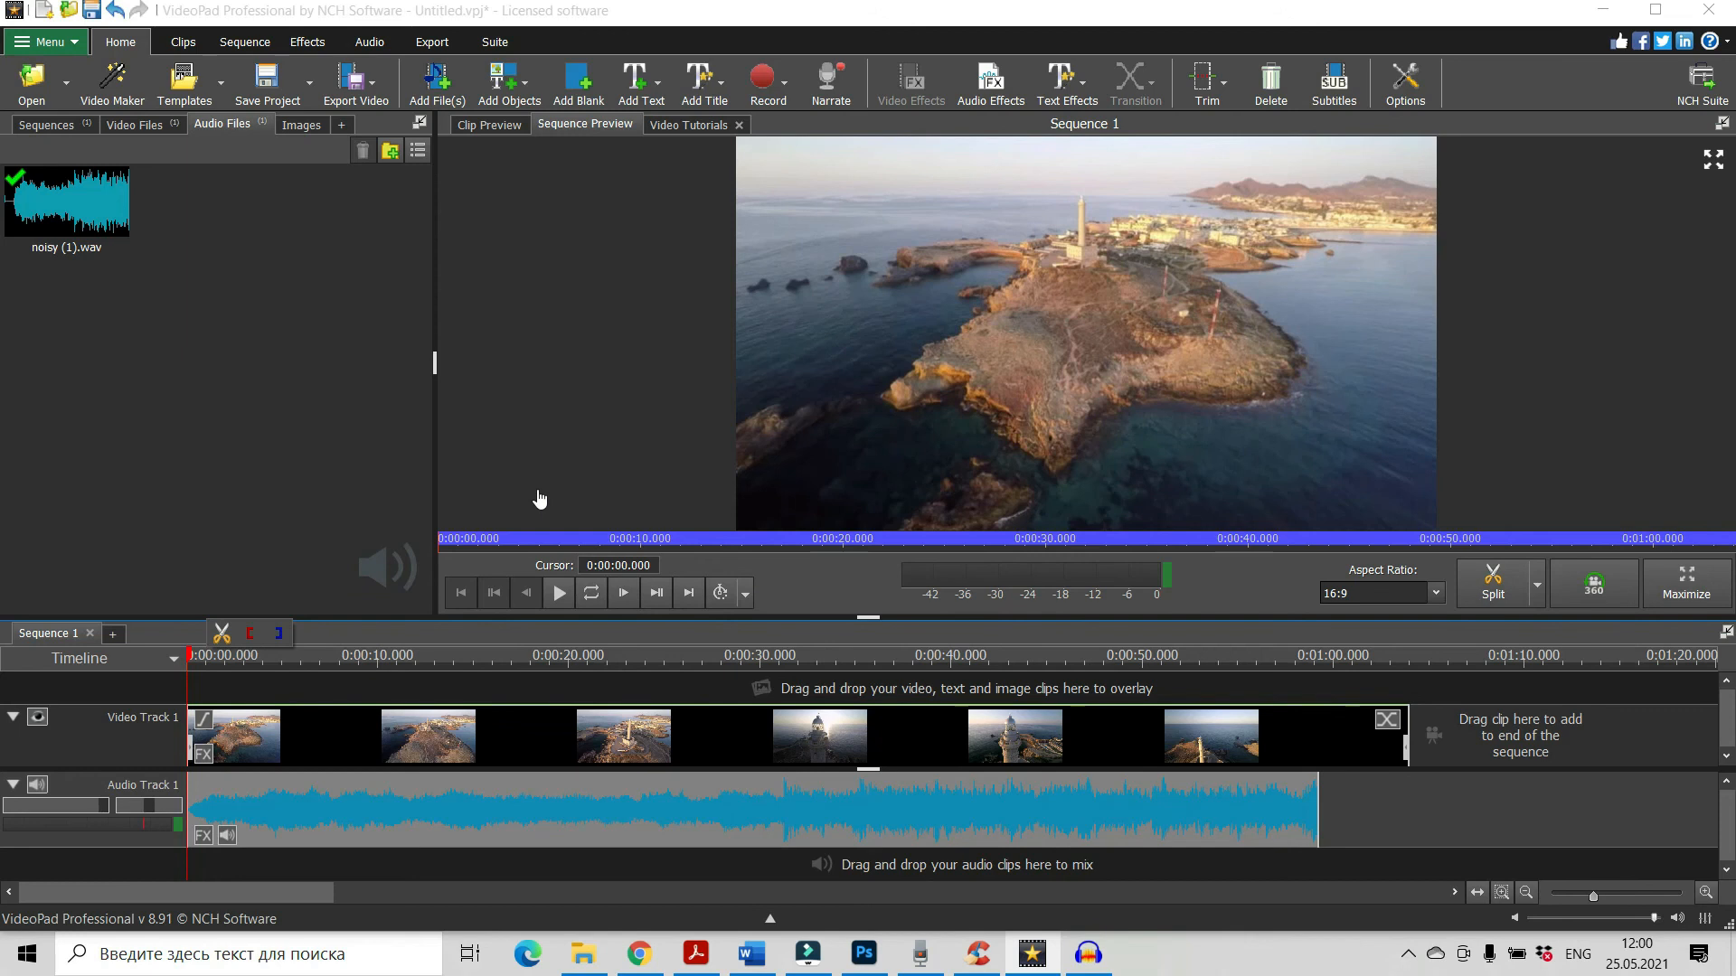
left_click(558, 594)
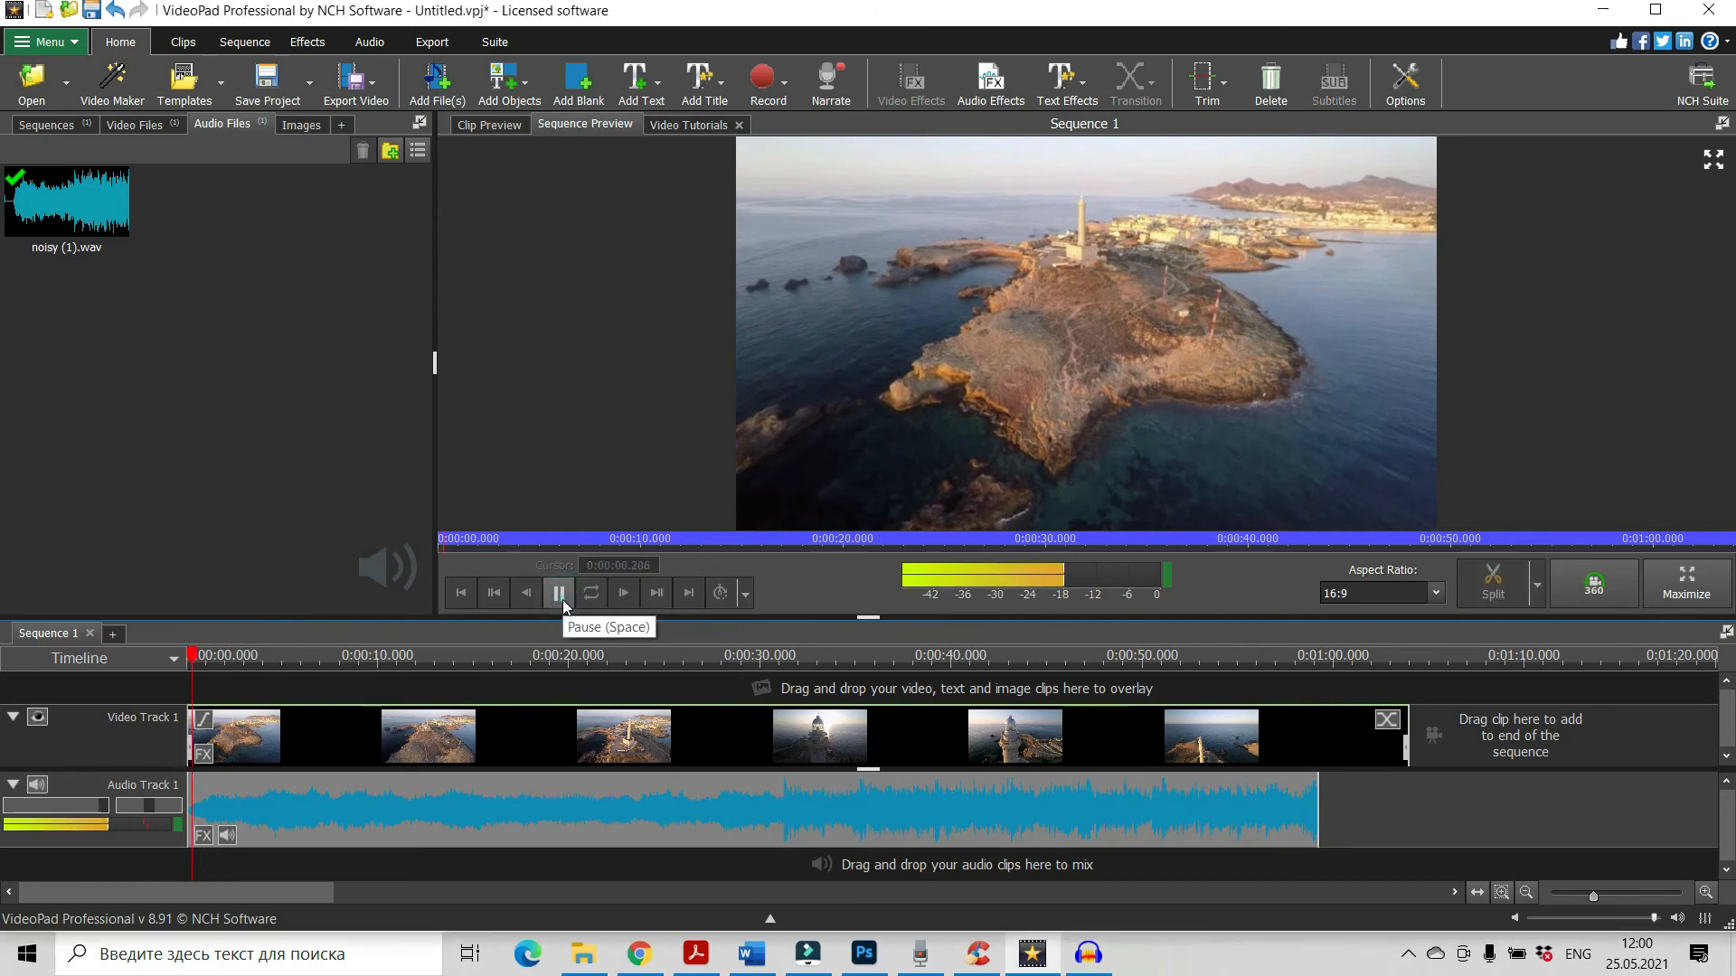